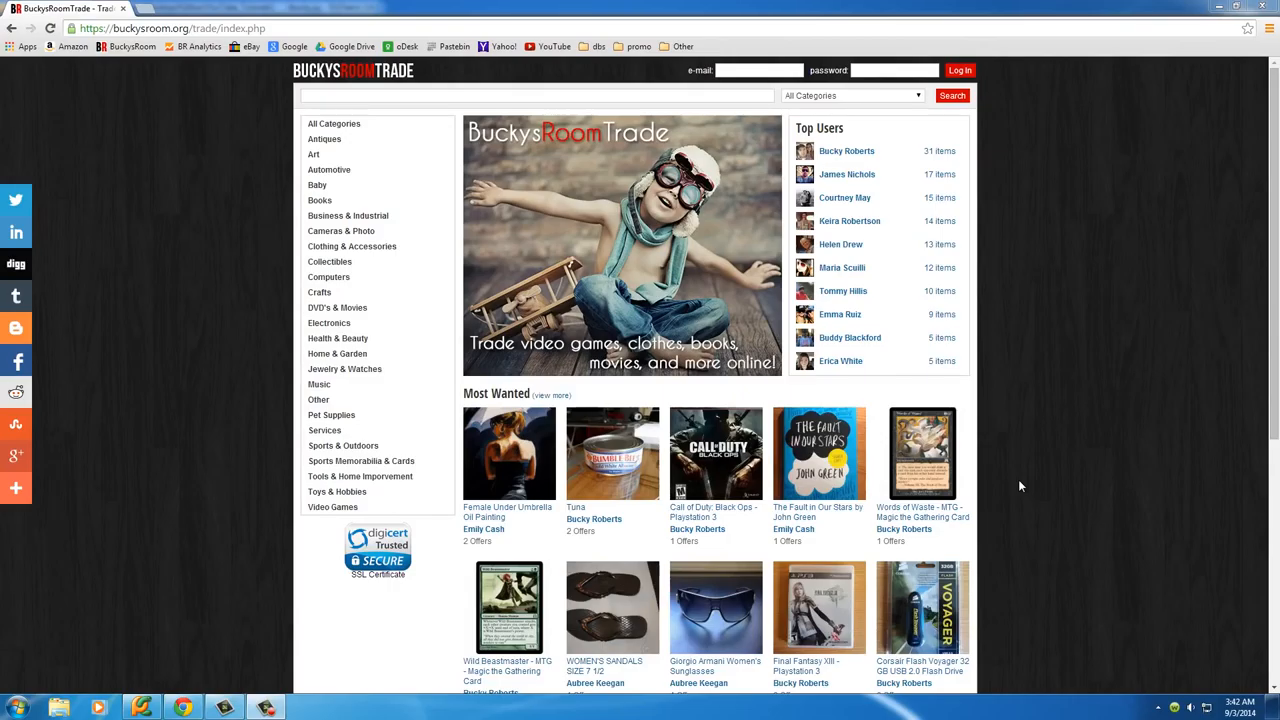
pyautogui.moveTo(1037, 475)
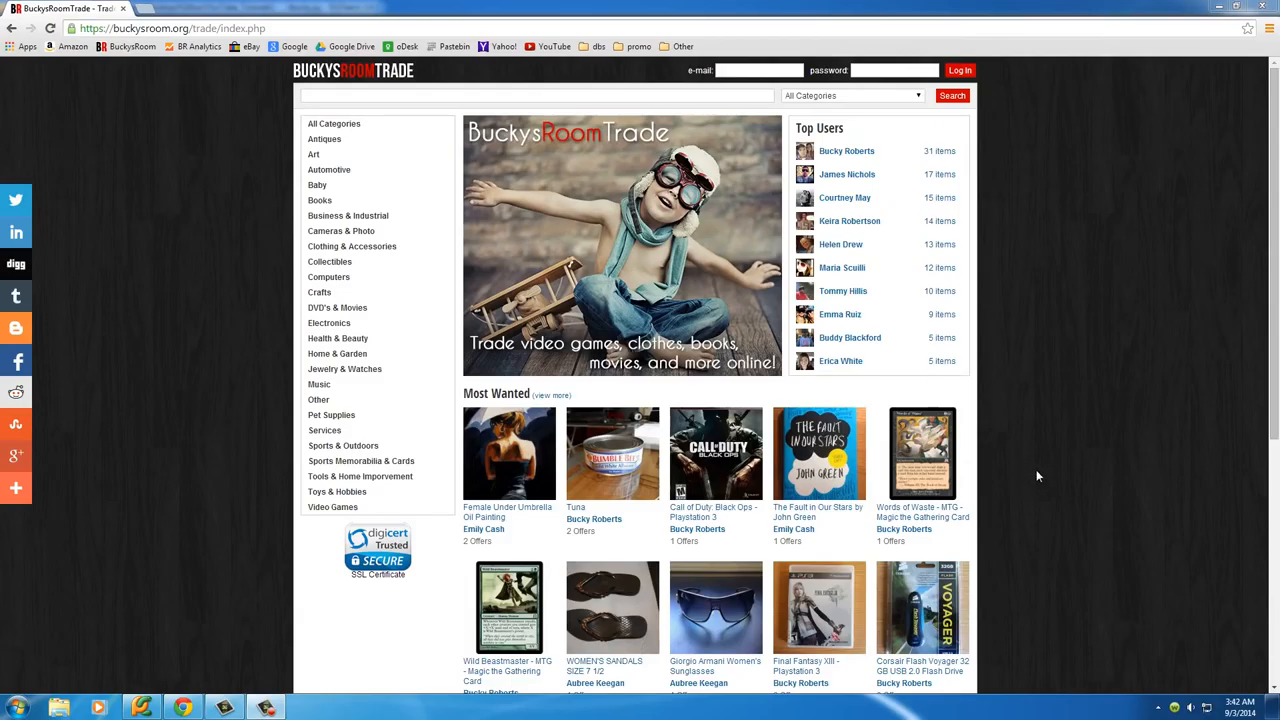
pyautogui.moveTo(1057, 475)
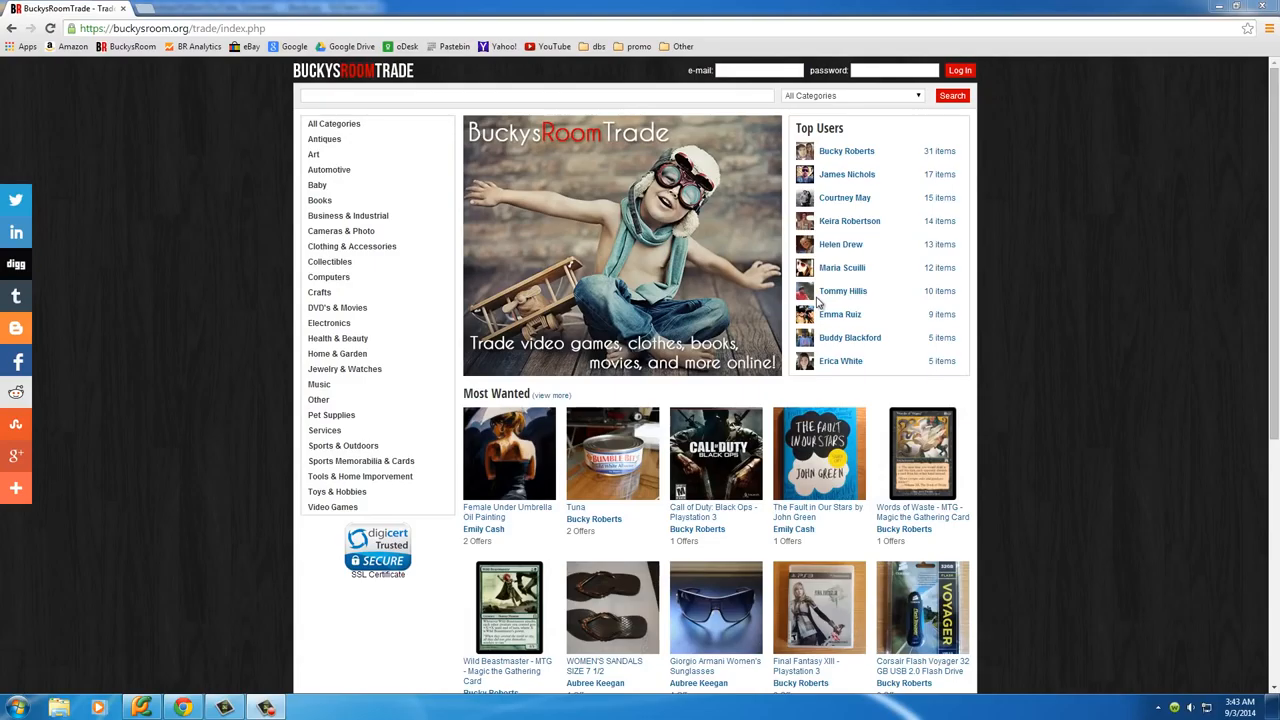
pyautogui.moveTo(805, 297)
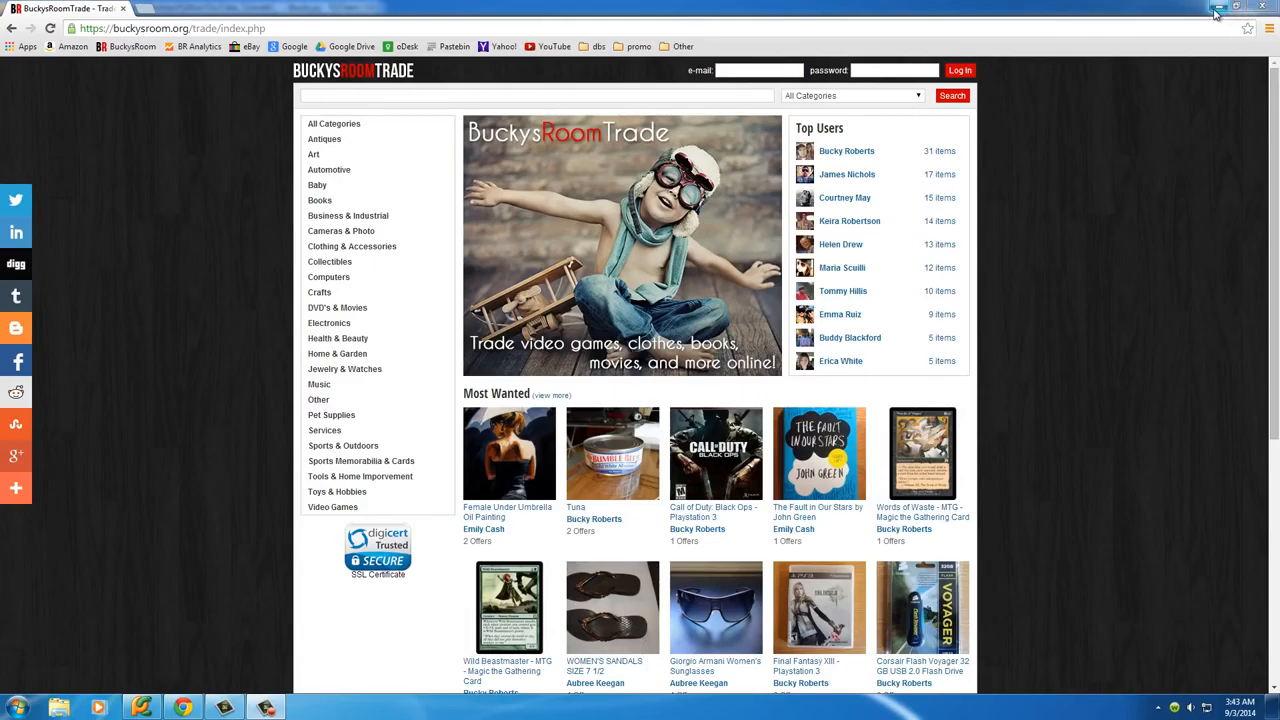
pyautogui.moveTo(1214, 10)
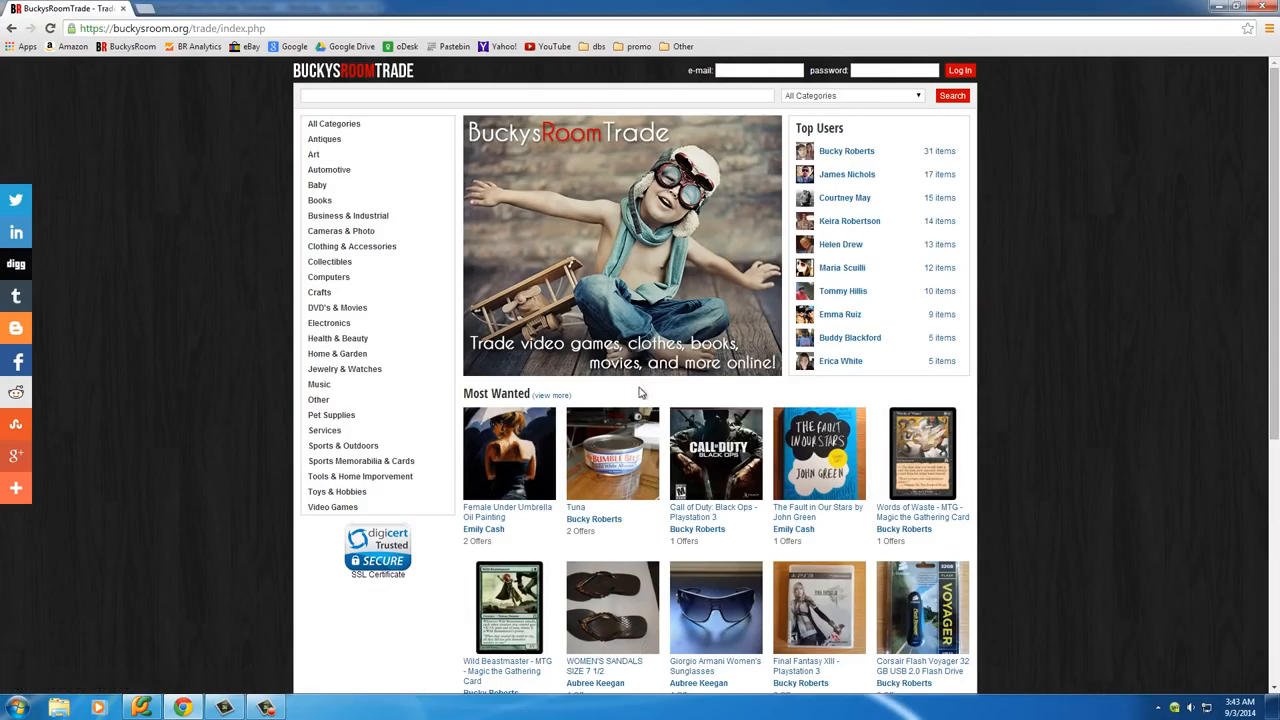
pyautogui.moveTo(633, 392)
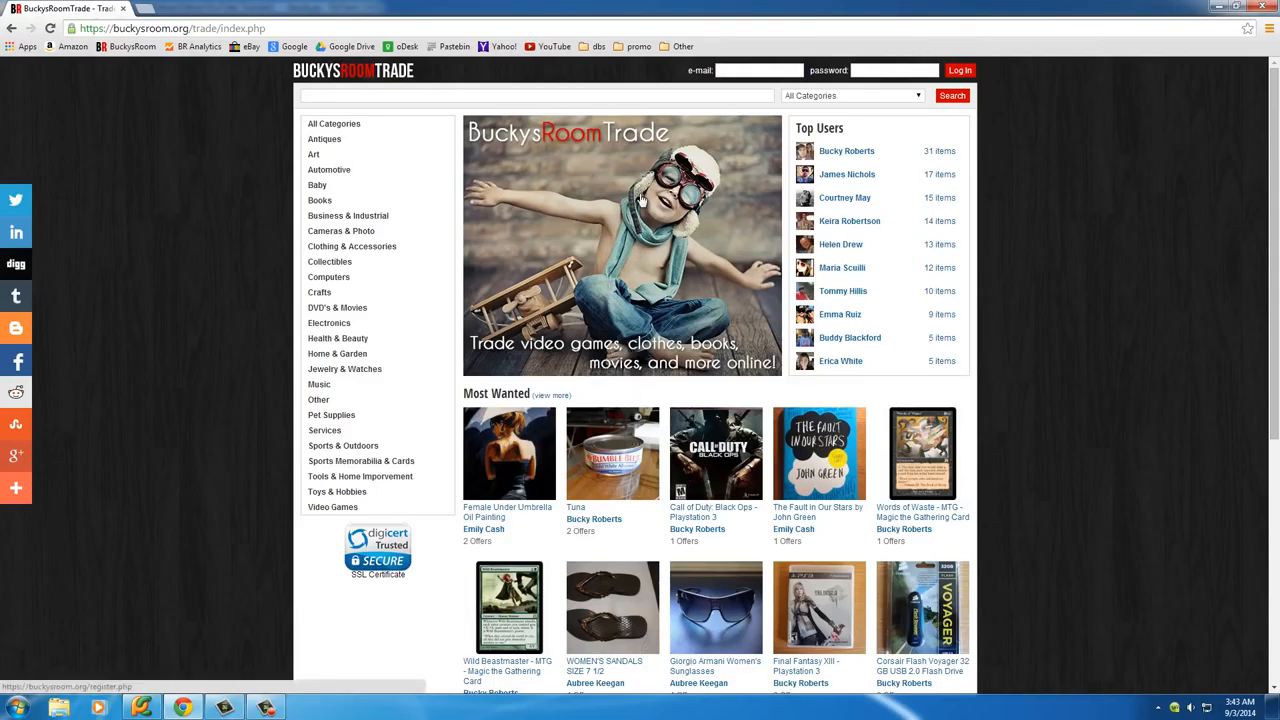
# Run an empty trade search to list every item and scroll the results.
pyautogui.click(298, 28)
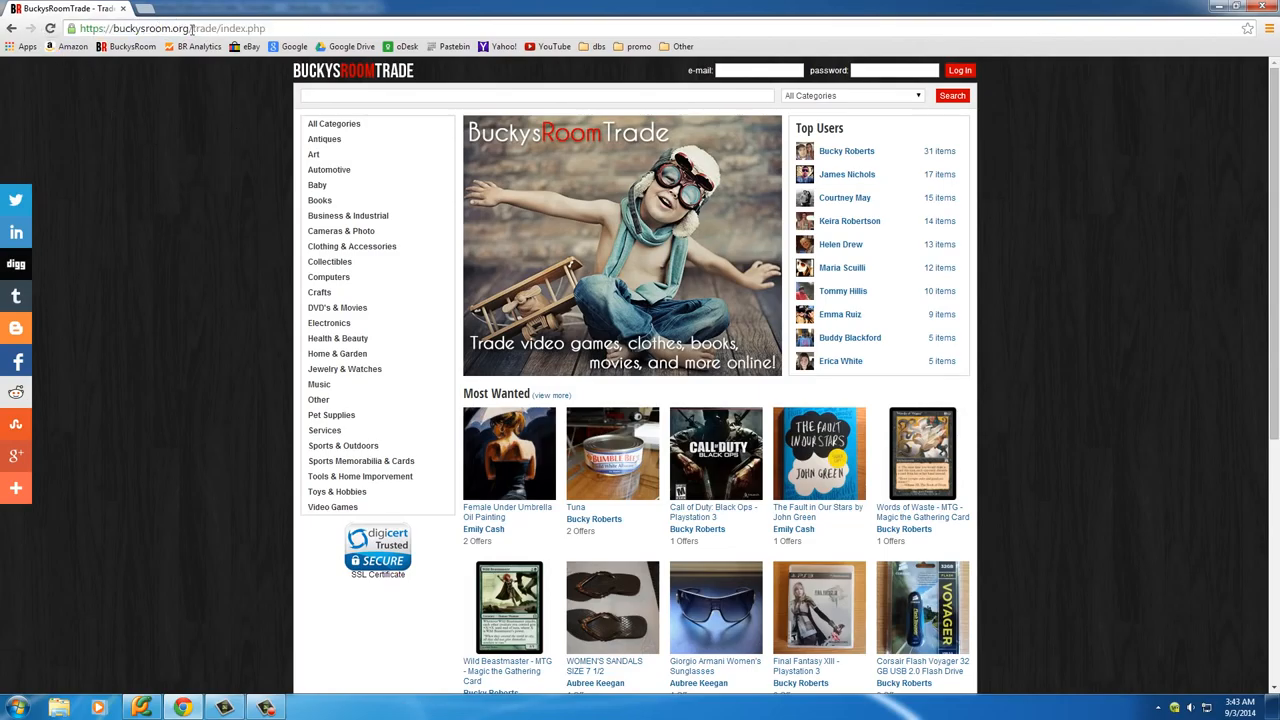
pyautogui.doubleClick(238, 27)
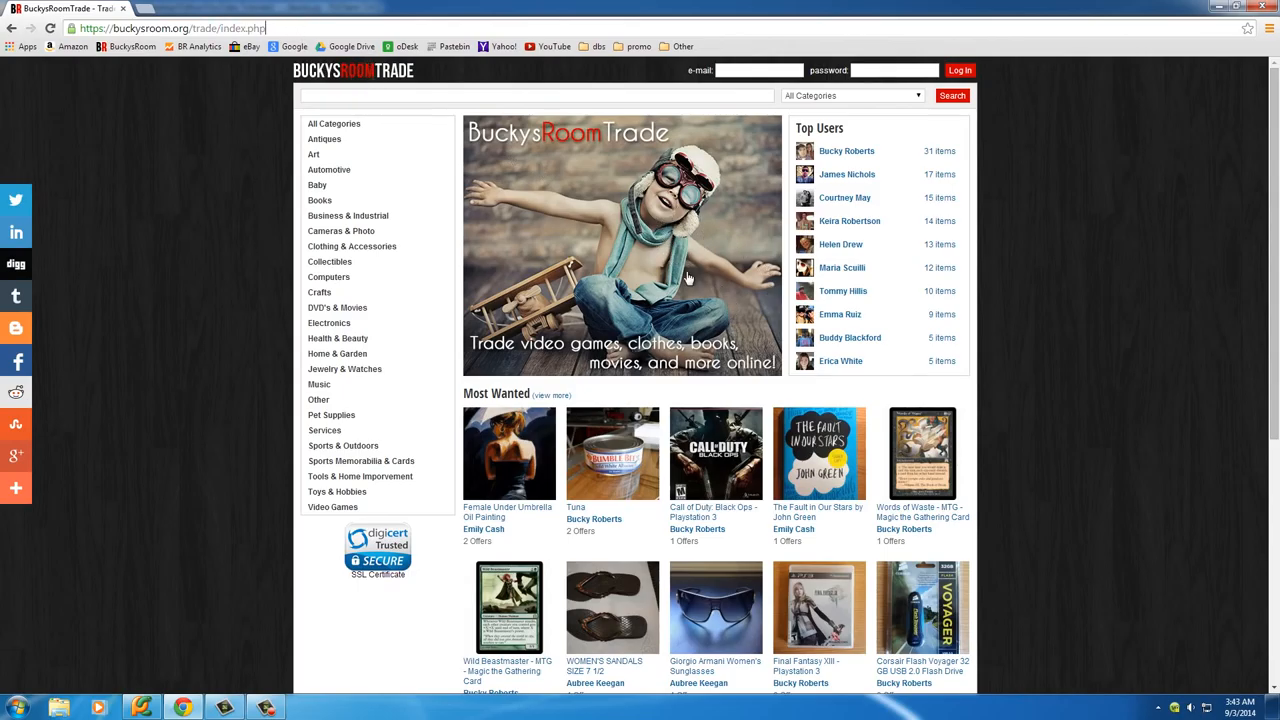
pyautogui.moveTo(964, 160)
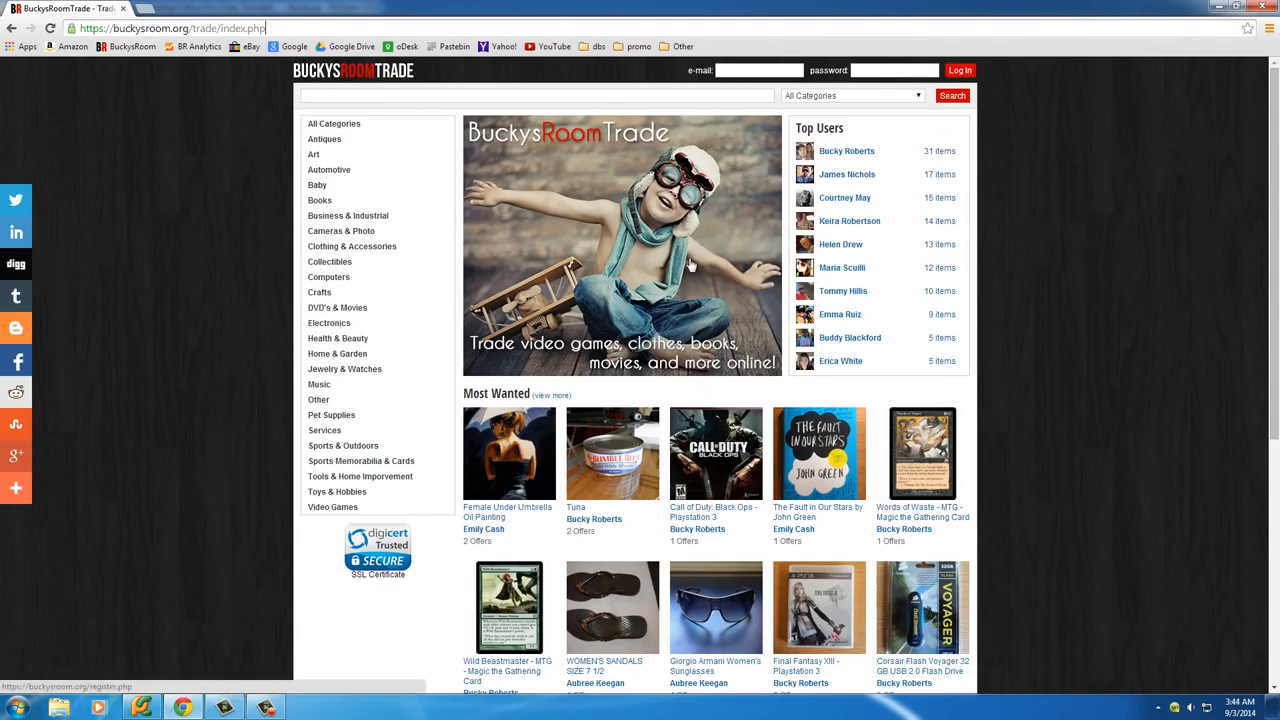
pyautogui.moveTo(340, 138)
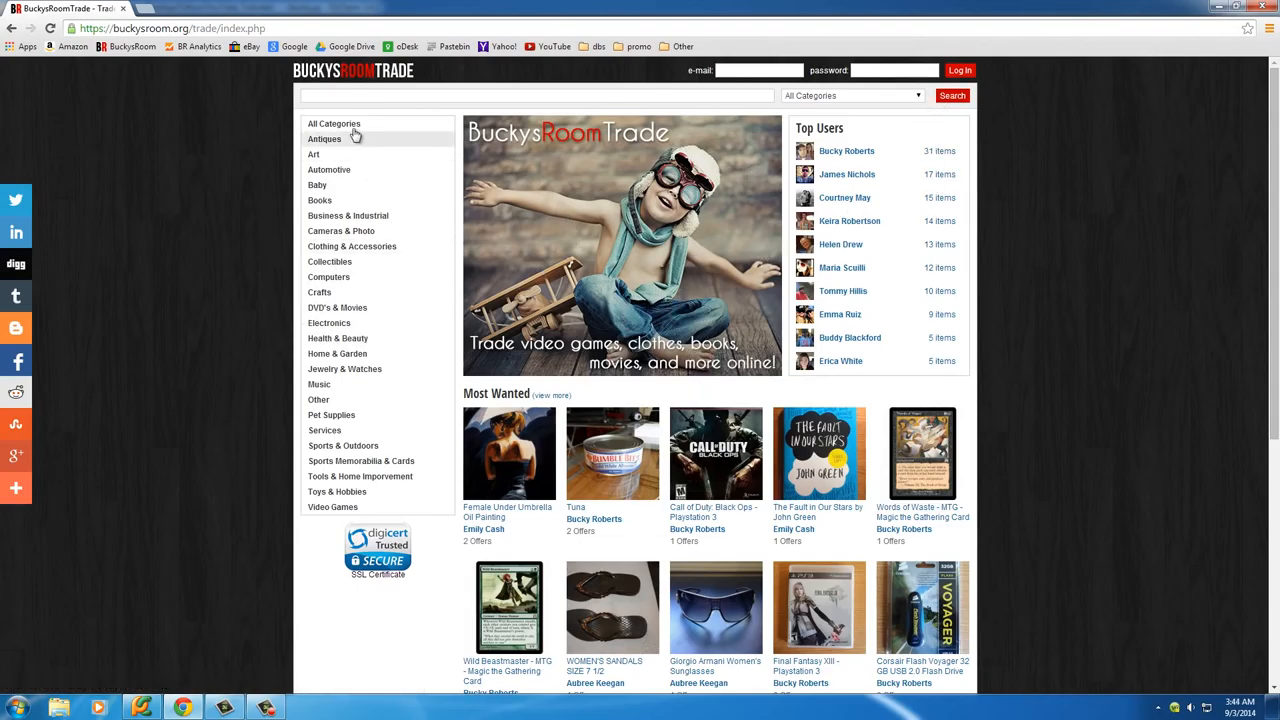
pyautogui.click(956, 96)
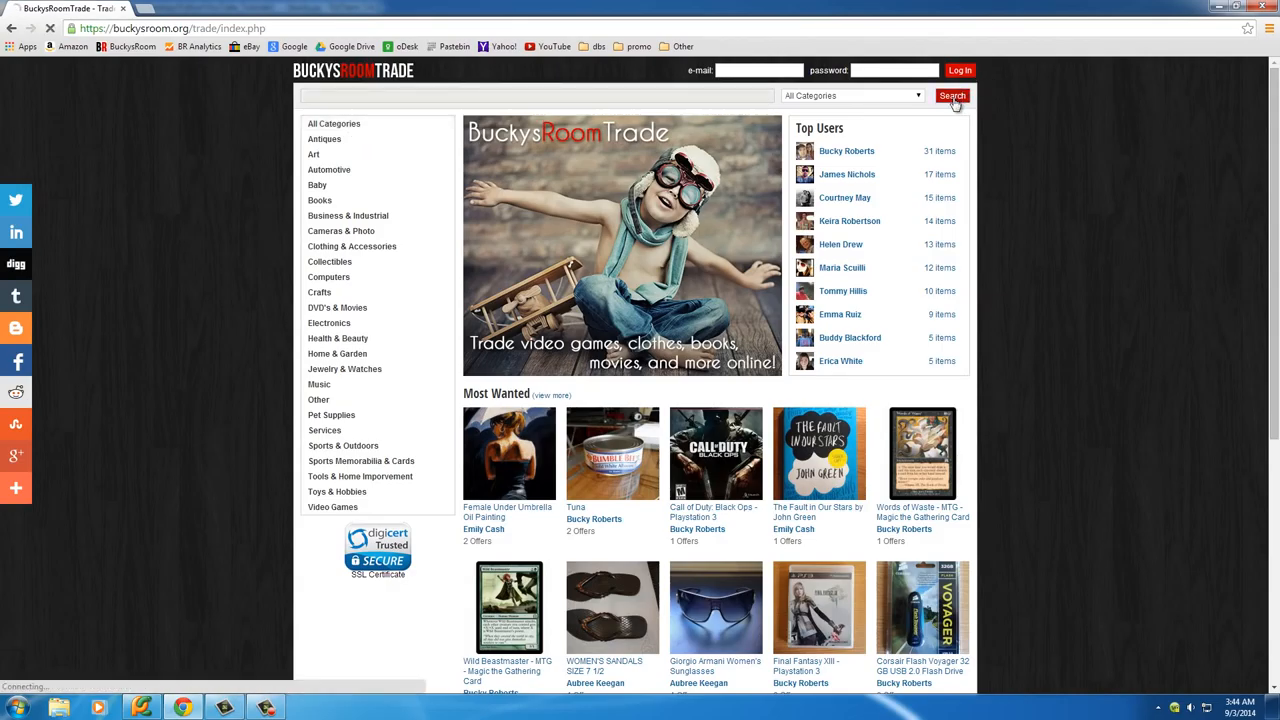
pyautogui.click(953, 95)
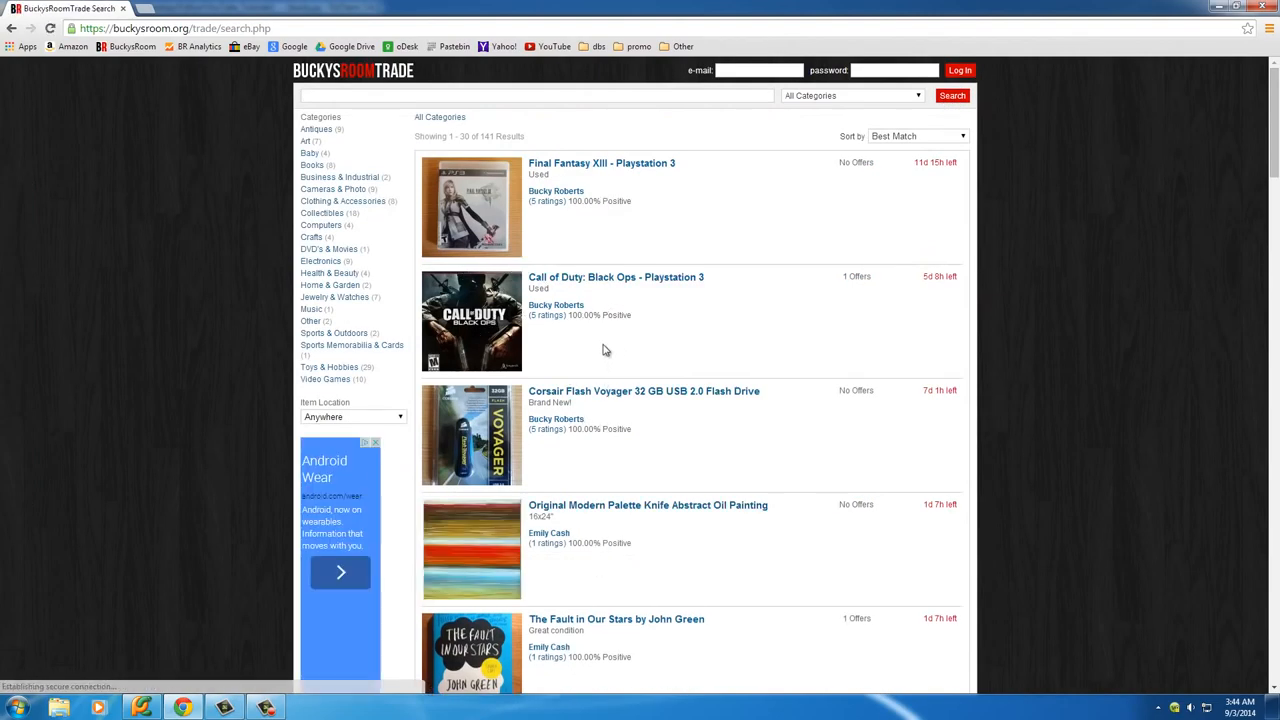
pyautogui.scroll(-3)
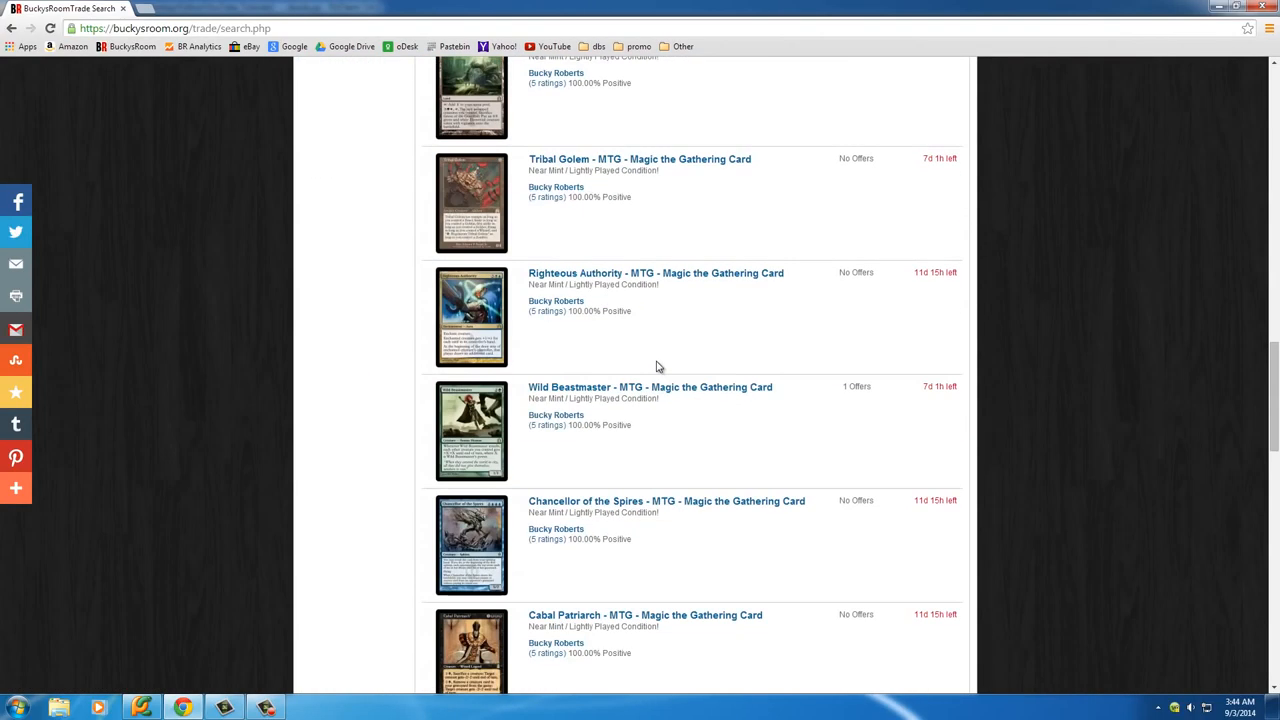
pyautogui.scroll(-3)
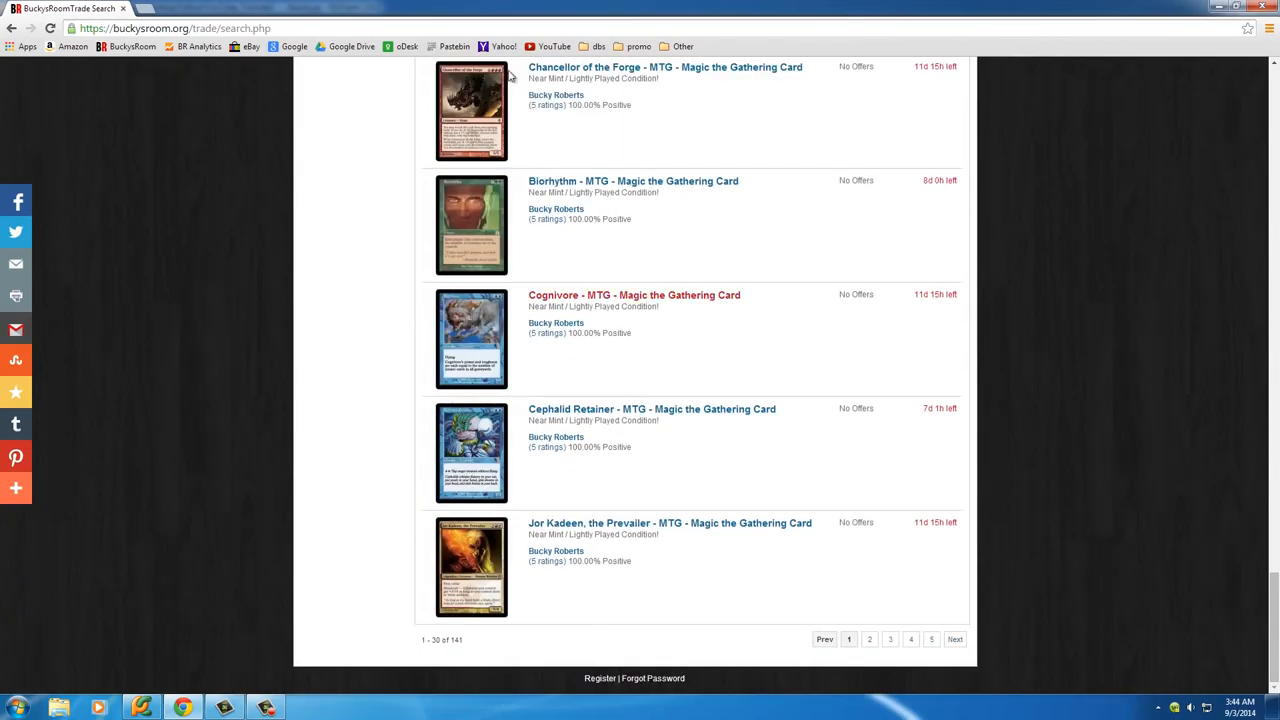
pyautogui.moveTo(962, 638)
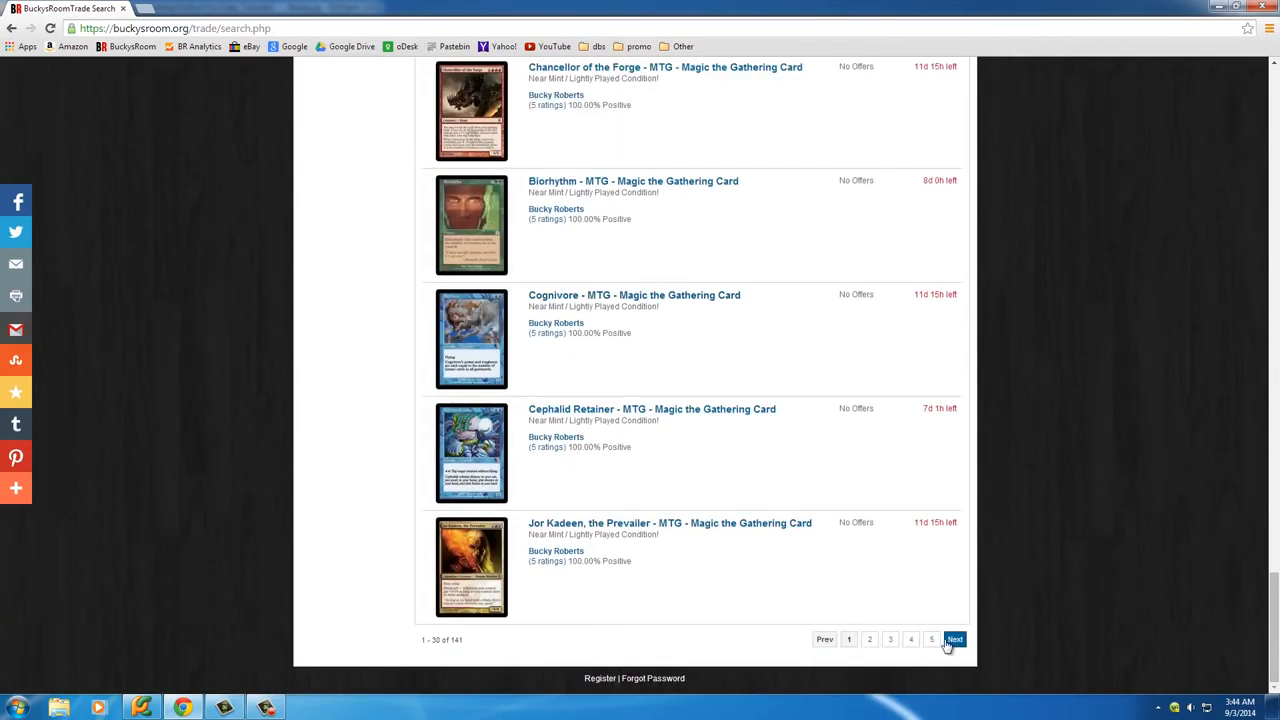
# Page through the search results to page 3.
pyautogui.click(960, 638)
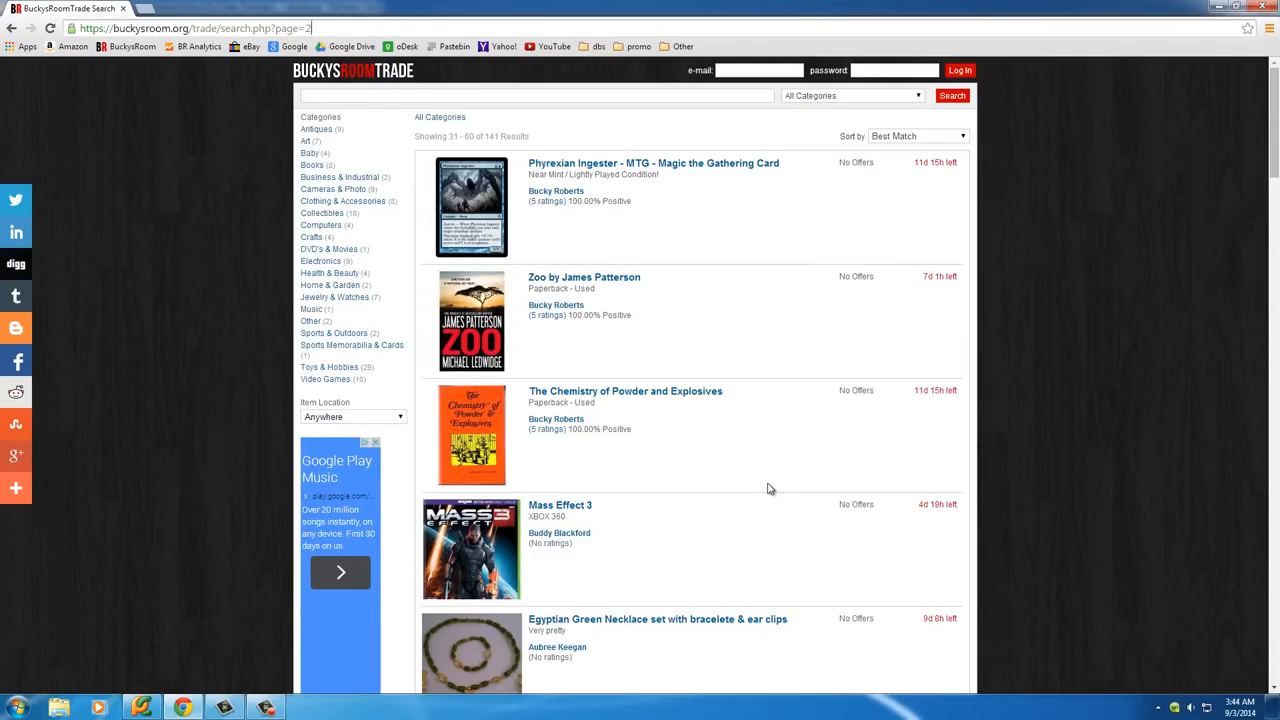
pyautogui.scroll(-3)
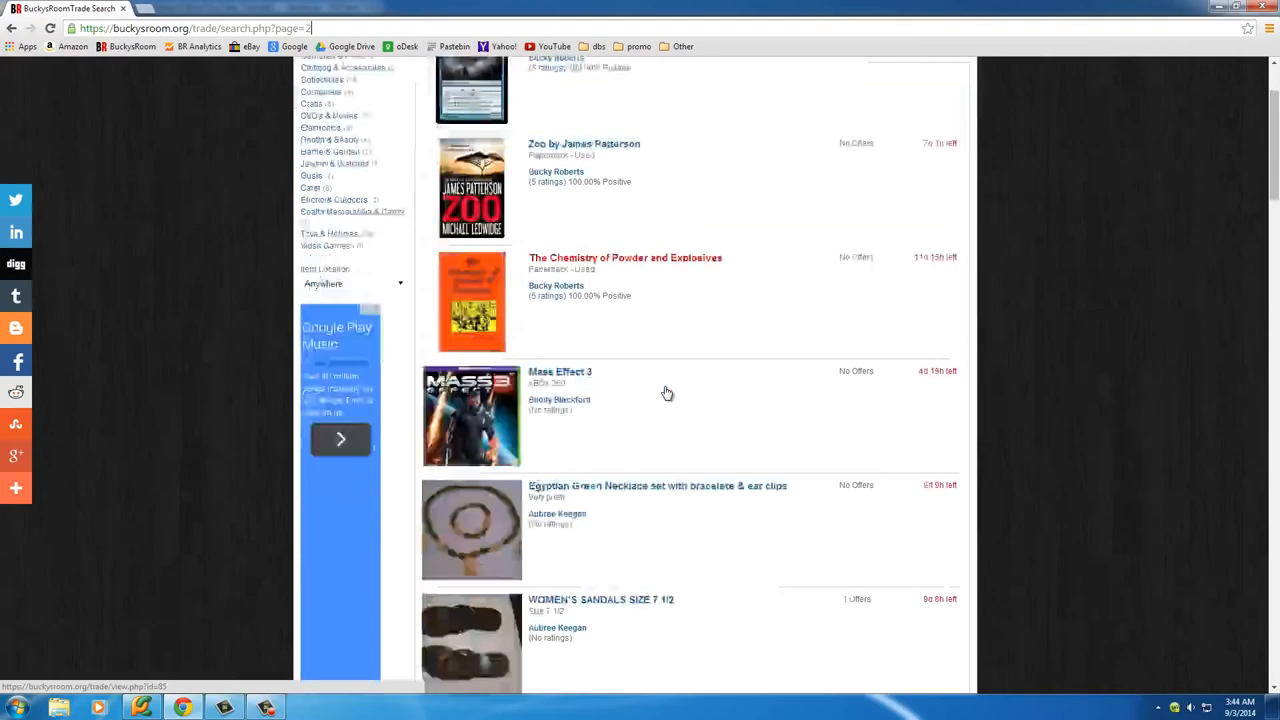
pyautogui.scroll(-3)
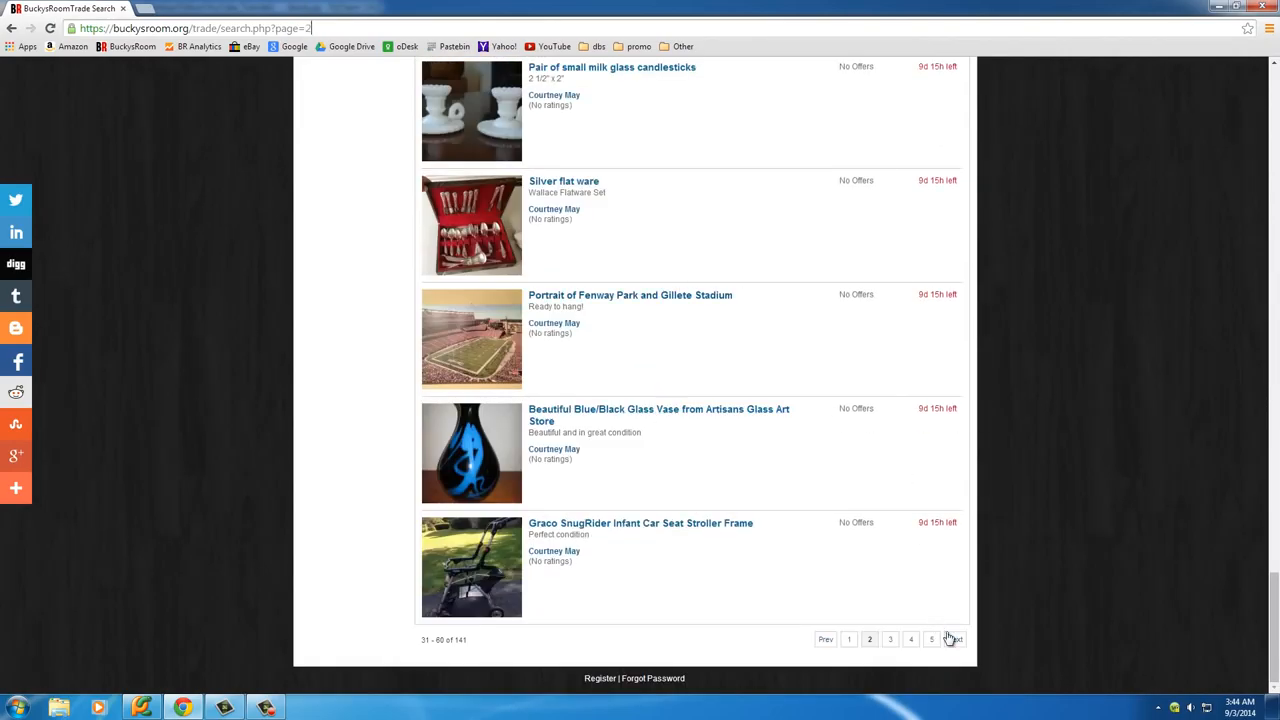
pyautogui.click(951, 637)
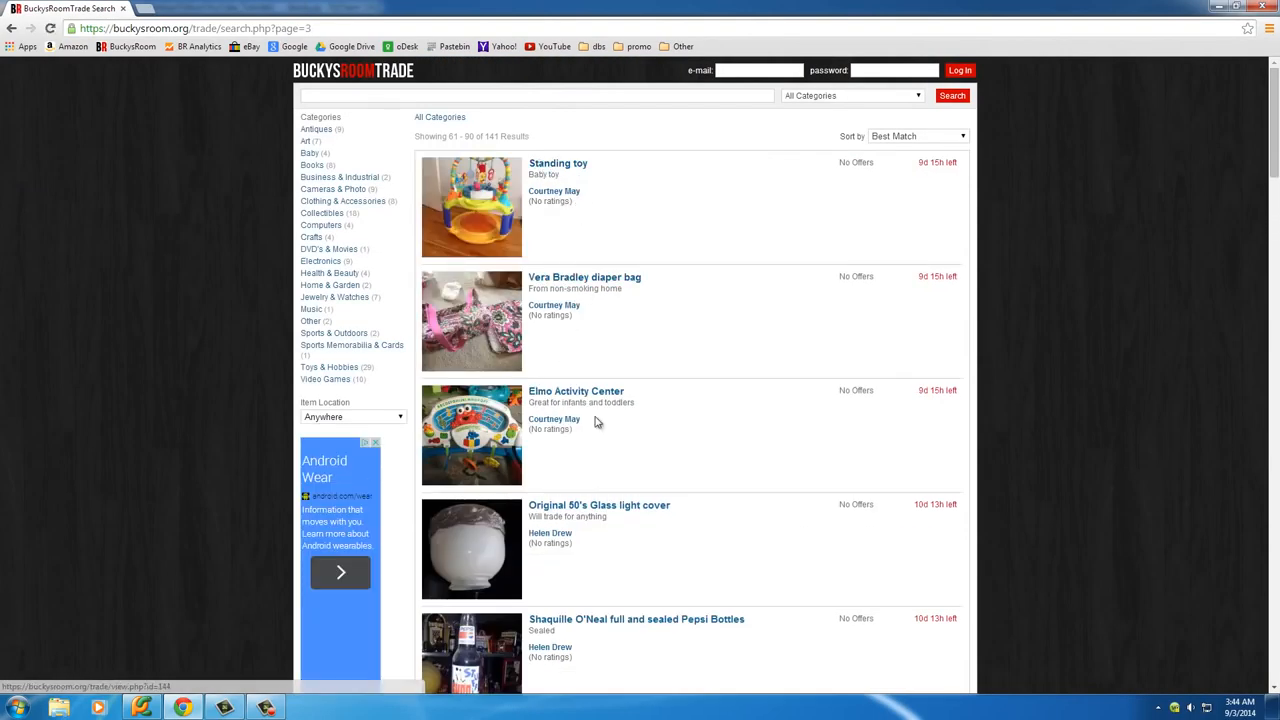
pyautogui.click(626, 619)
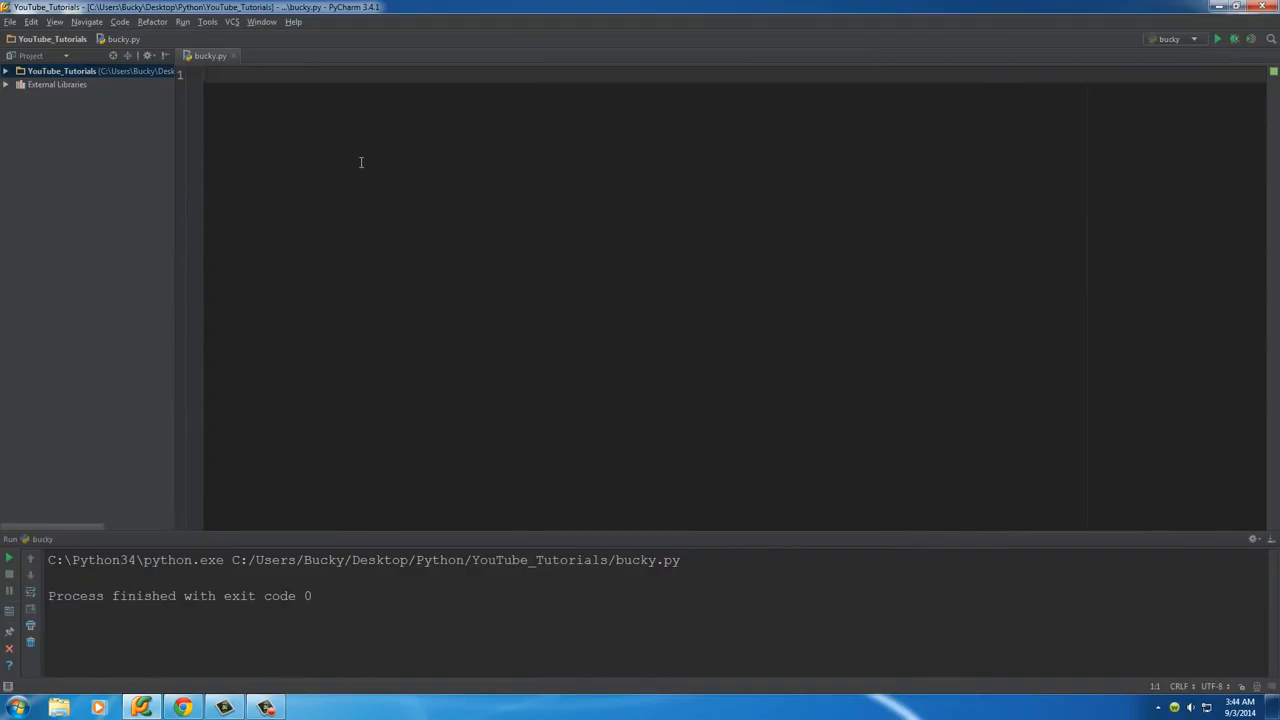
# Write 'import requests' as the first line of bucky.py.
pyautogui.write('import r')
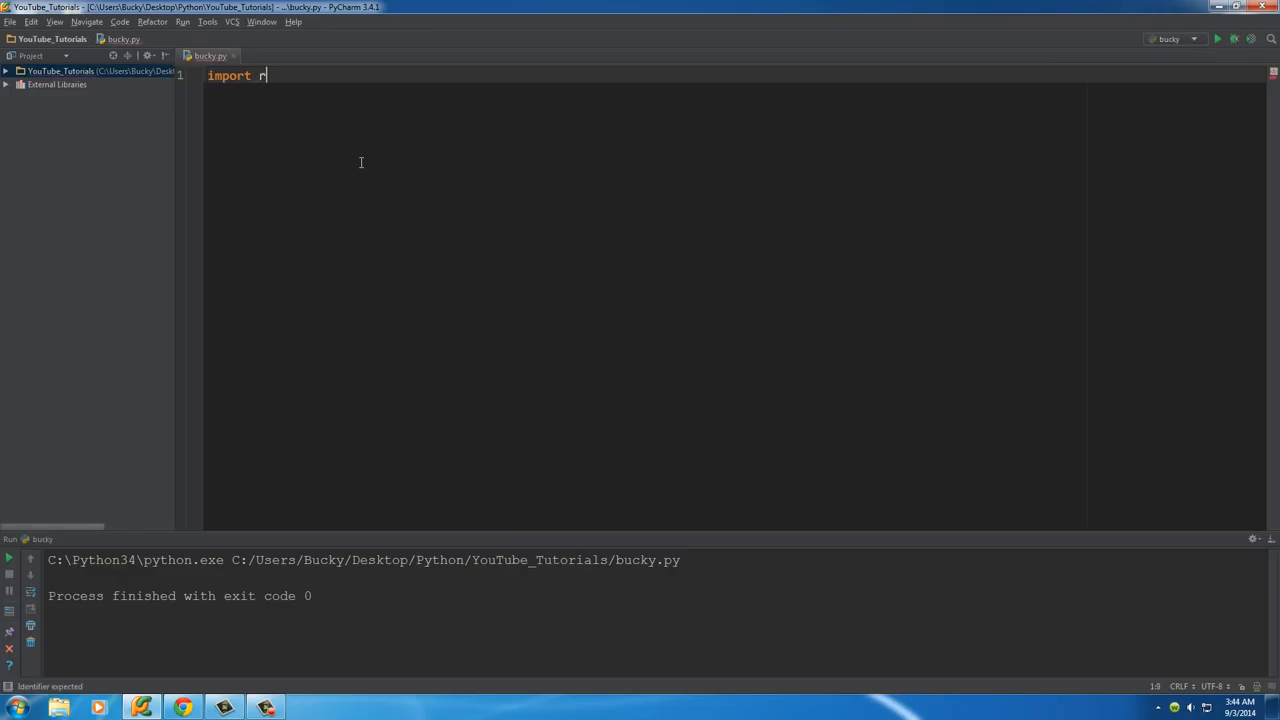
pyautogui.write('equests')
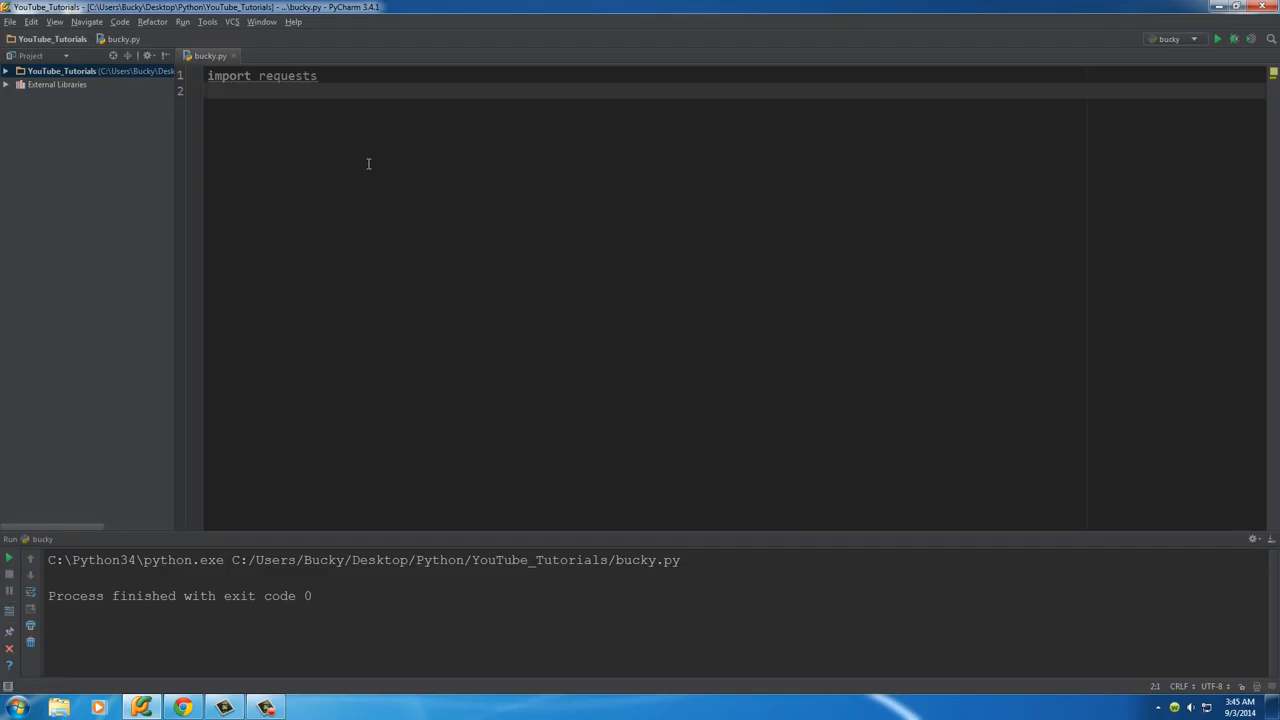
pyautogui.doubleClick(290, 75)
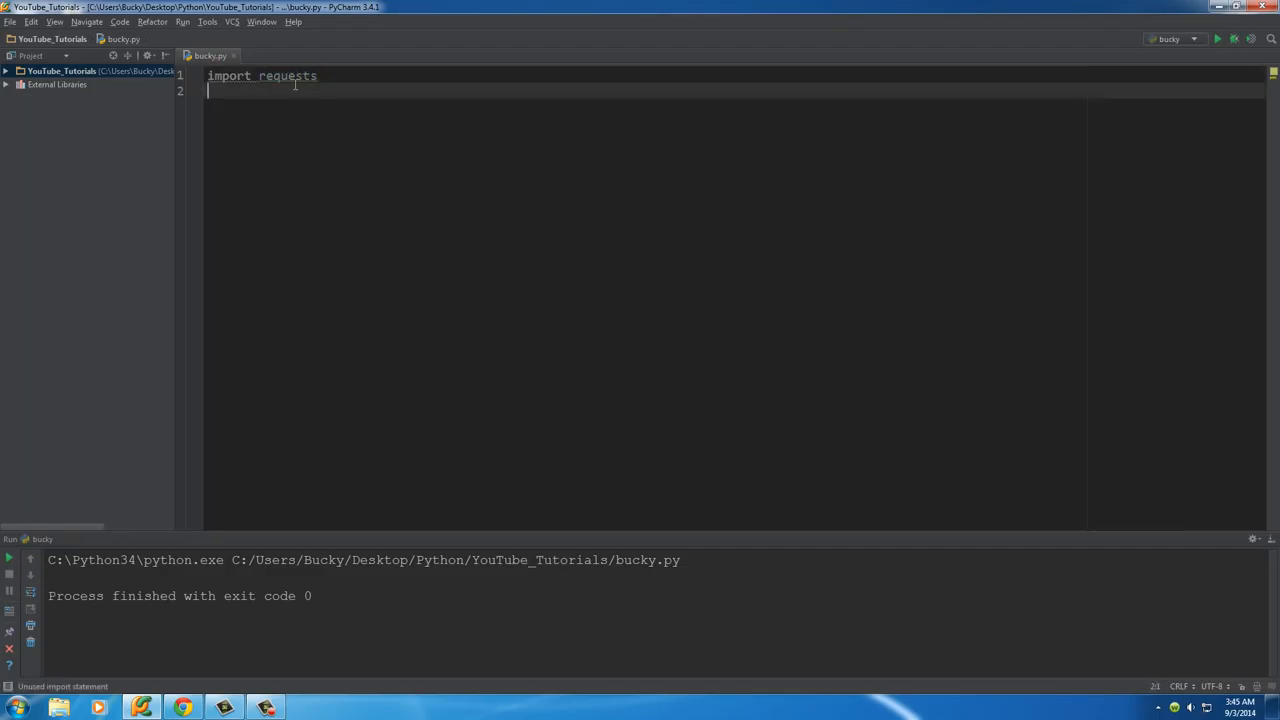
pyautogui.click(298, 76)
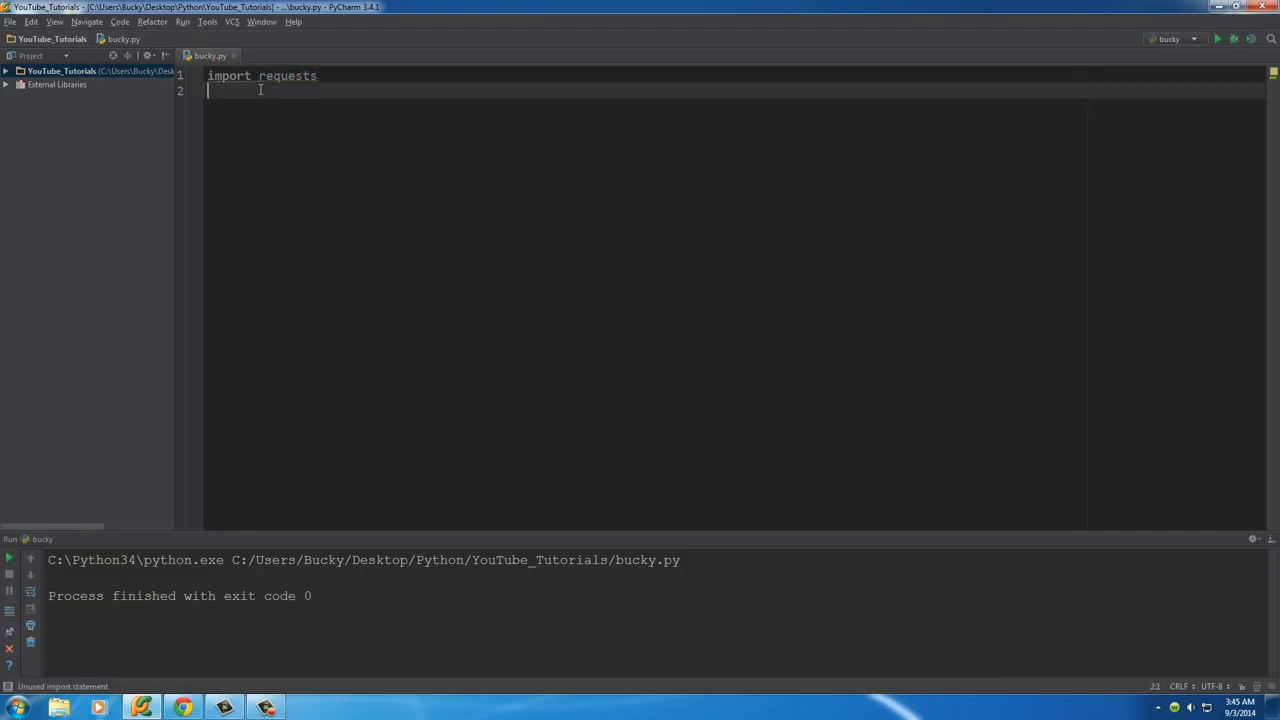
pyautogui.click(13, 22)
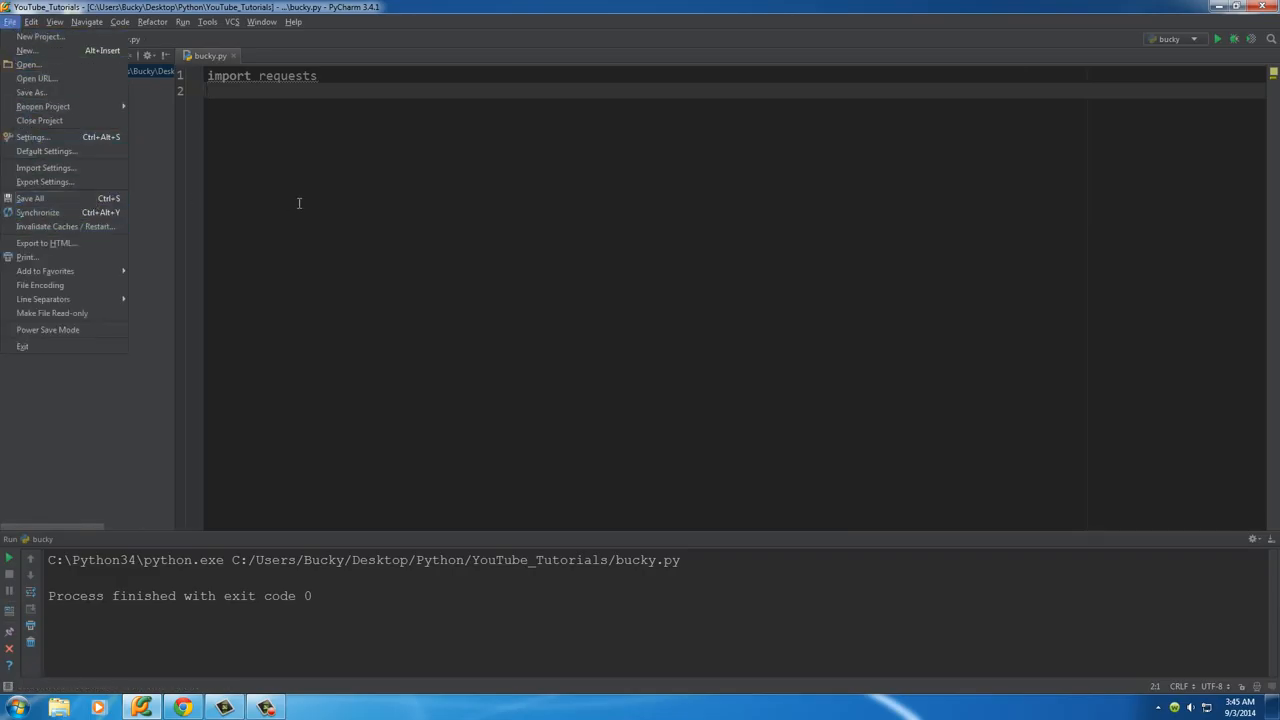
# In Settings > Project Interpreter, check that beautifulsoup4 and requests are installed.
pyautogui.click(34, 137)
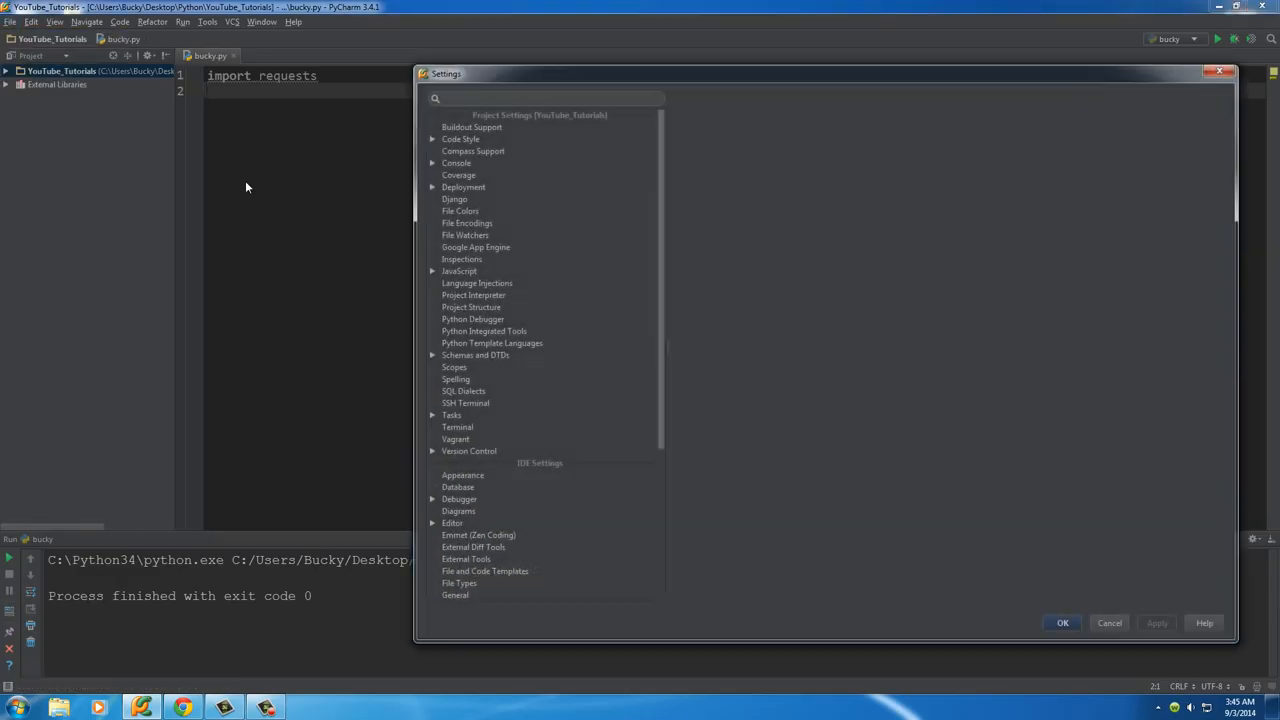
pyautogui.click(481, 366)
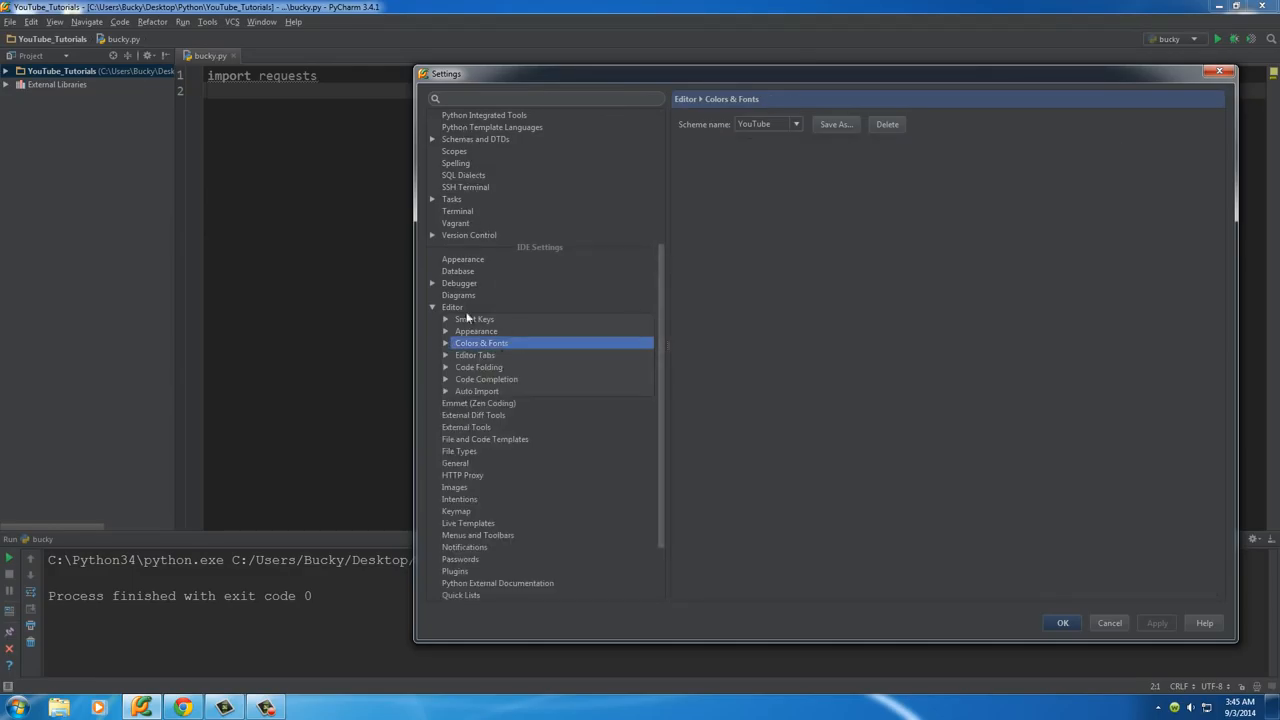
pyautogui.moveTo(472, 220)
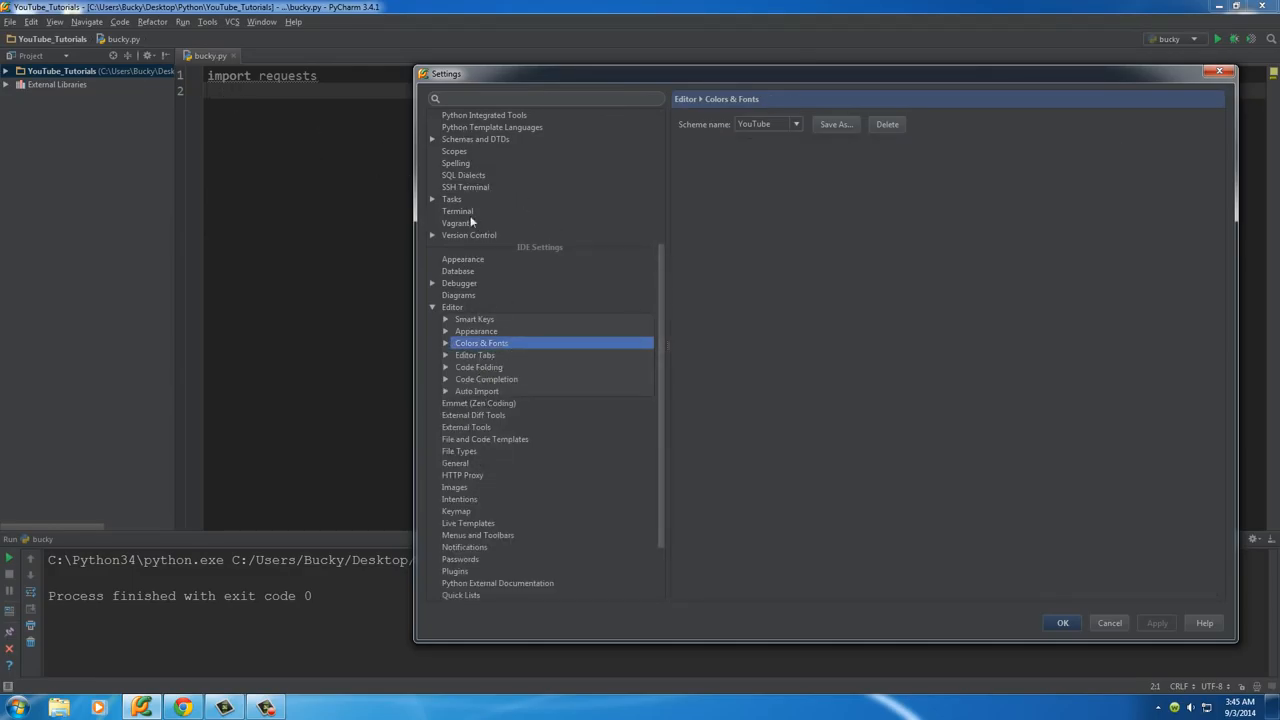
pyautogui.click(452, 307)
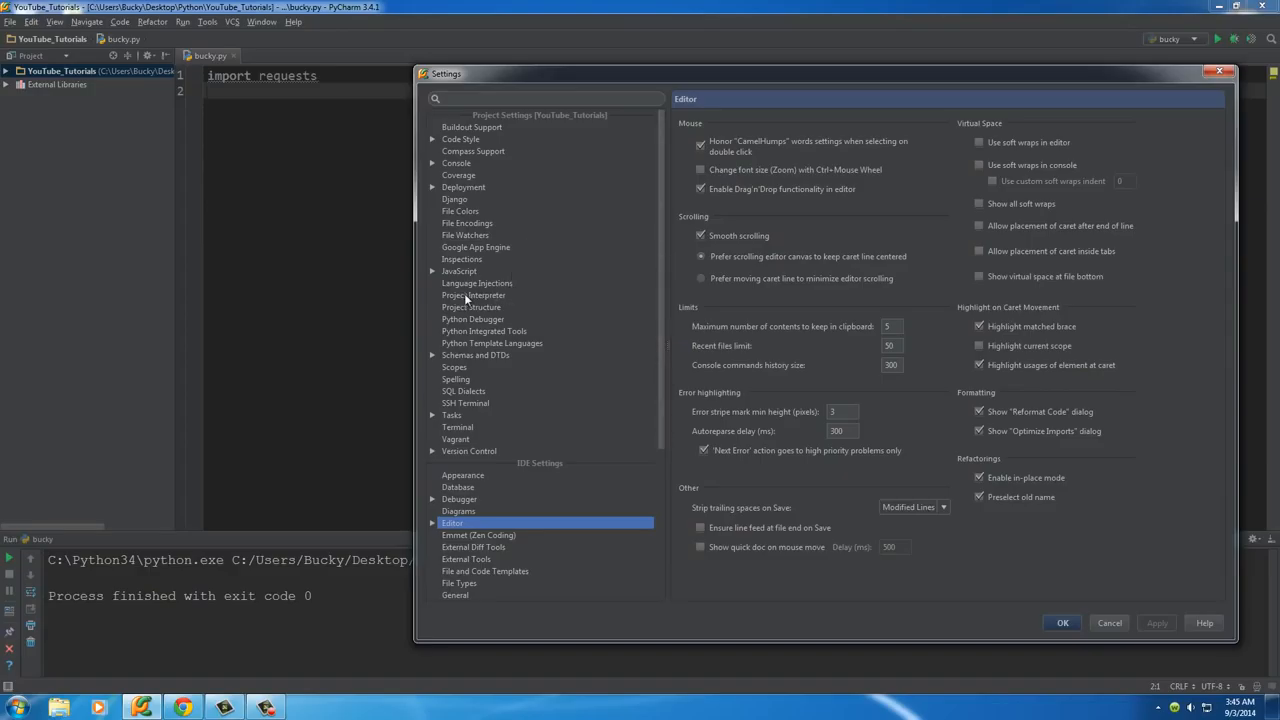
pyautogui.click(473, 295)
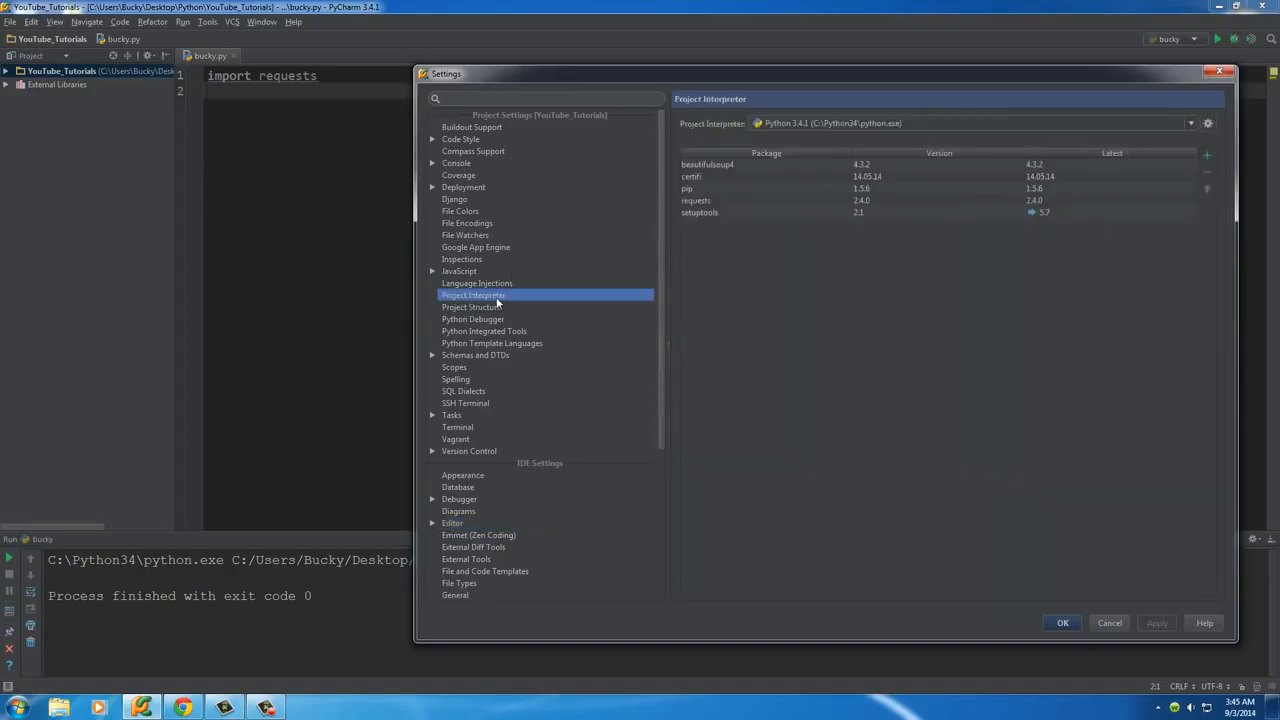
pyautogui.moveTo(840, 349)
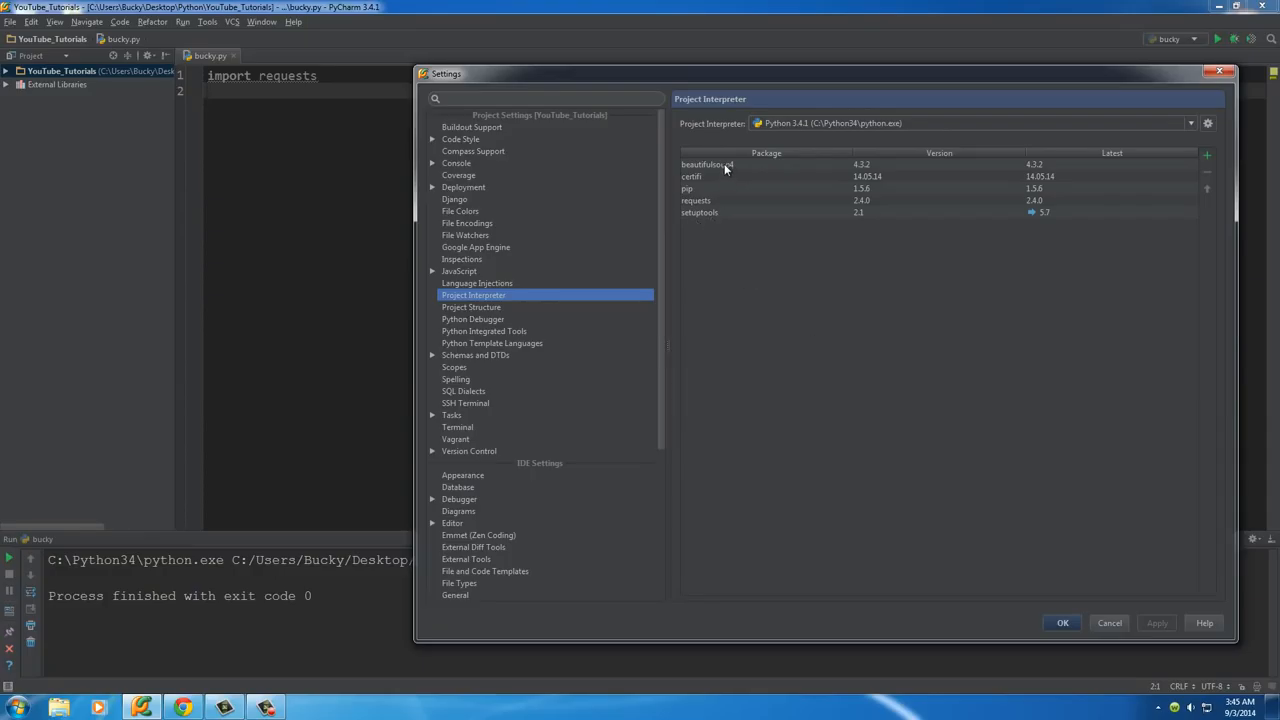
pyautogui.click(725, 164)
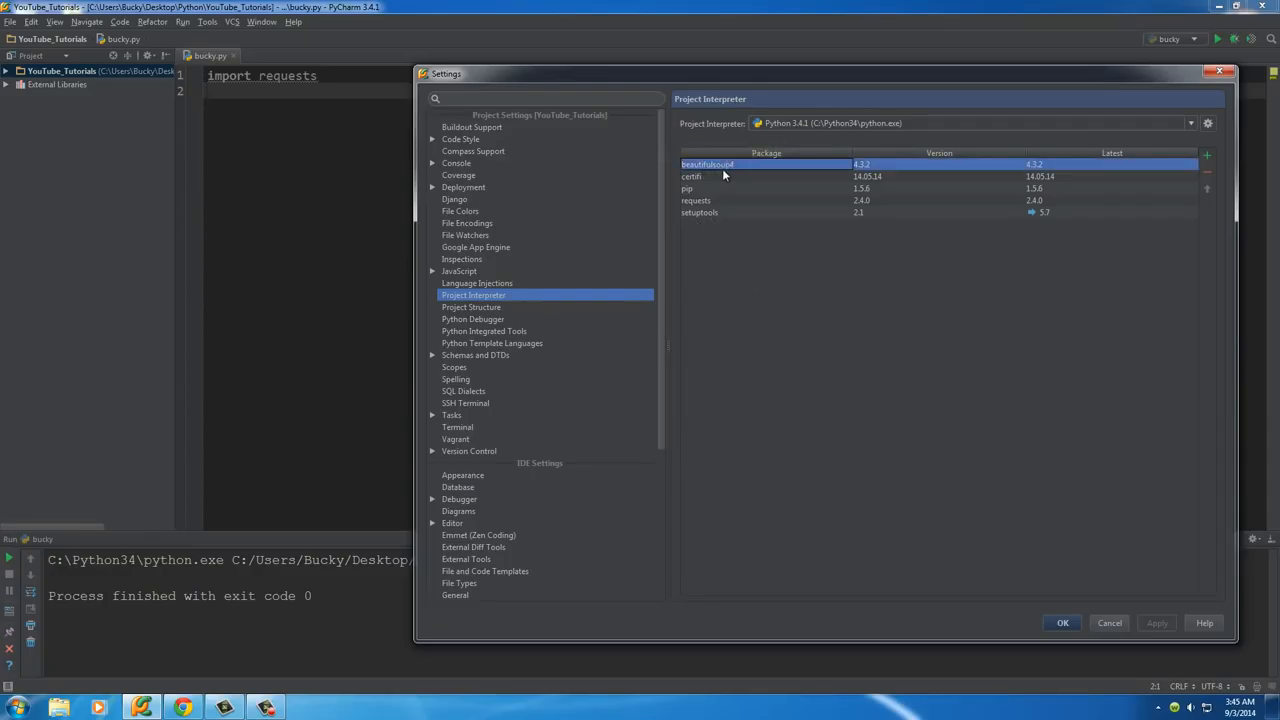
pyautogui.moveTo(805, 202)
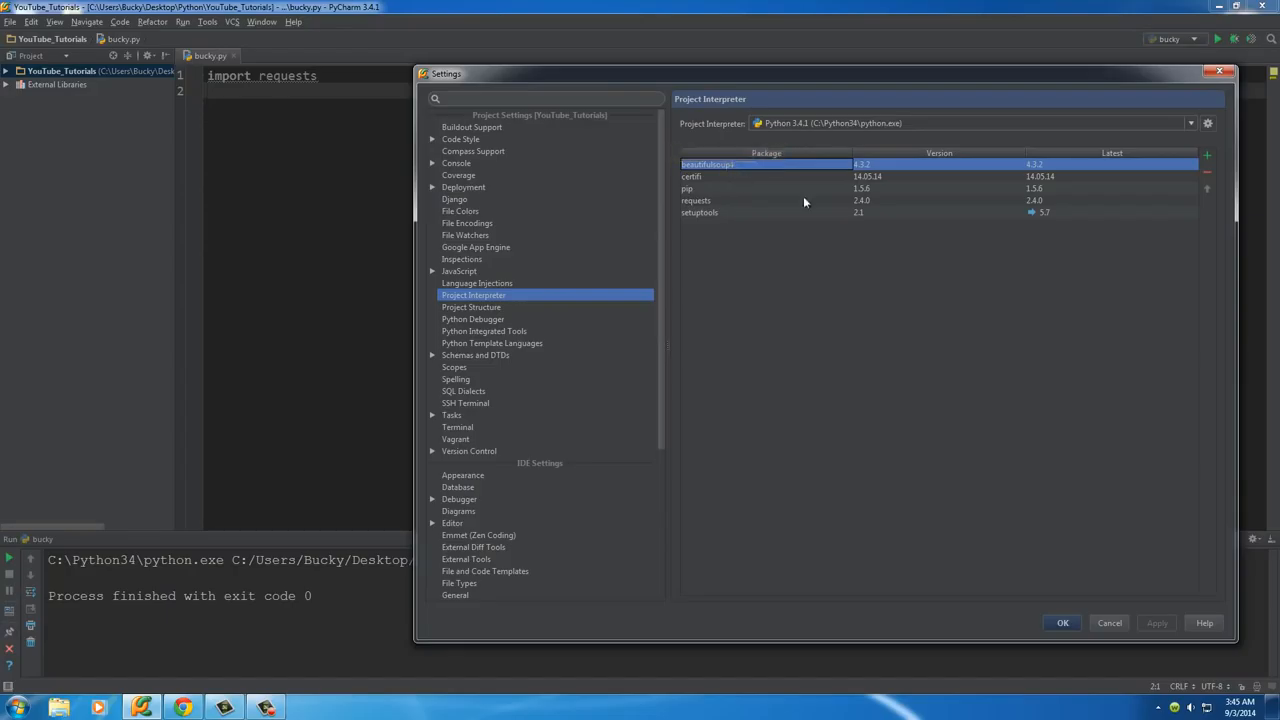
pyautogui.moveTo(1129, 270)
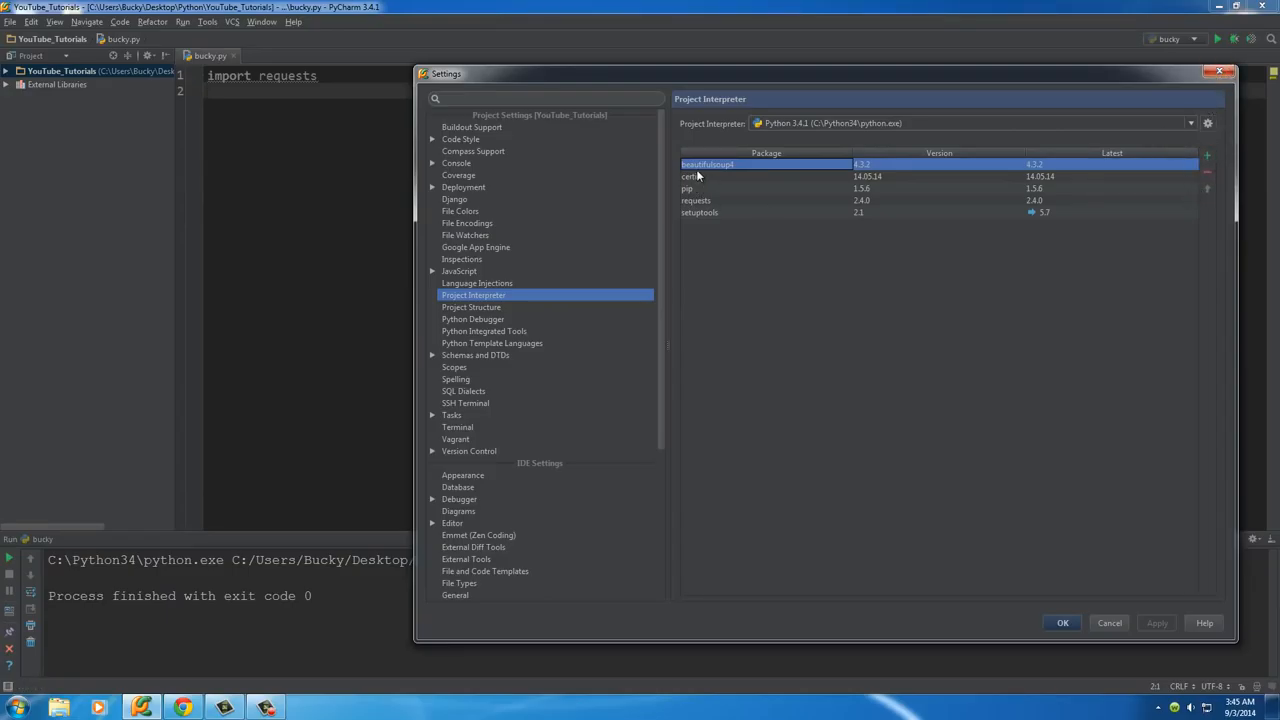
pyautogui.moveTo(715, 170)
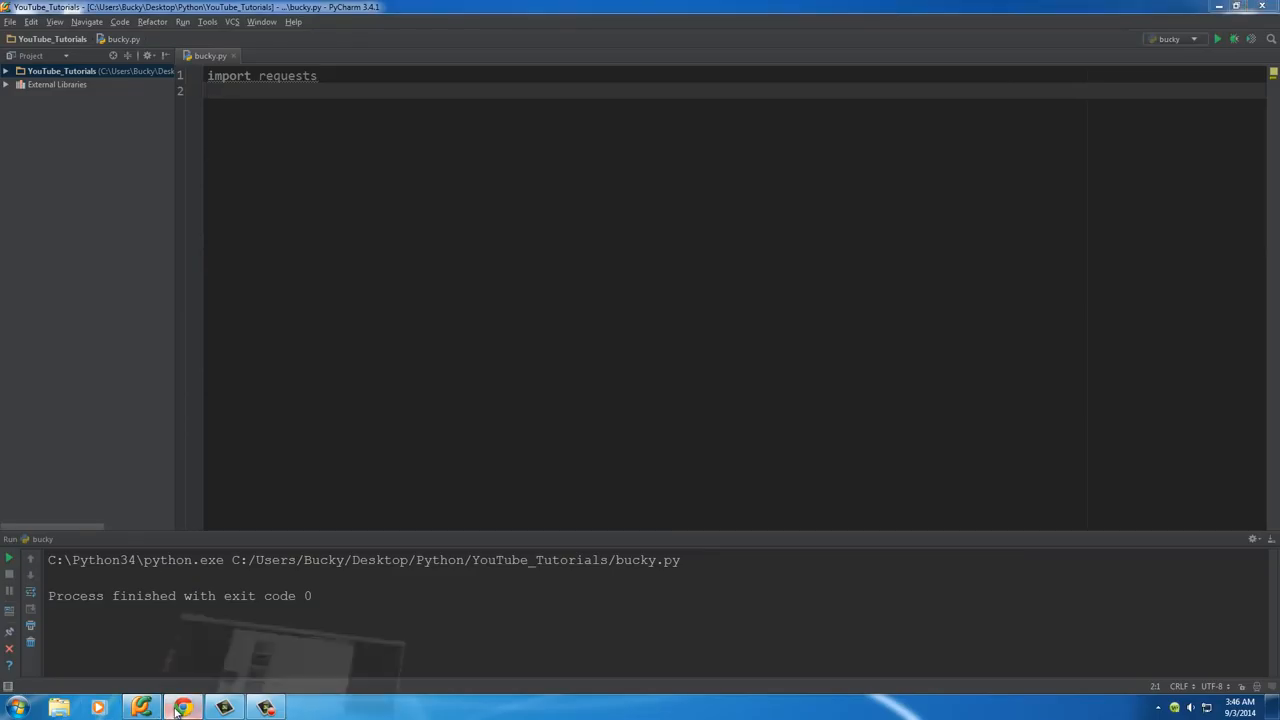
# View the trade search page's HTML source in a new tab, then return to the listings.
pyautogui.click(180, 704)
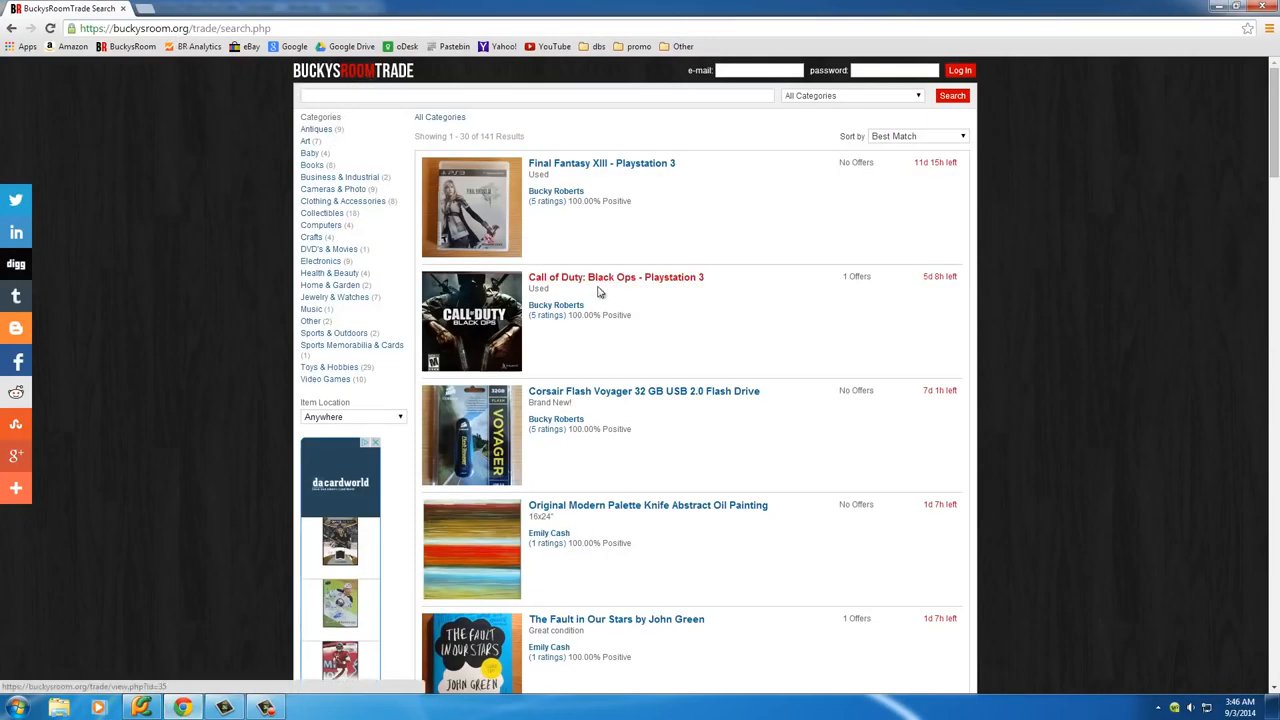
pyautogui.moveTo(633, 359)
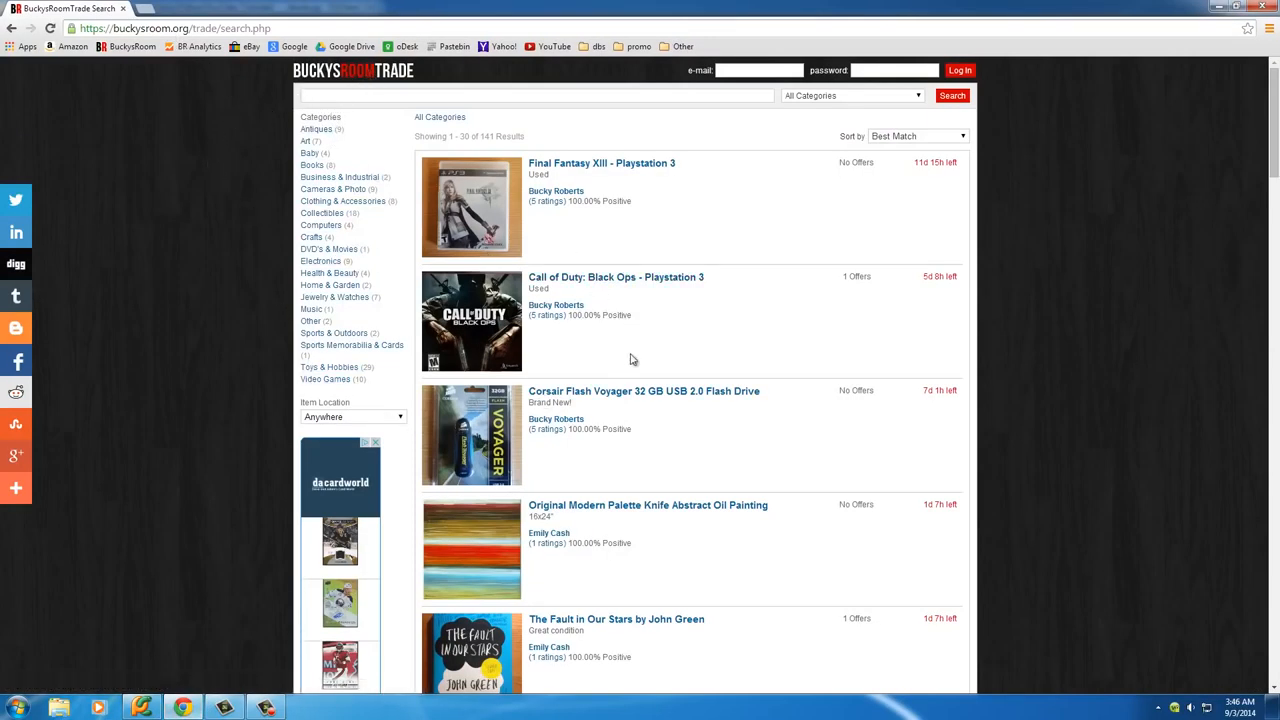
pyautogui.moveTo(265, 280)
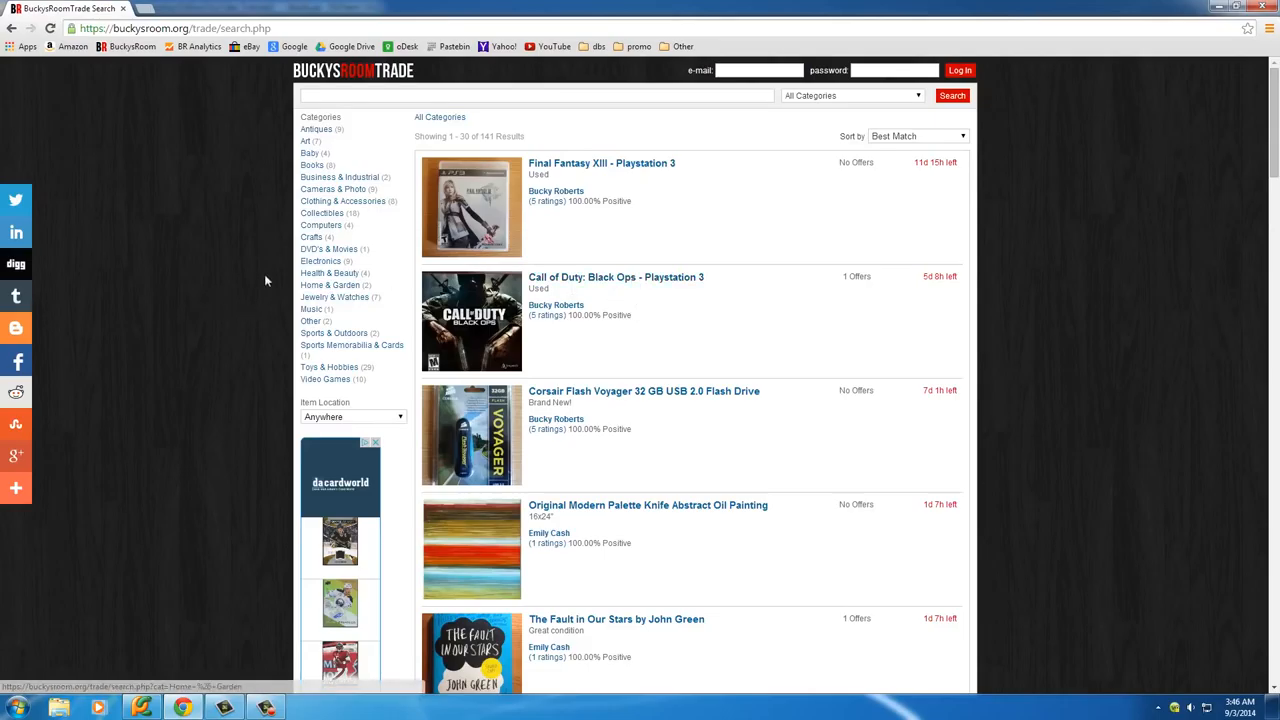
pyautogui.rightClick(265, 280)
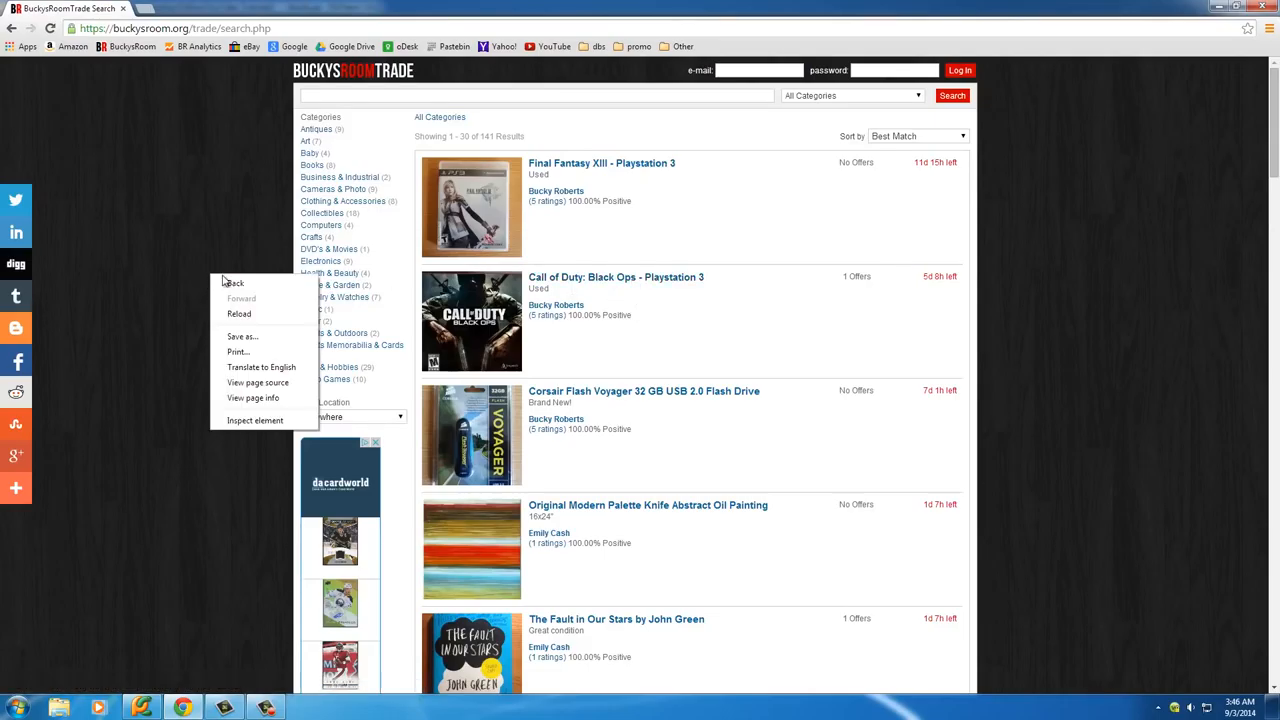
pyautogui.moveTo(257, 382)
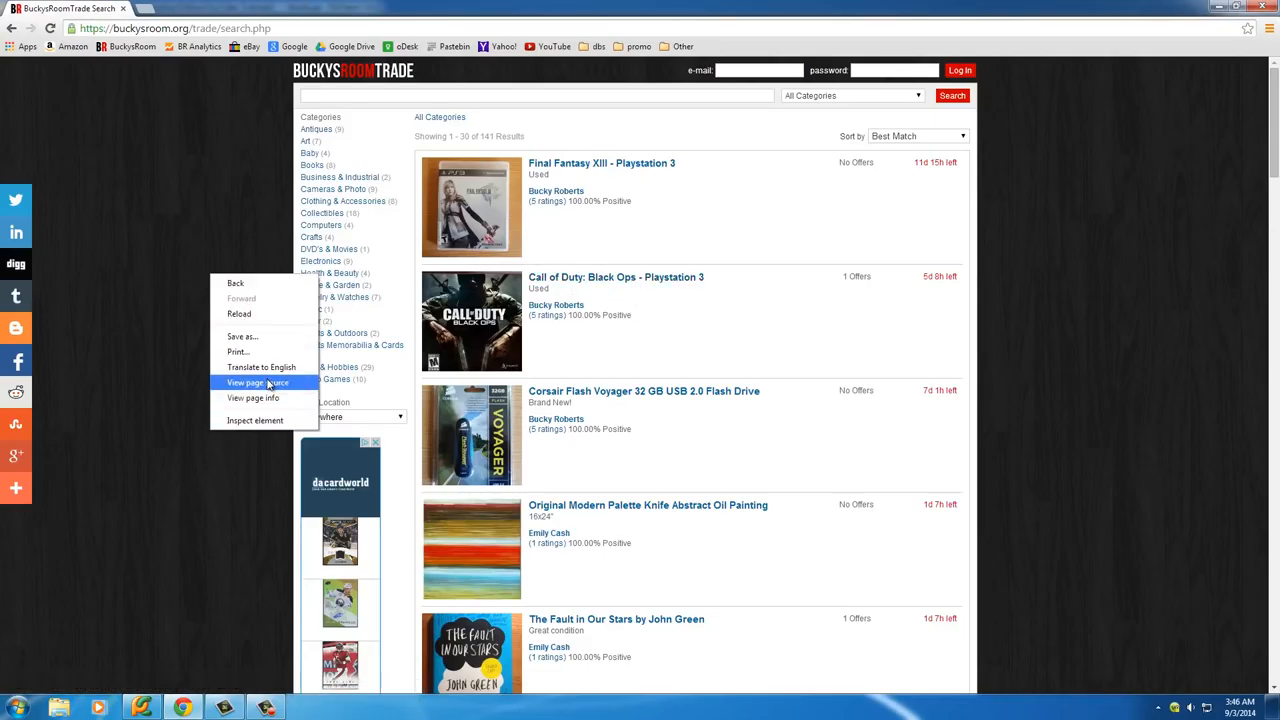
pyautogui.click(256, 382)
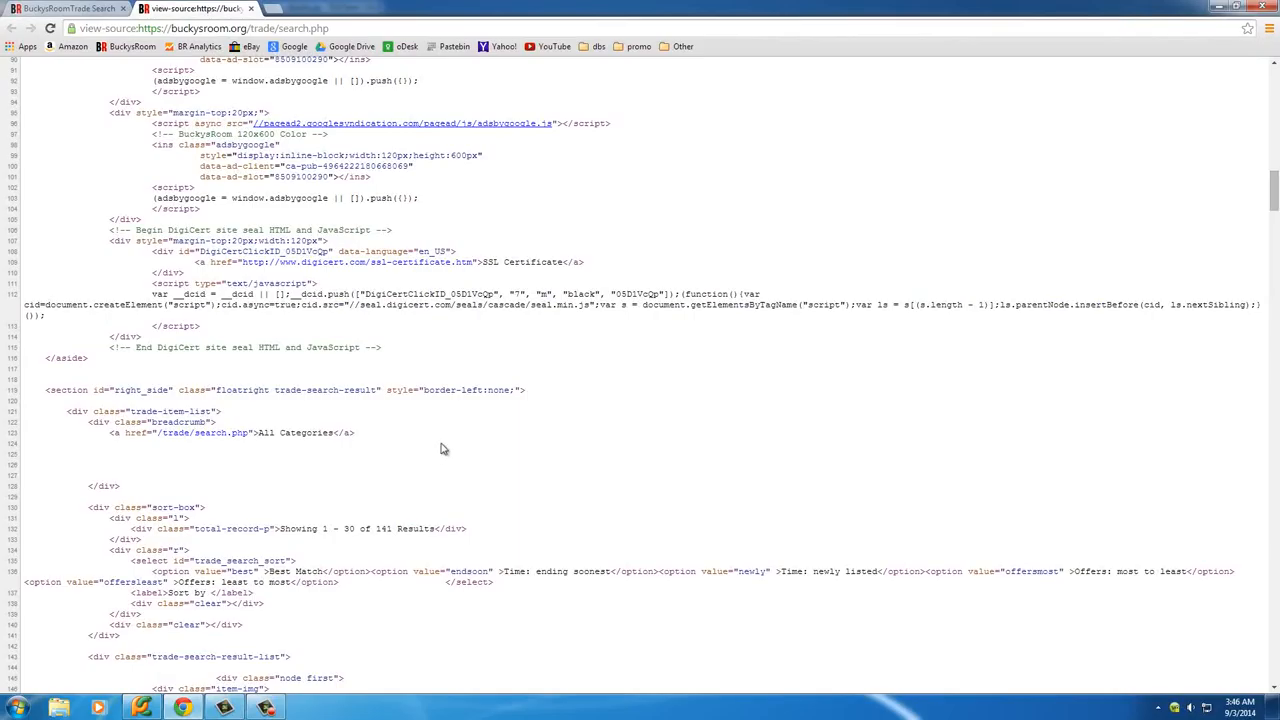
pyautogui.scroll(-3)
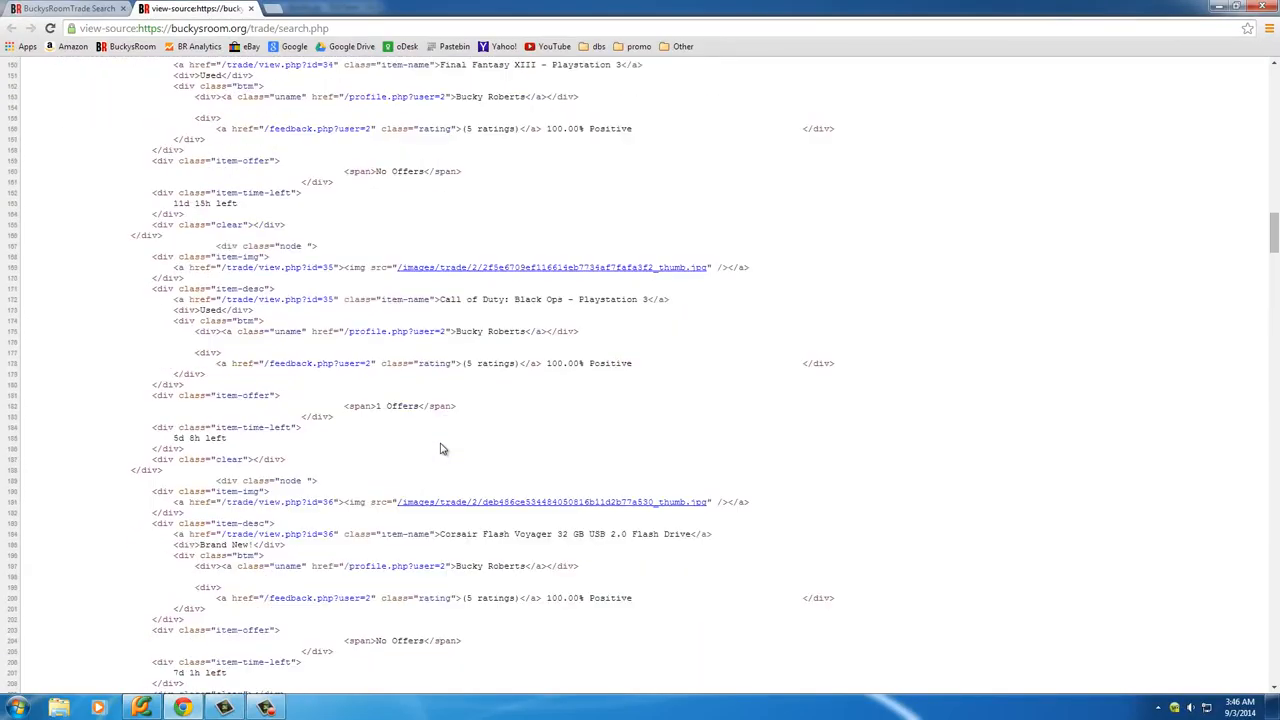
pyautogui.scroll(-3)
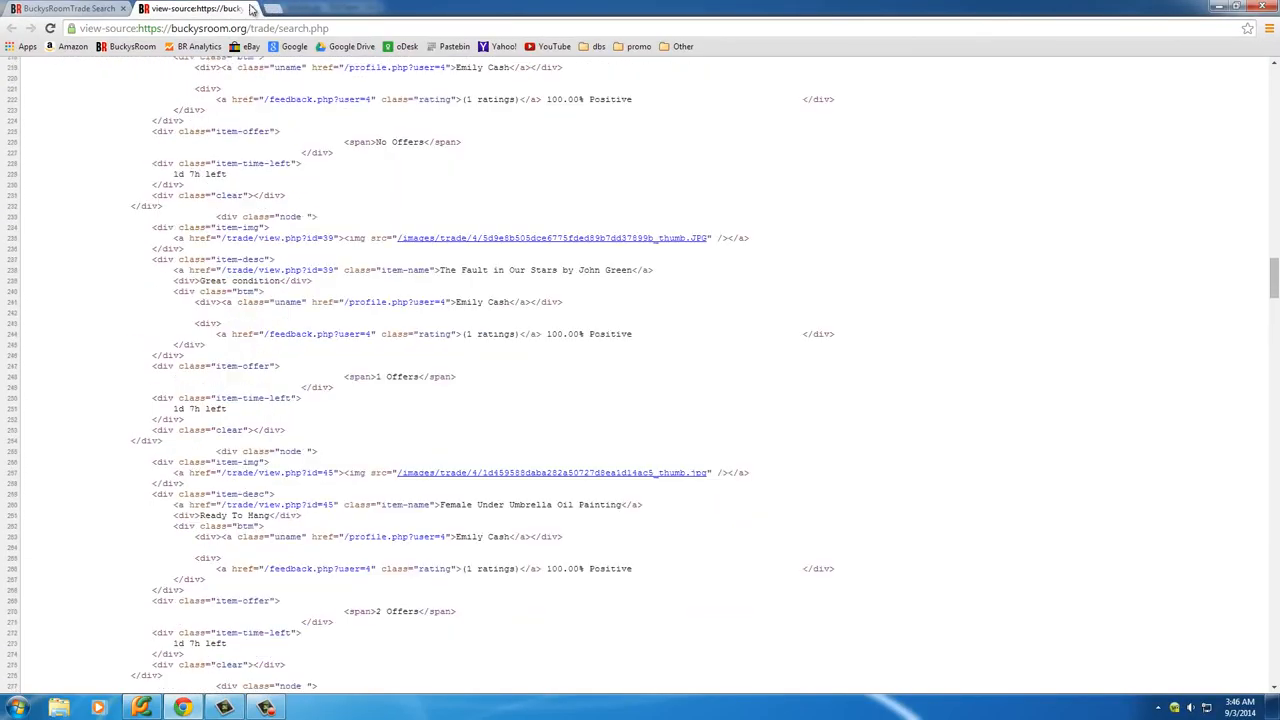
pyautogui.click(70, 10)
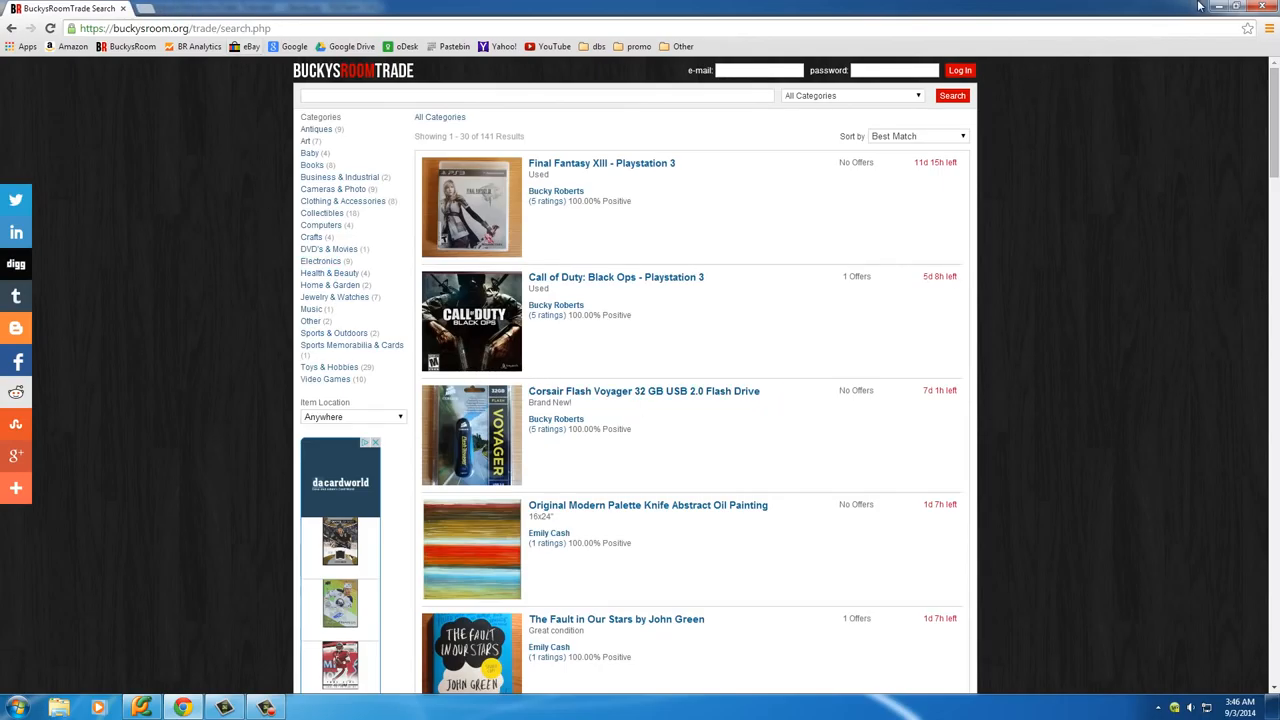
pyautogui.moveTo(1203, 9)
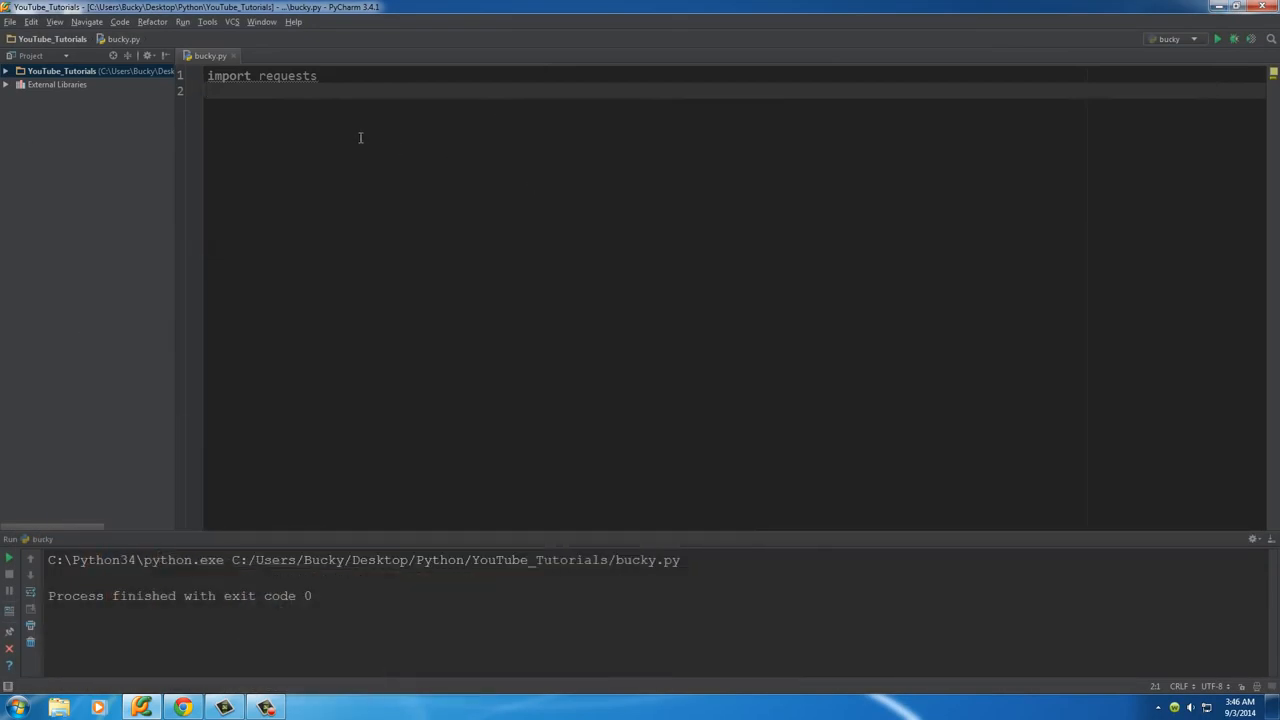
# Add 'from bs4 import BeautifulSoup' on line 2 of bucky.py.
pyautogui.write('from')
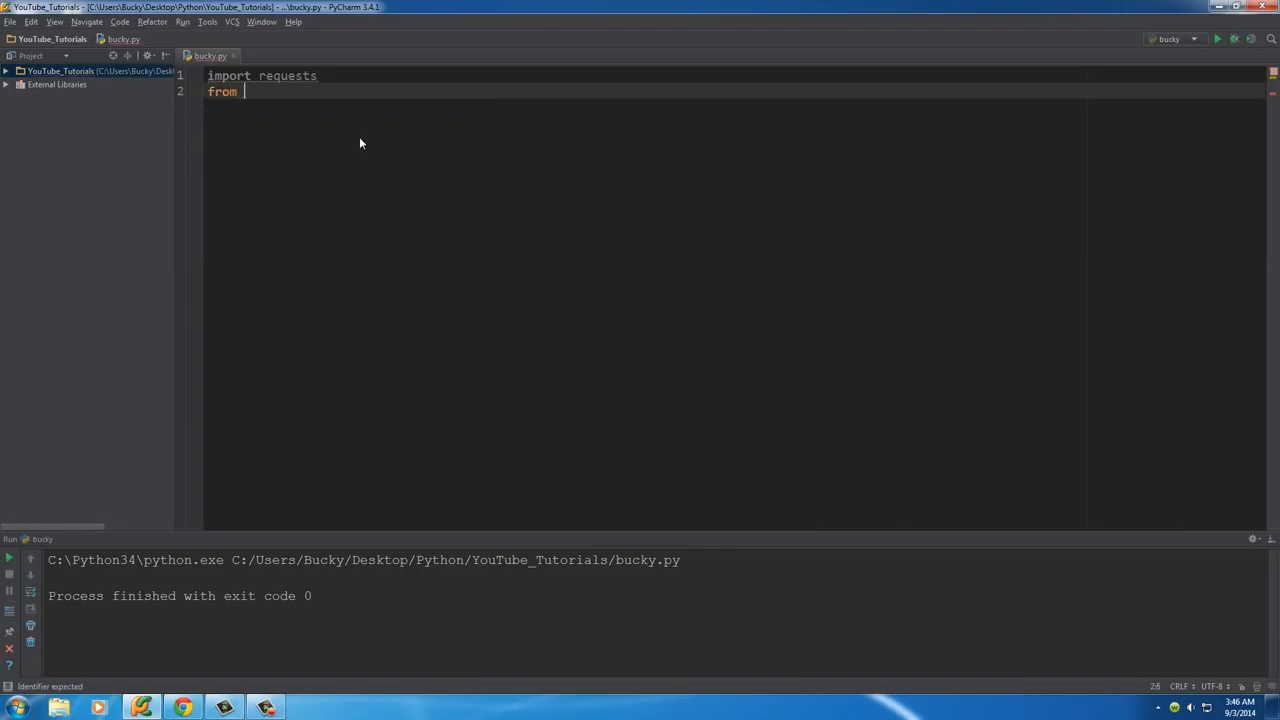
pyautogui.write('bs4')
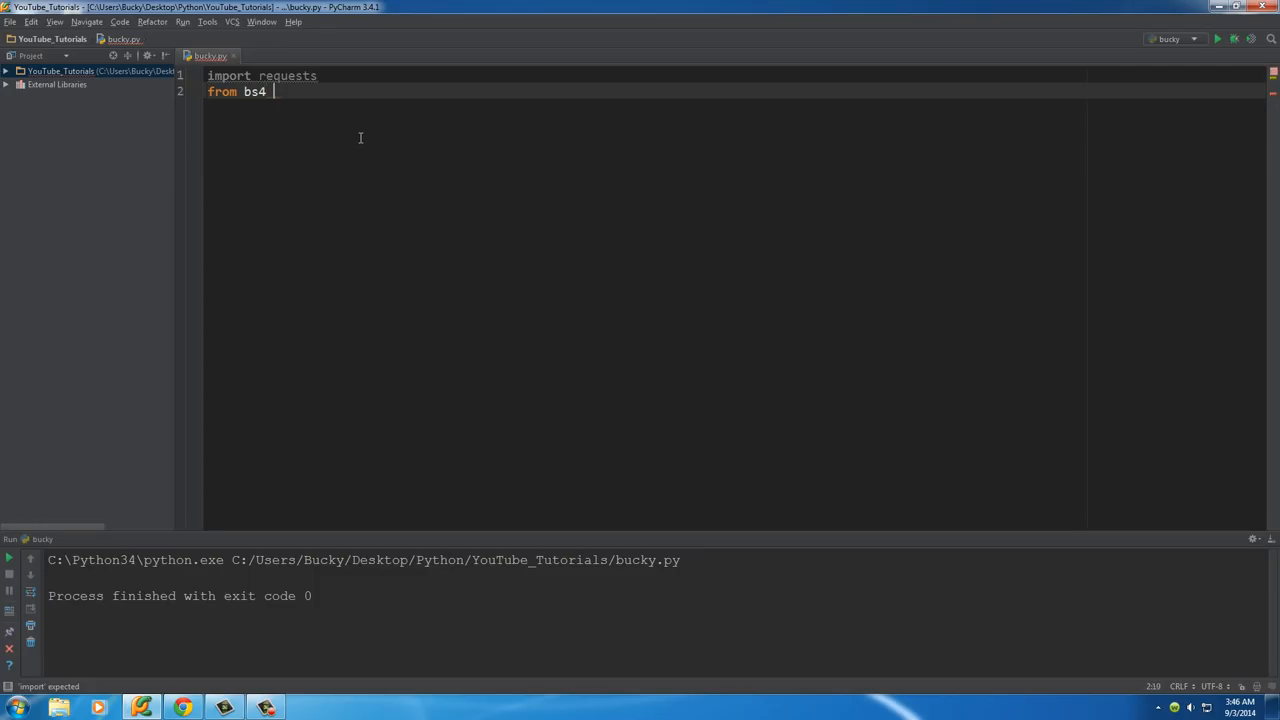
pyautogui.write('import')
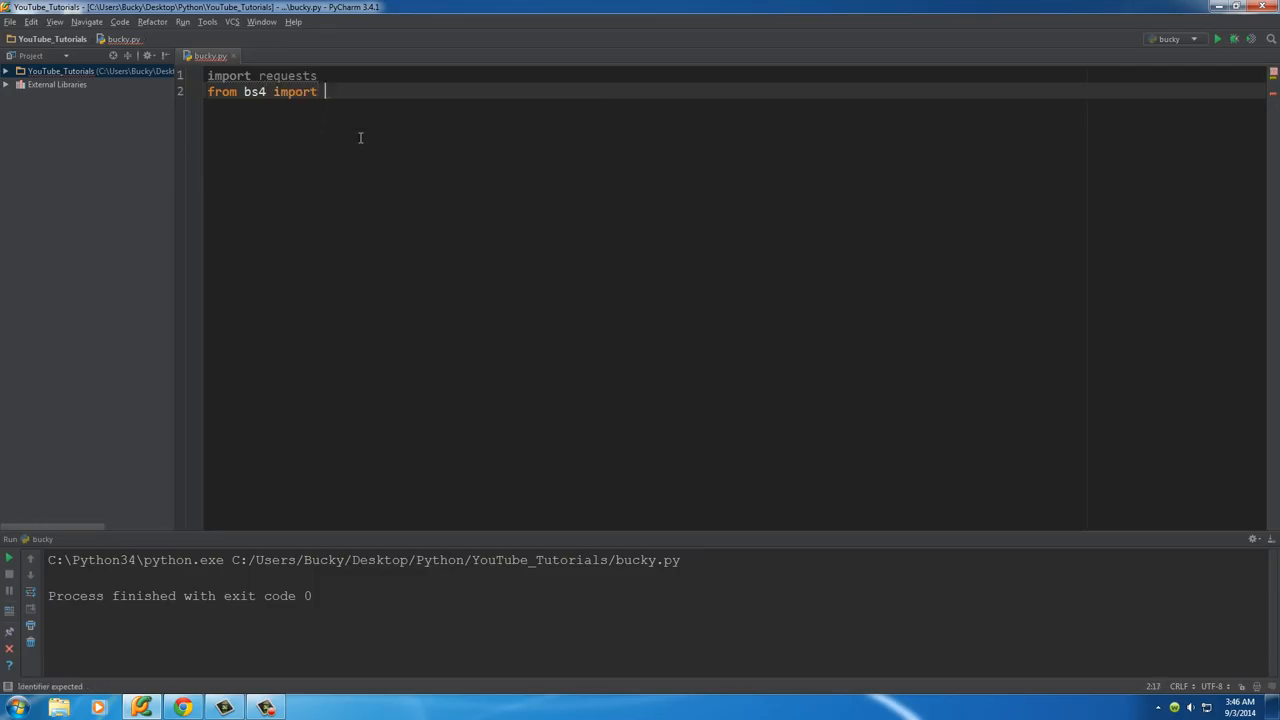
pyautogui.write('BeautifulSoup')
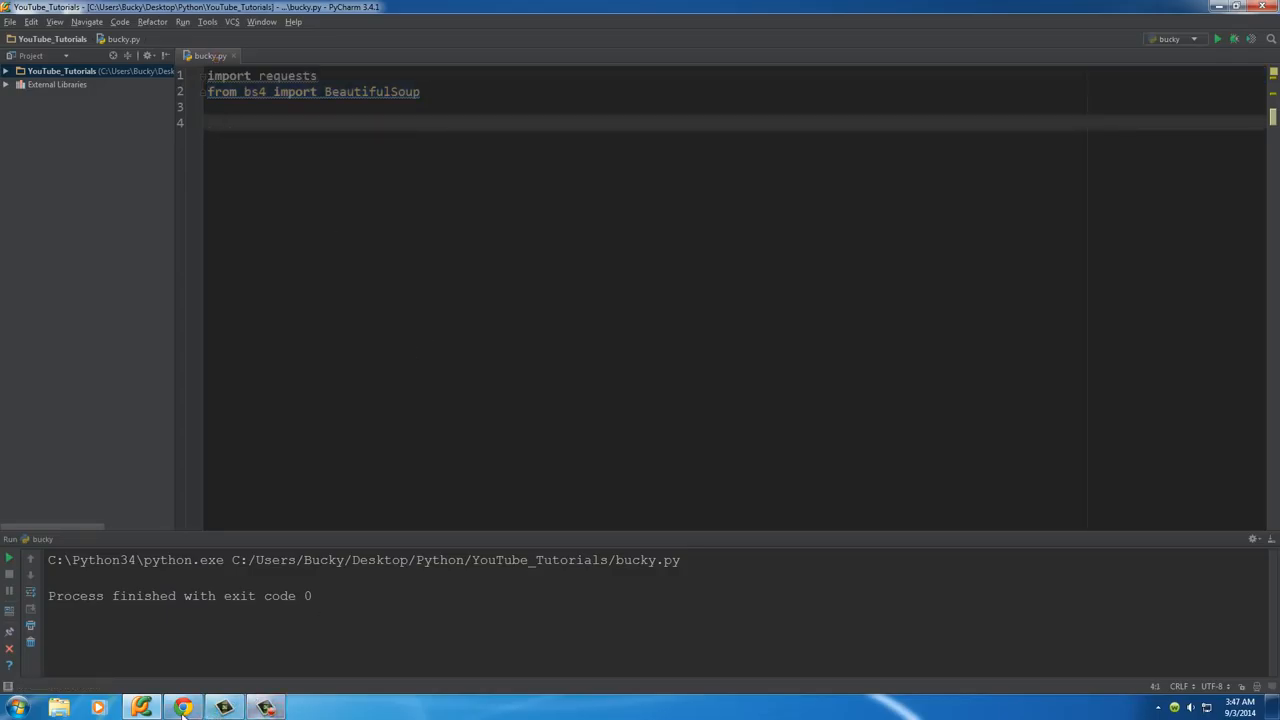
# Write the function header def trade_spider(max_pages): below the imports.
pyautogui.click(181, 703)
pyautogui.write('def')
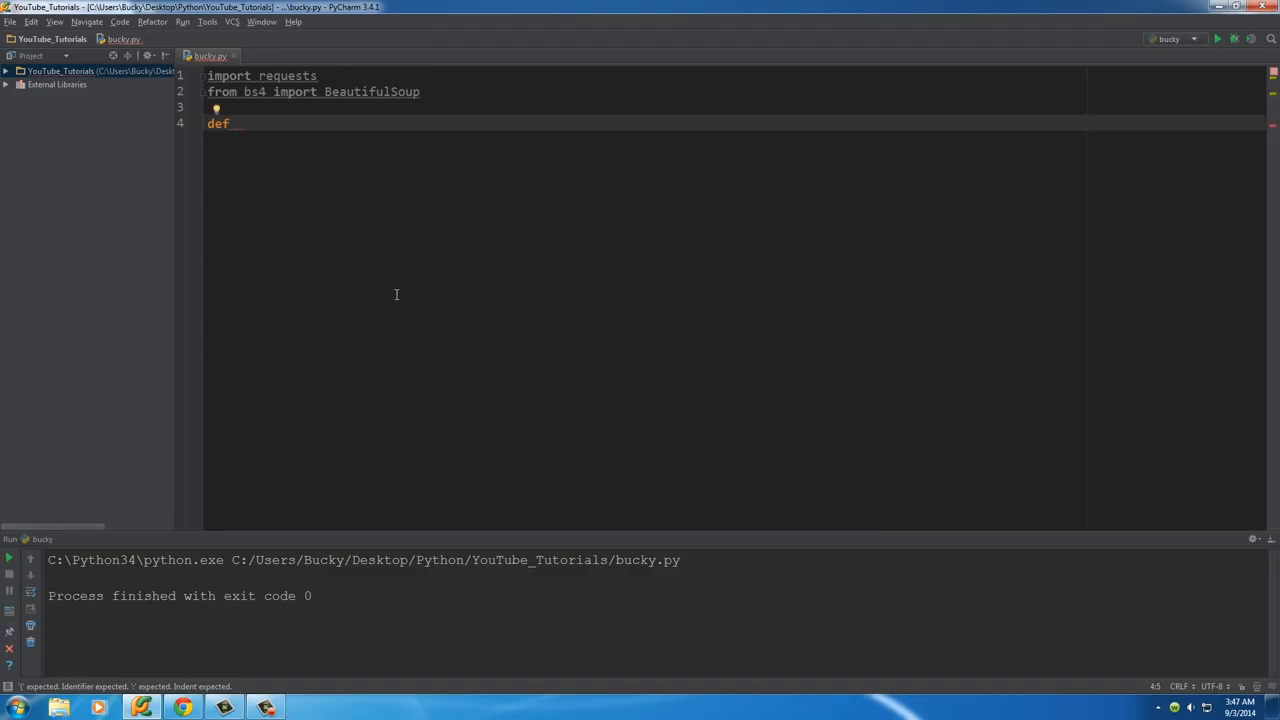
pyautogui.write('trade')
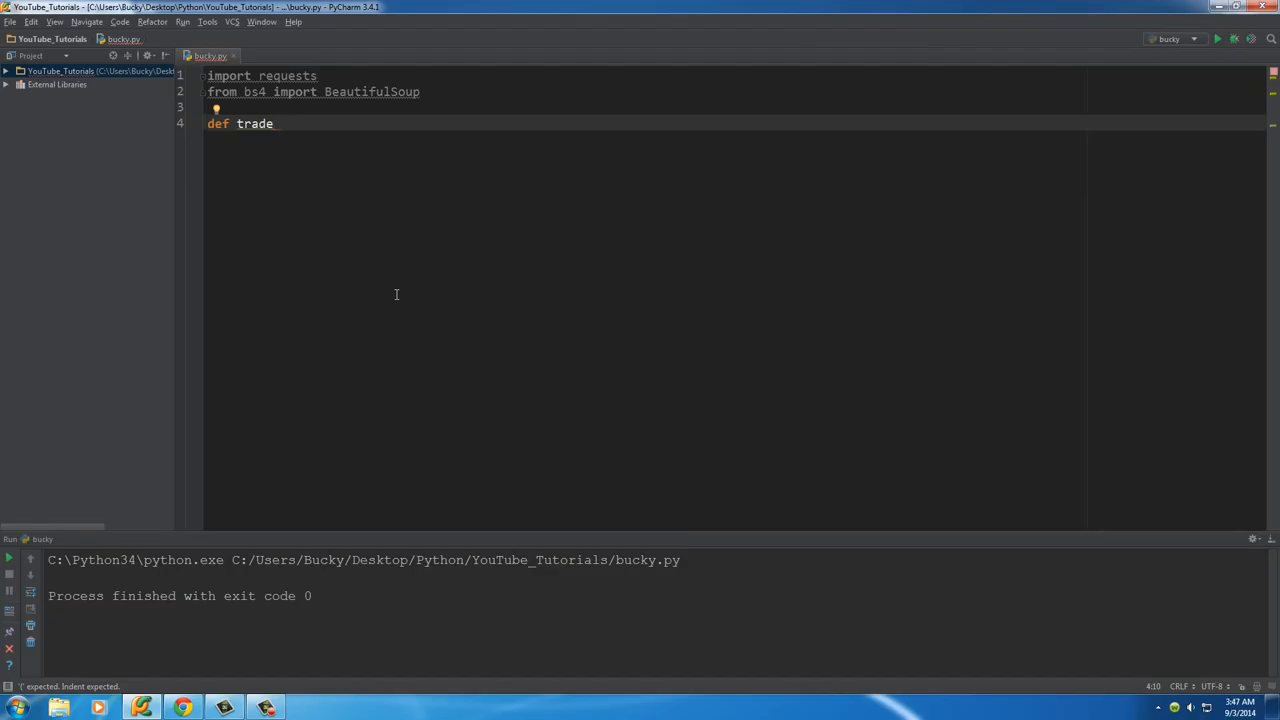
pyautogui.write('_spider')
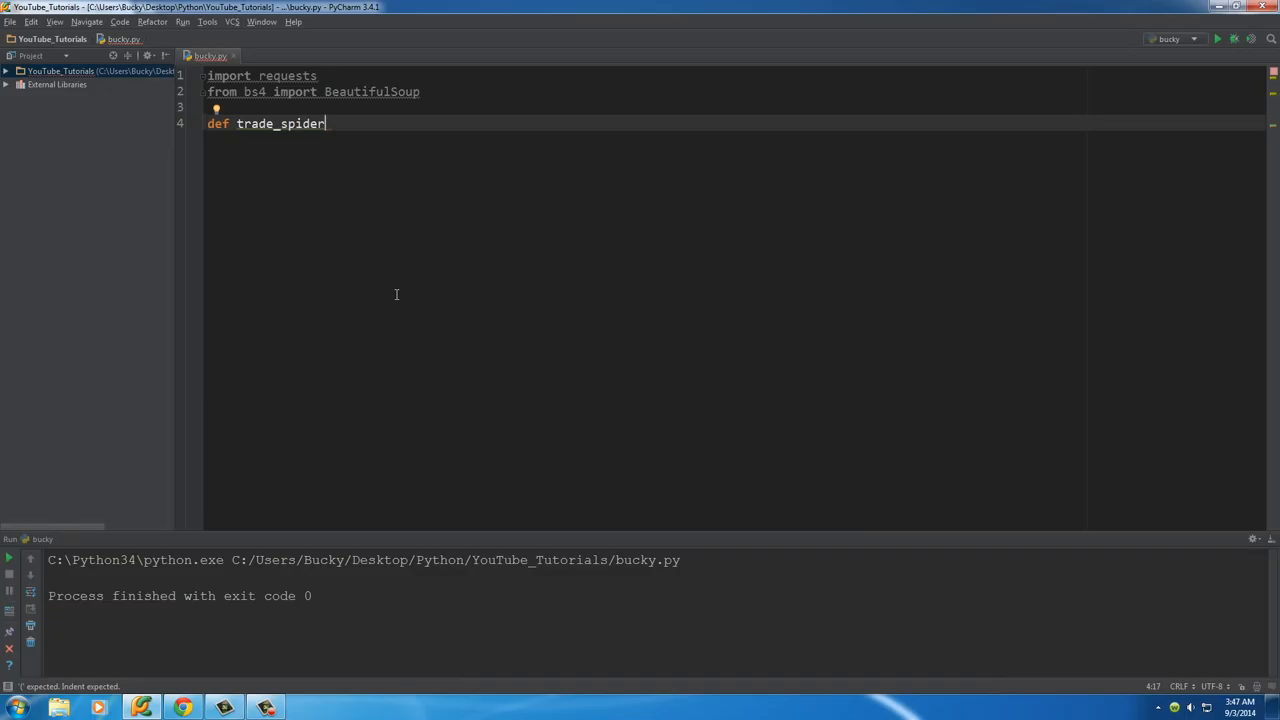
pyautogui.write('():')
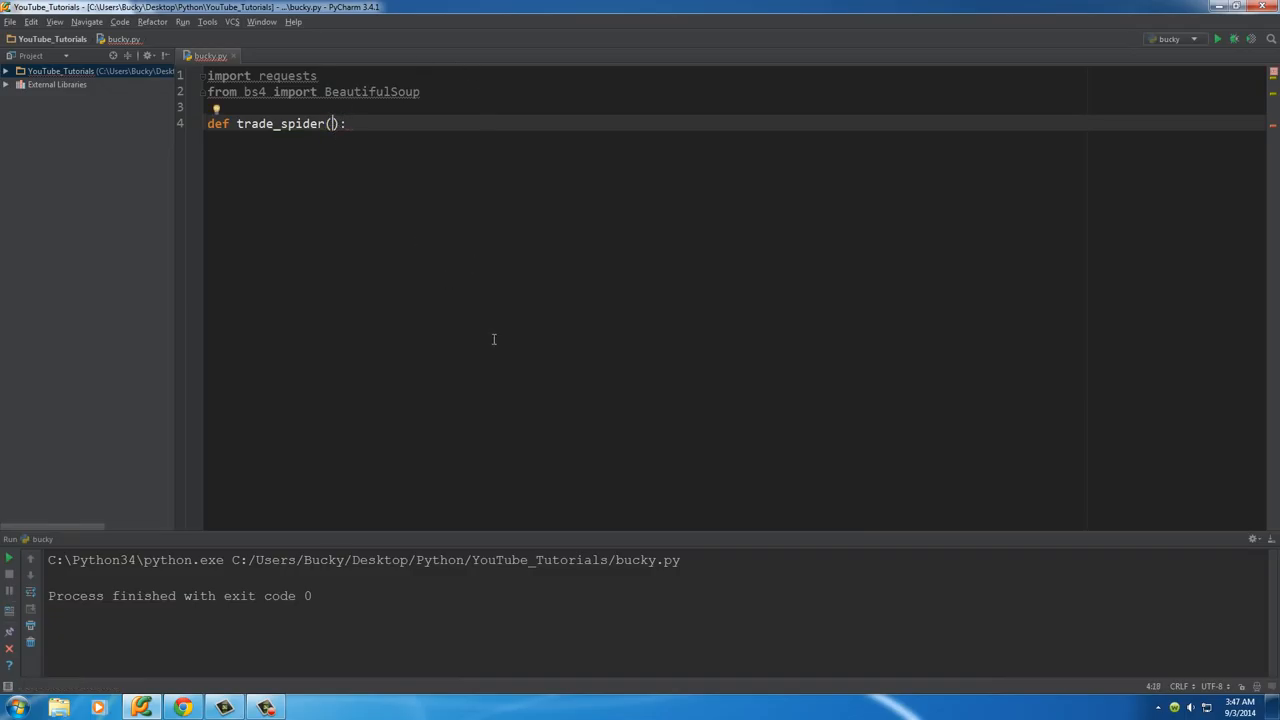
pyautogui.write('max_pages')
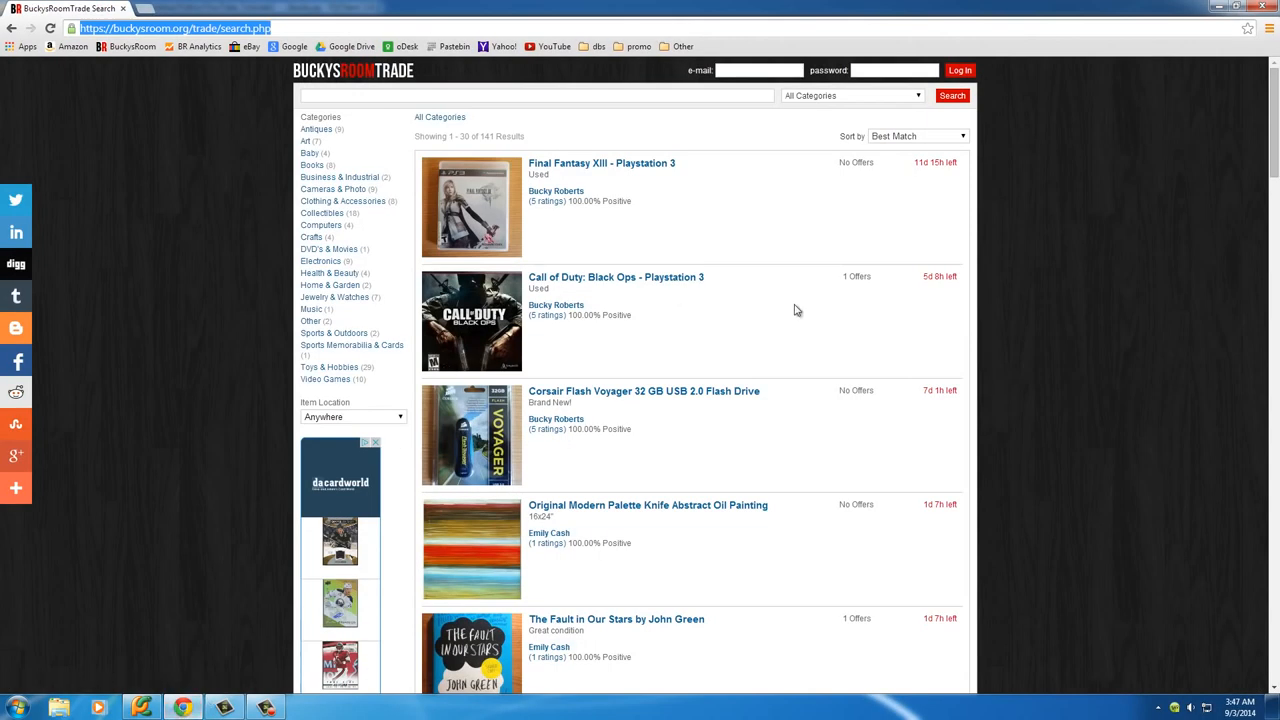
pyautogui.scroll(-3)
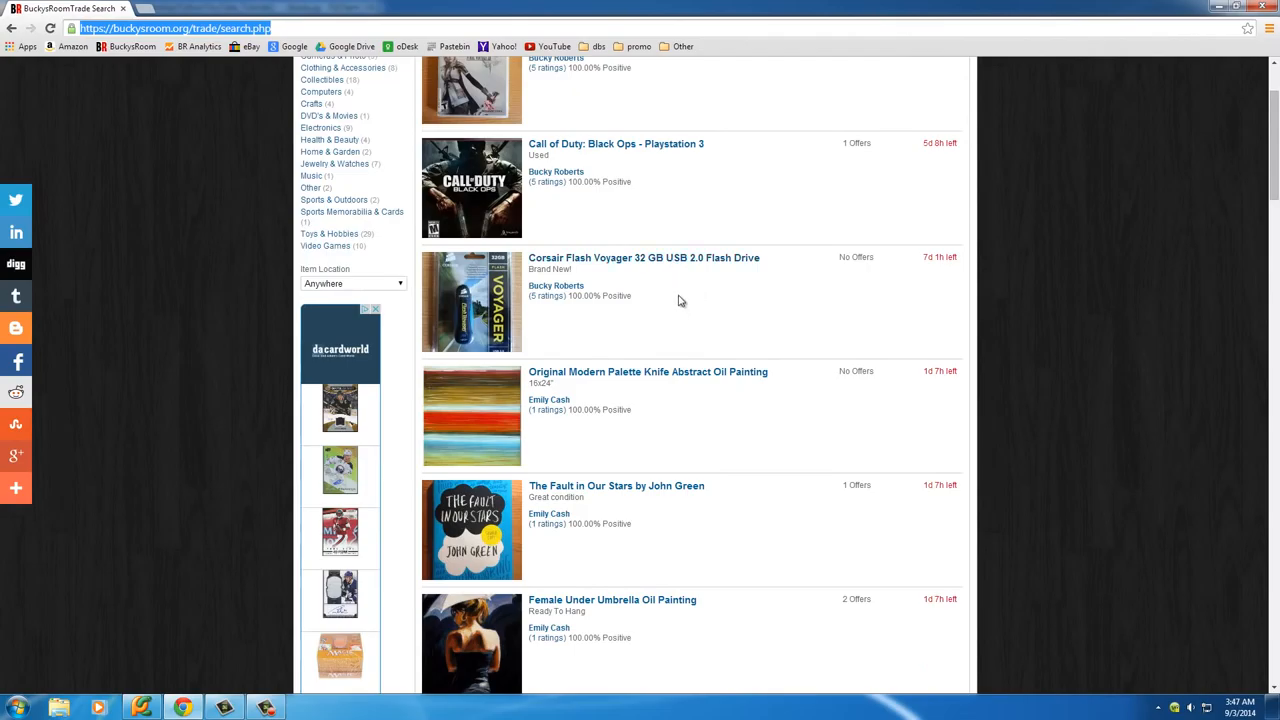
pyautogui.scroll(-3)
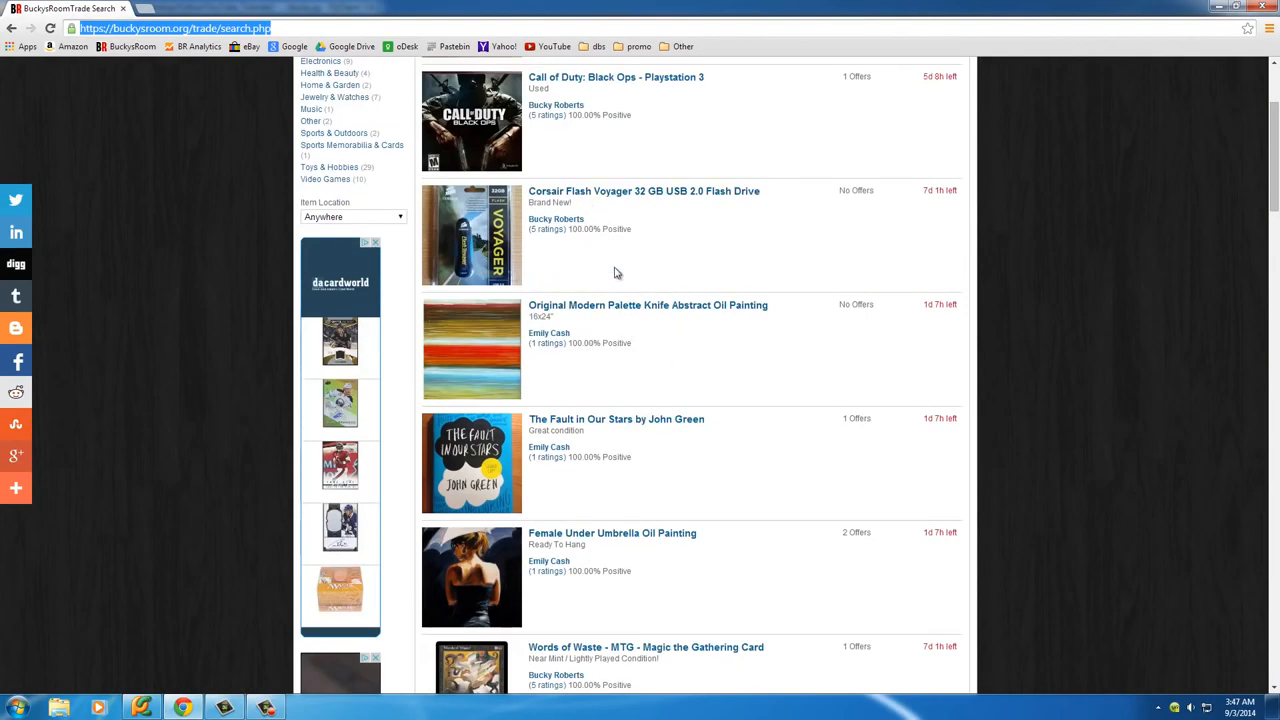
pyautogui.scroll(-3)
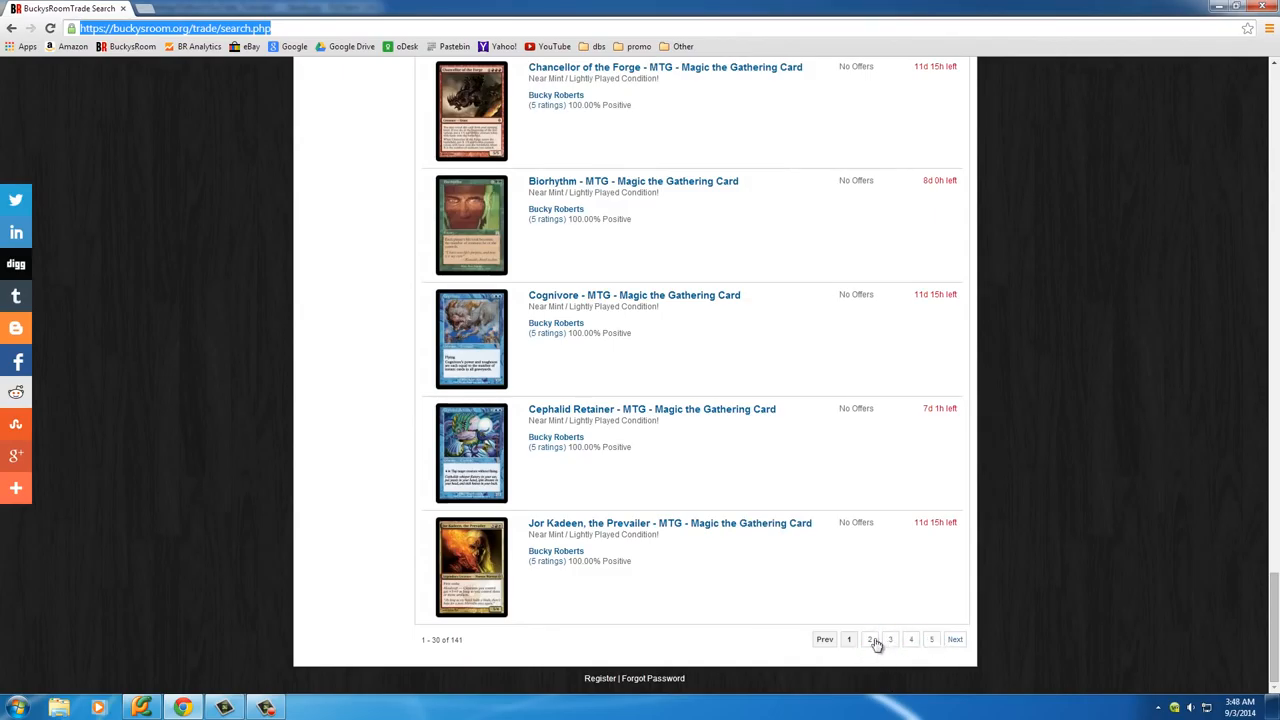
pyautogui.moveTo(773, 558)
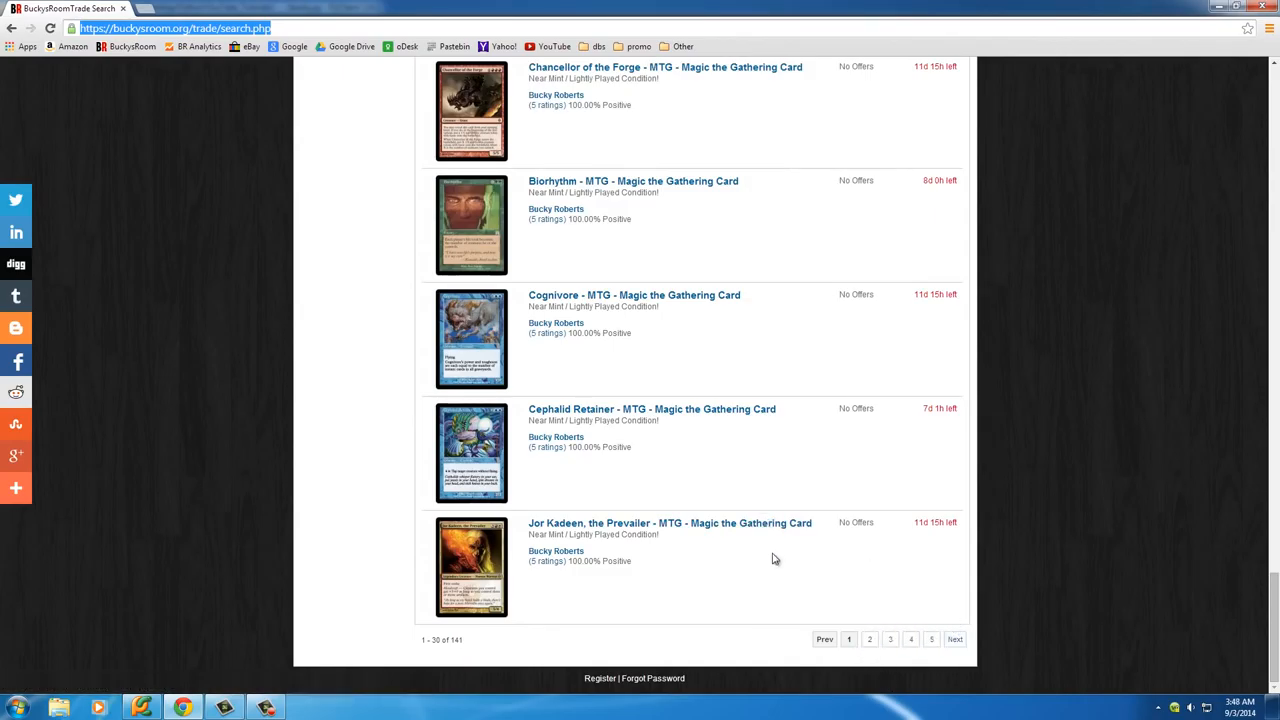
pyautogui.moveTo(609, 491)
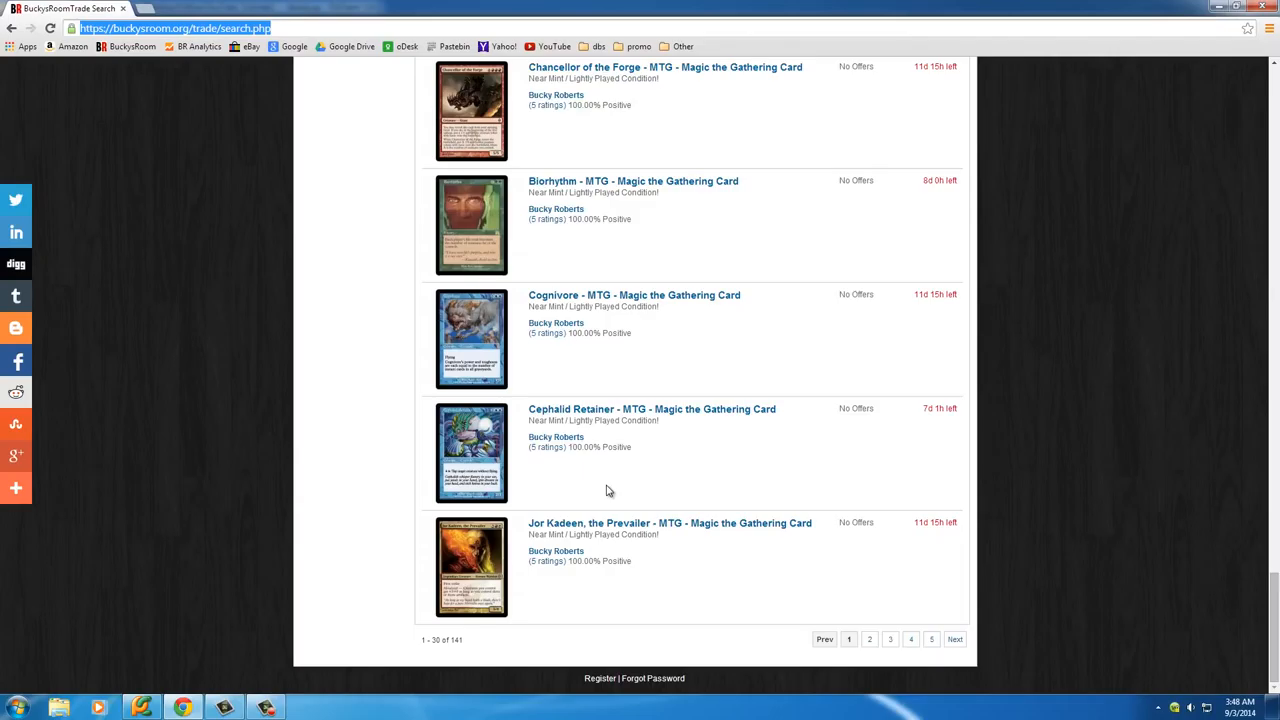
pyautogui.moveTo(643, 494)
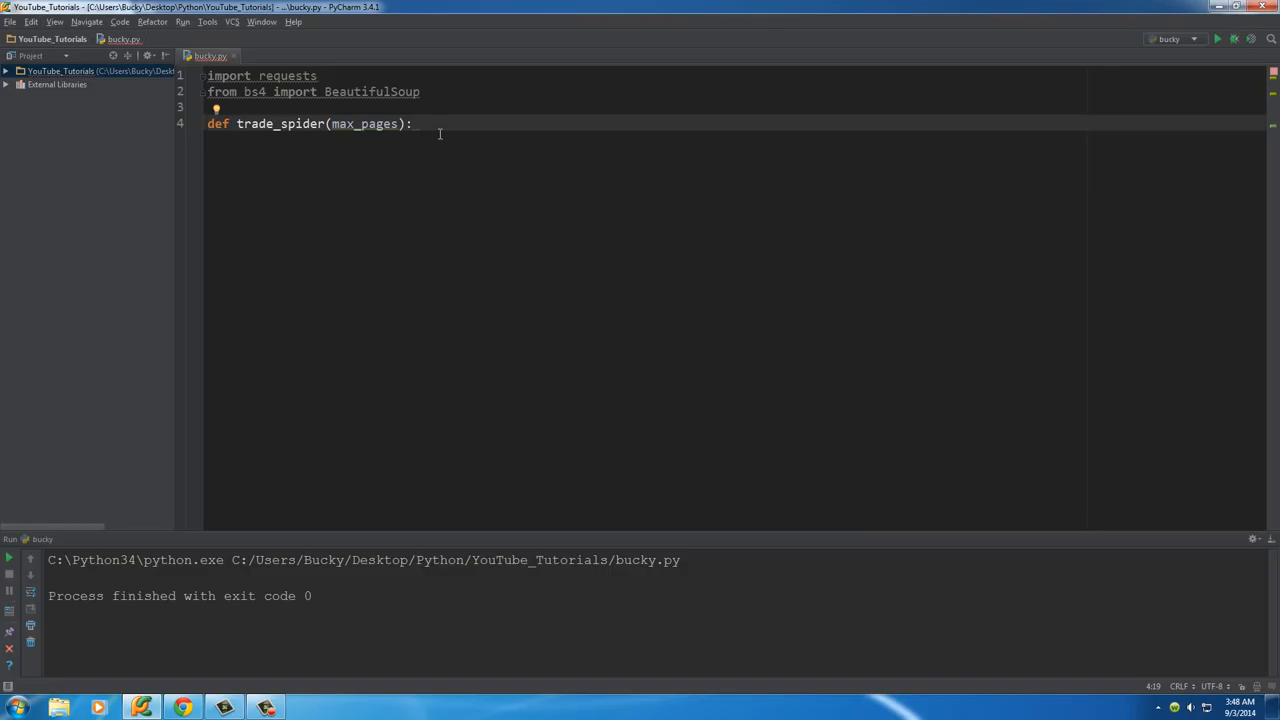
# Start the trade_spider body with page = 1 on an indented line.
pyautogui.press('Enter')
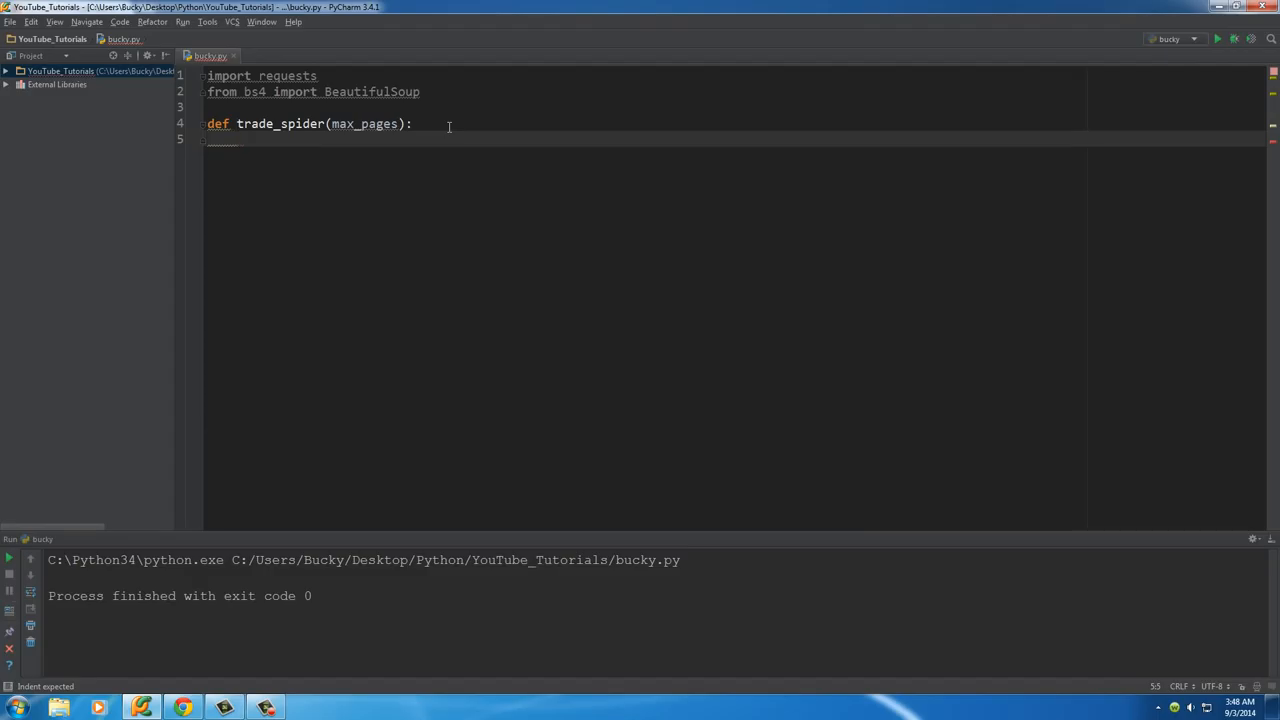
pyautogui.write('page')
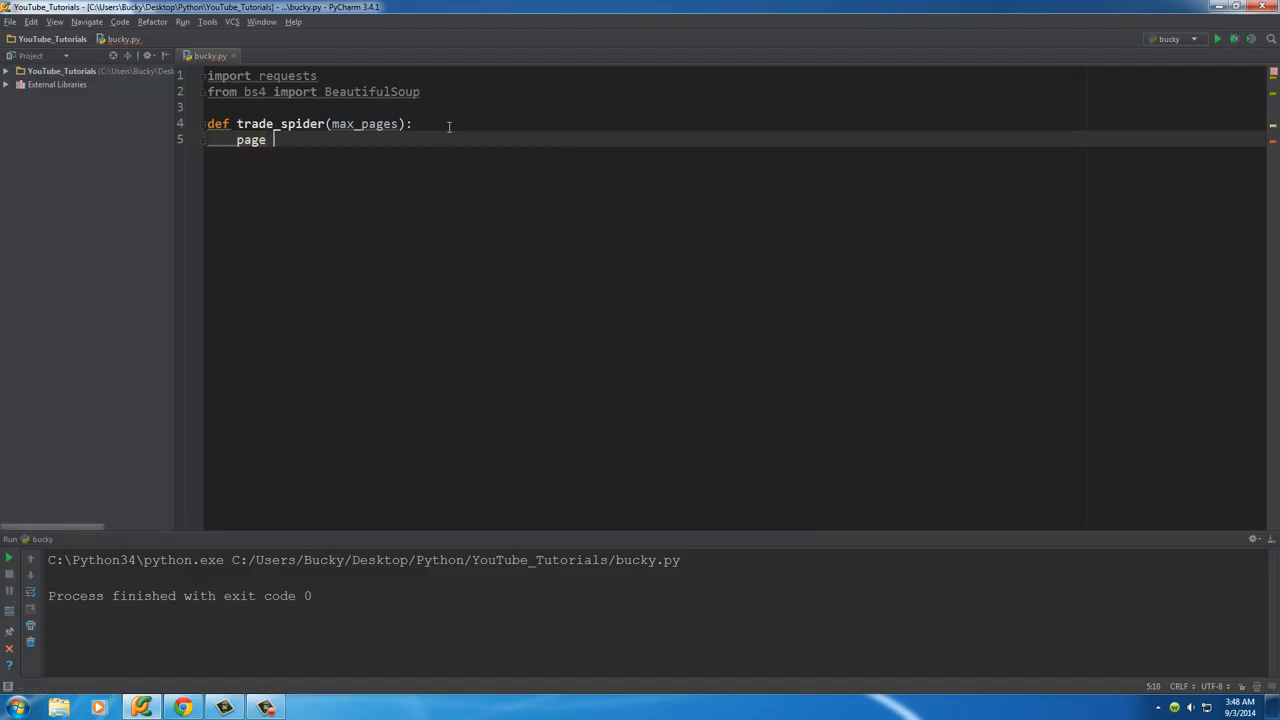
pyautogui.write('= 1')
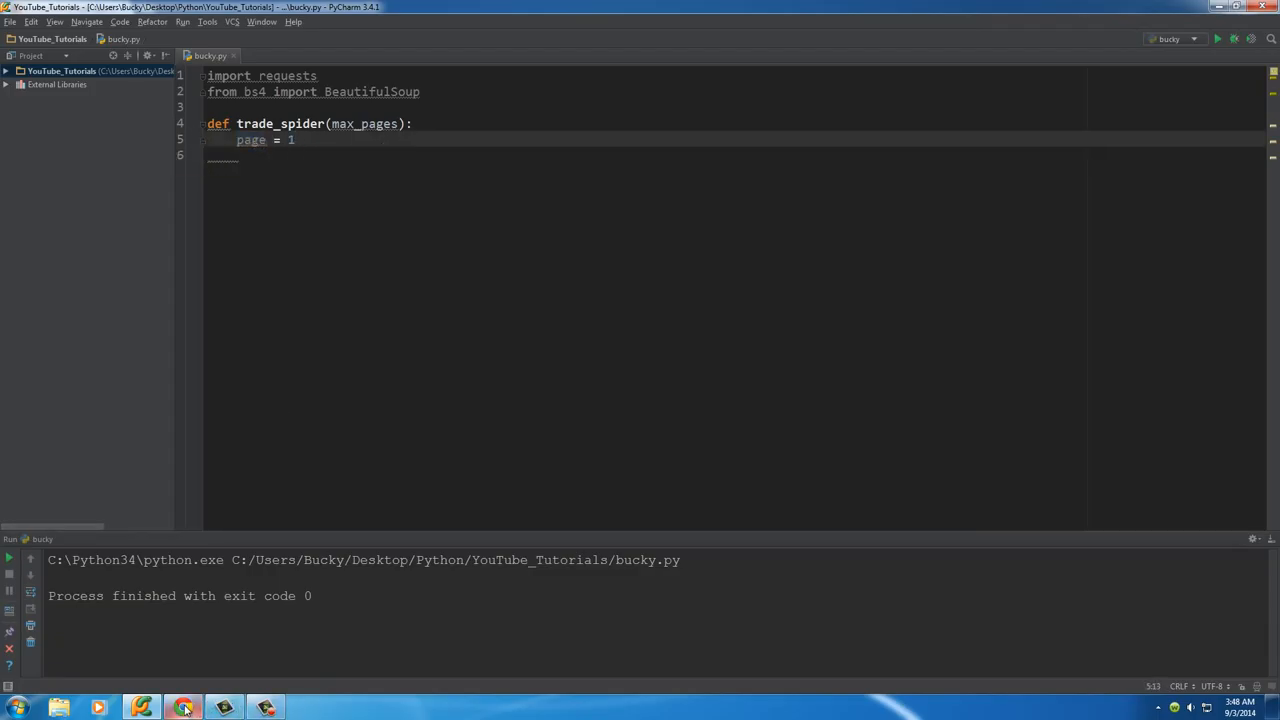
# Scroll the Chrome trade results to the pagination to reach page 2.
pyautogui.click(181, 705)
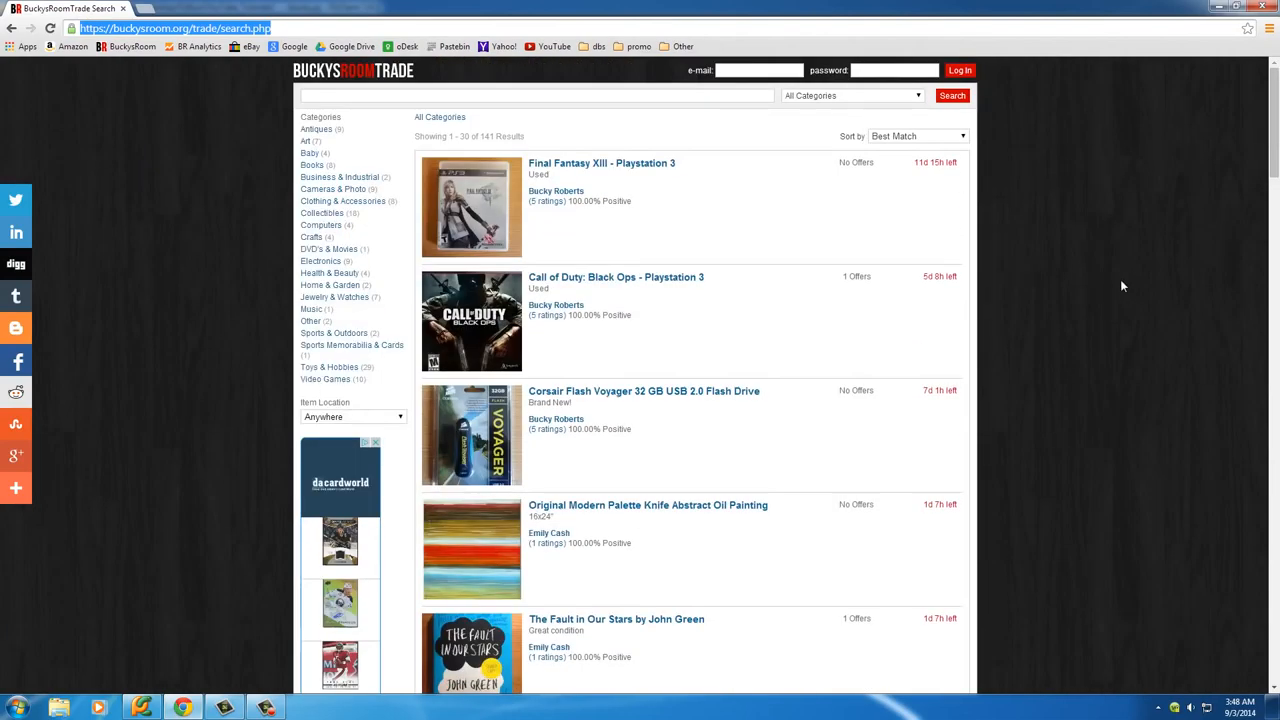
pyautogui.scroll(-3)
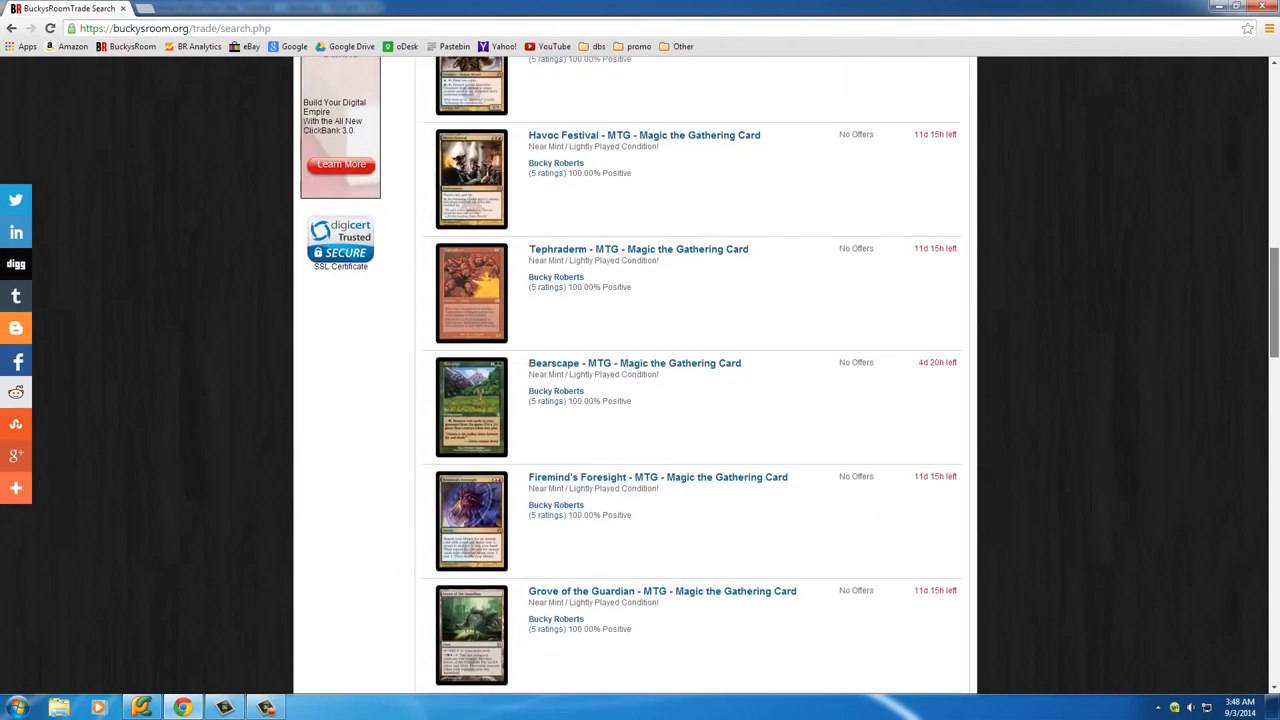
pyautogui.scroll(-3)
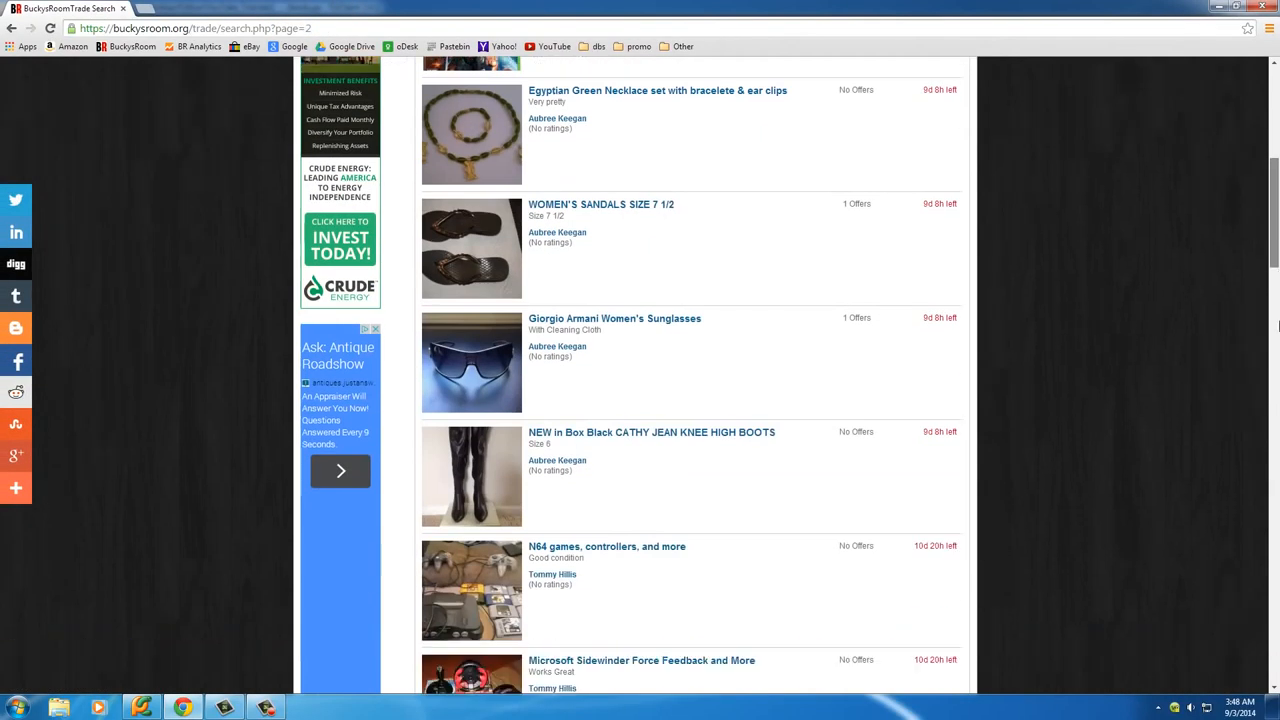
pyautogui.scroll(-3)
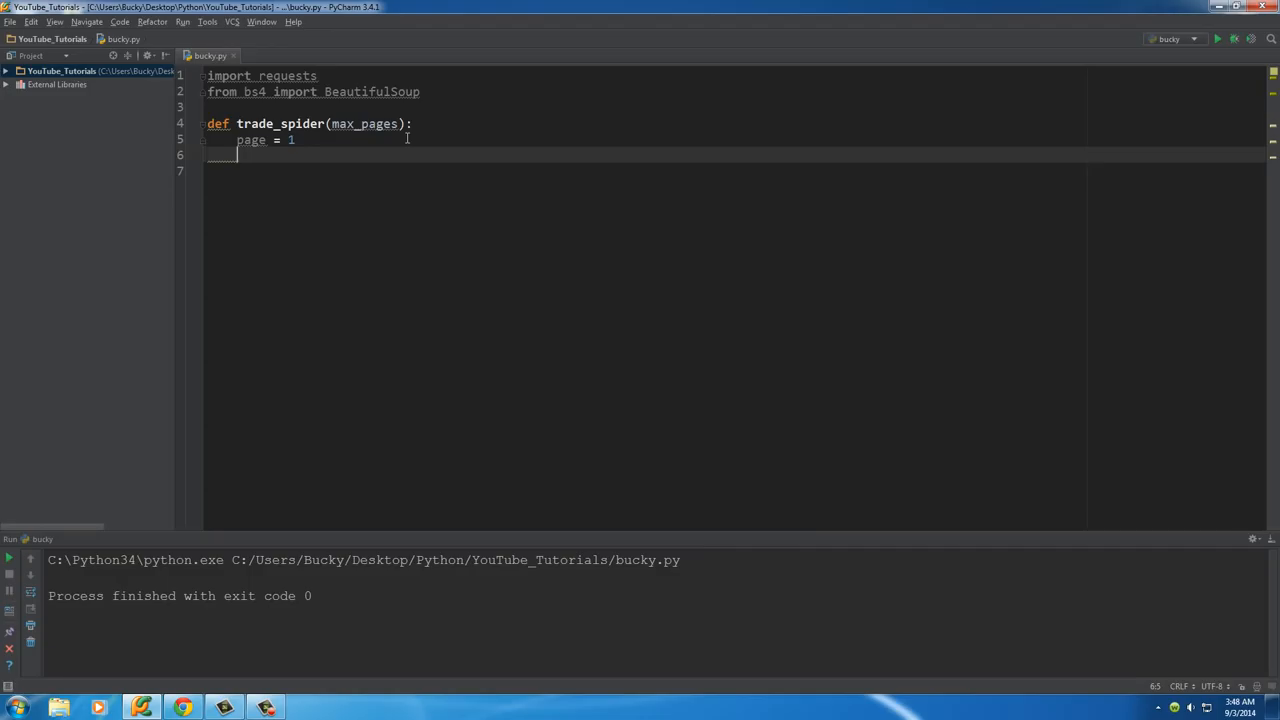
# Type the loop header 'while page < max_pages' on line 6.
pyautogui.write('while')
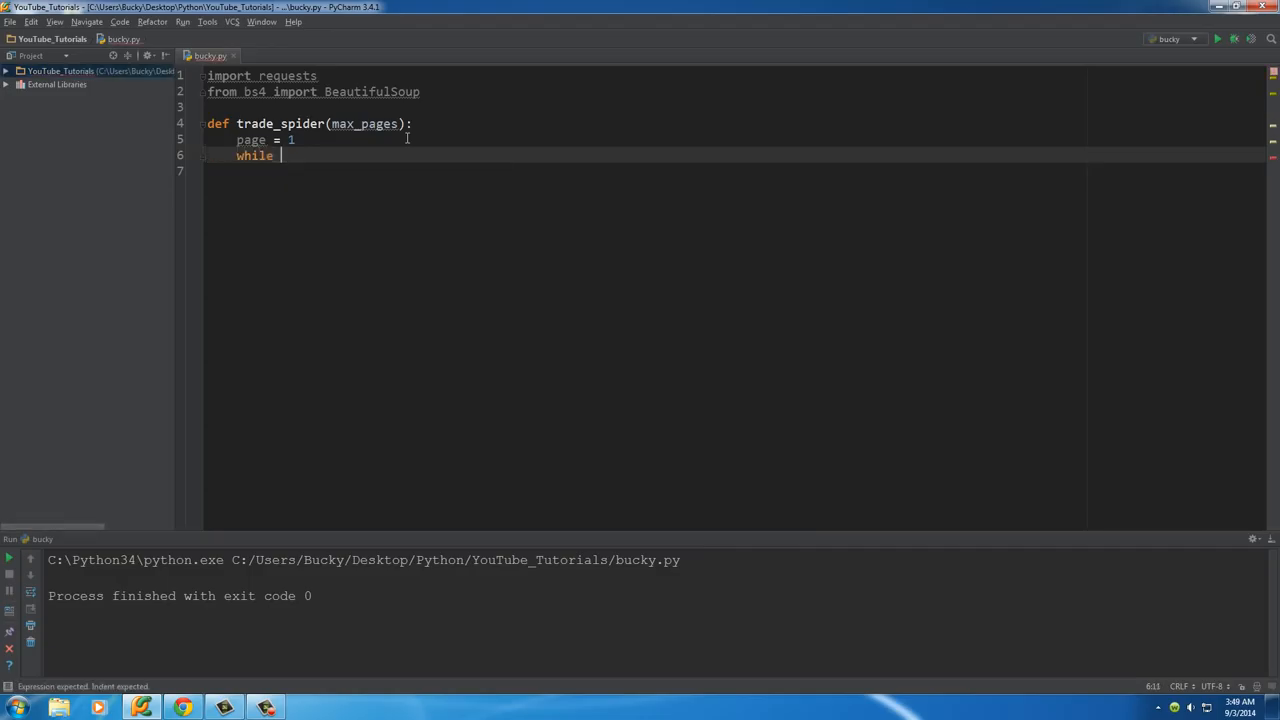
pyautogui.write('page <')
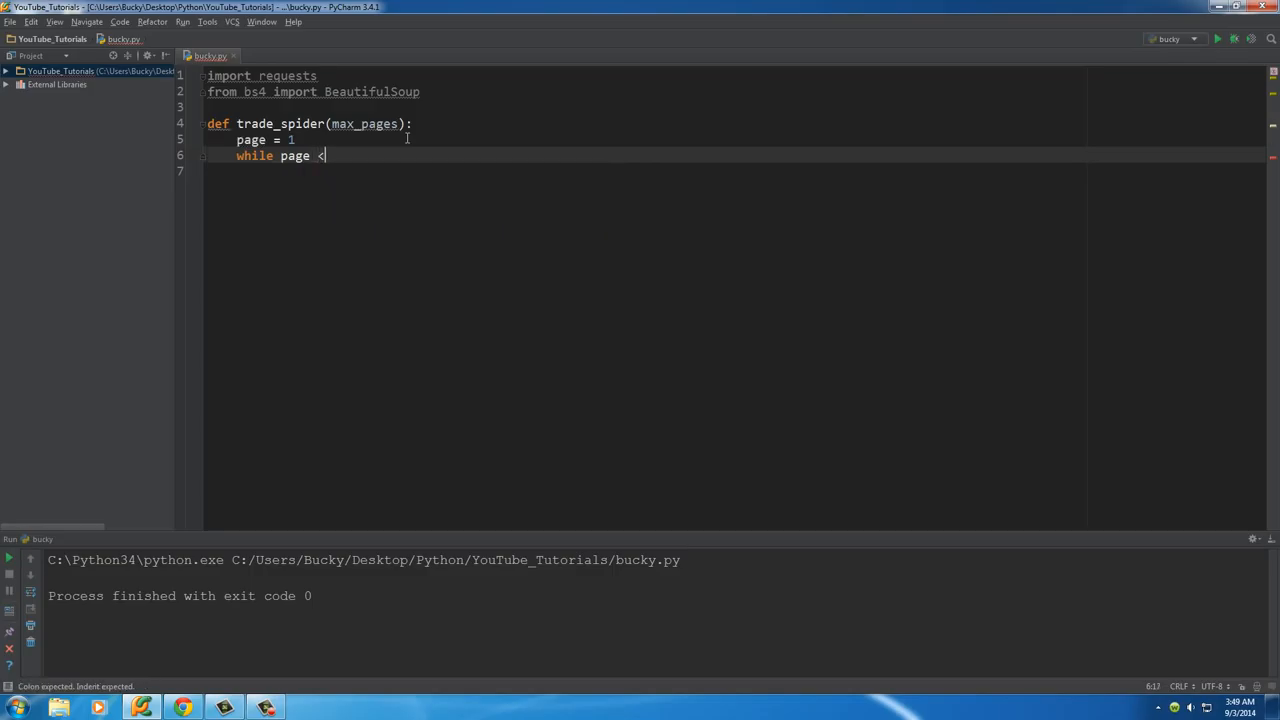
pyautogui.doubleClick(367, 123)
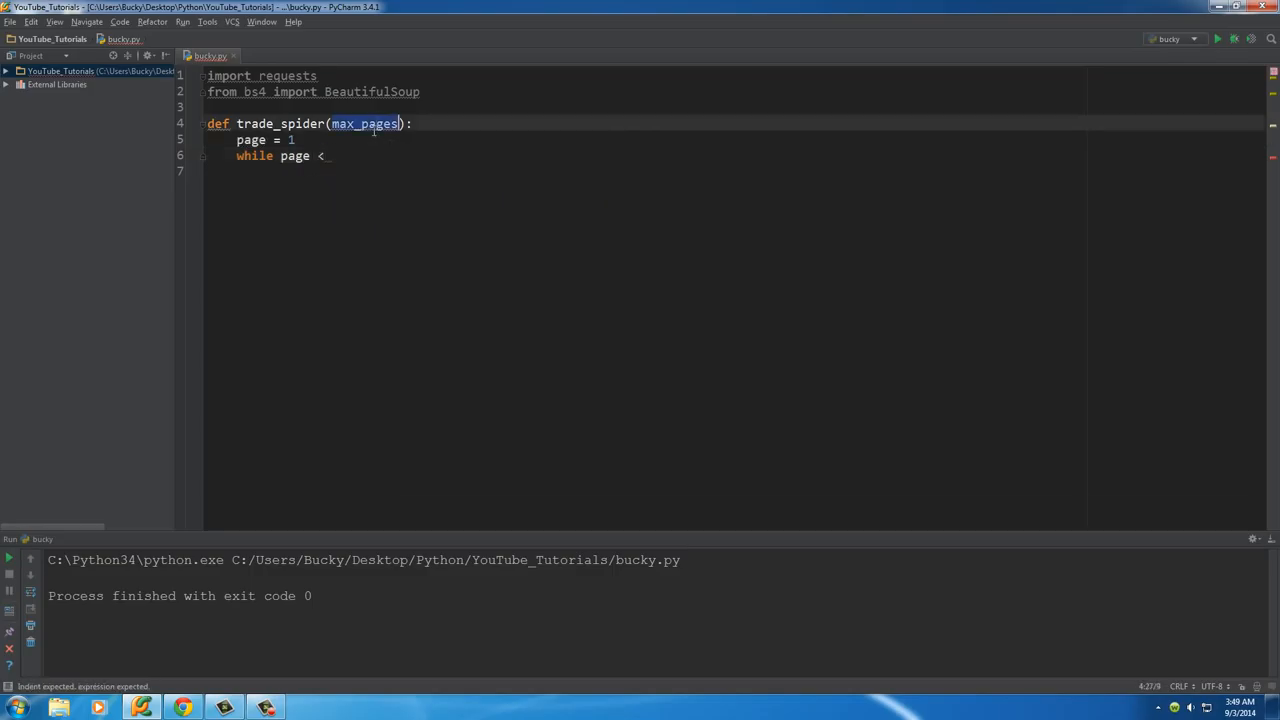
pyautogui.write('max_pages')
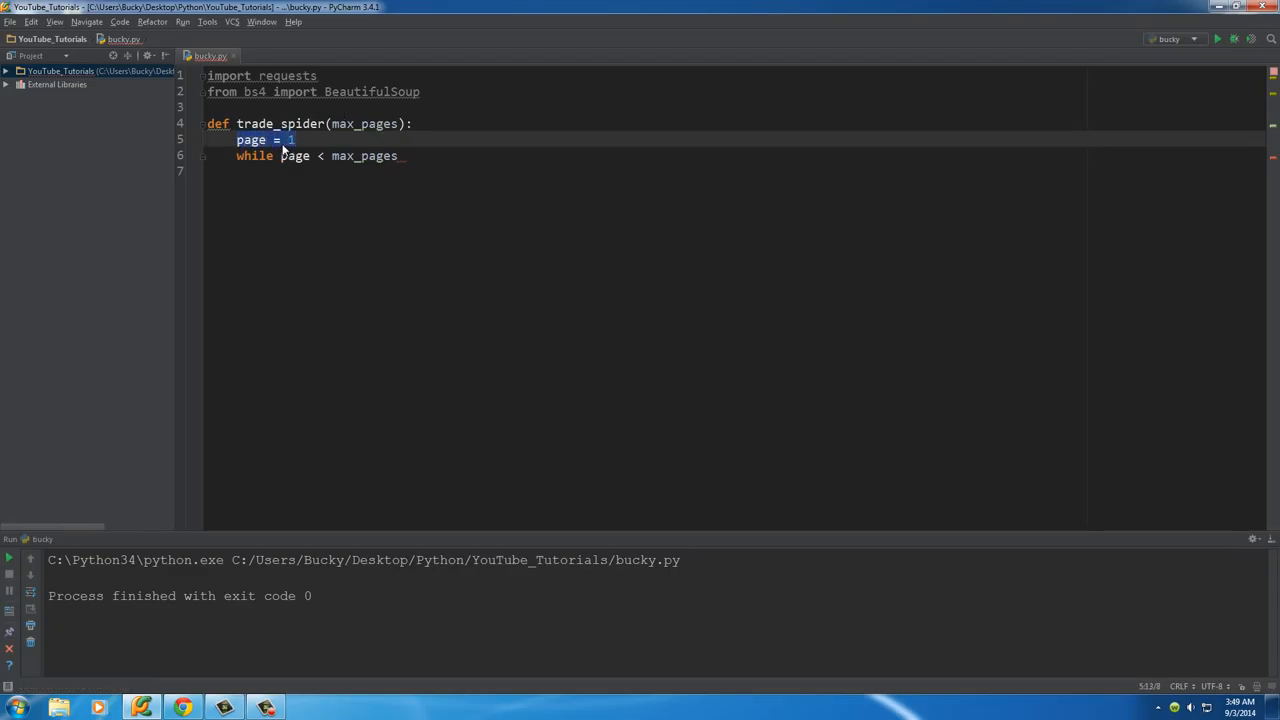
pyautogui.moveTo(345, 163)
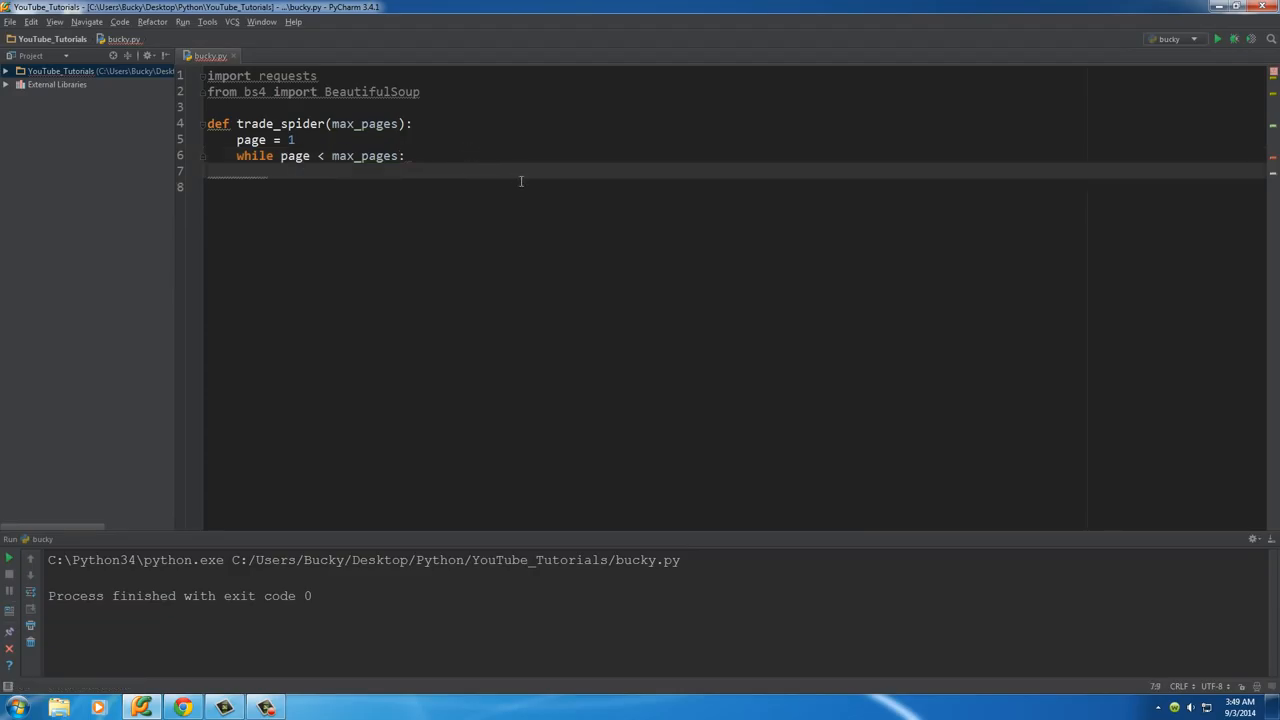
pyautogui.moveTo(516, 181)
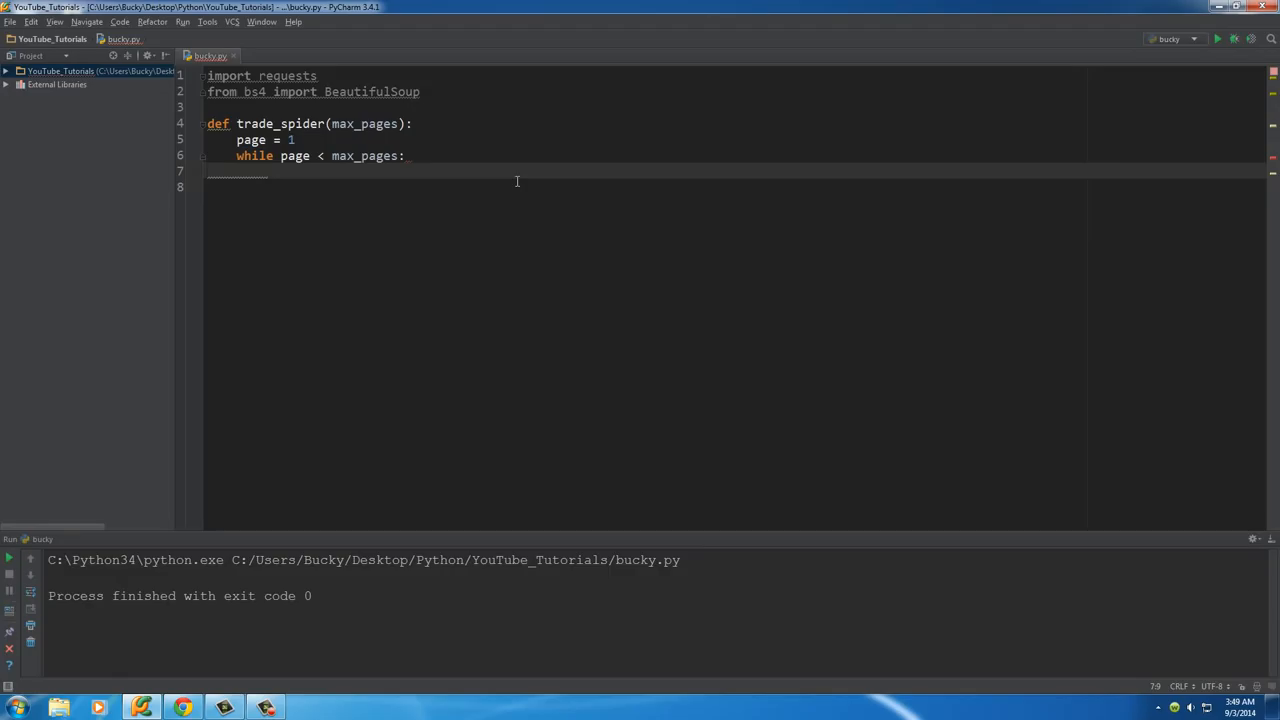
pyautogui.moveTo(527, 332)
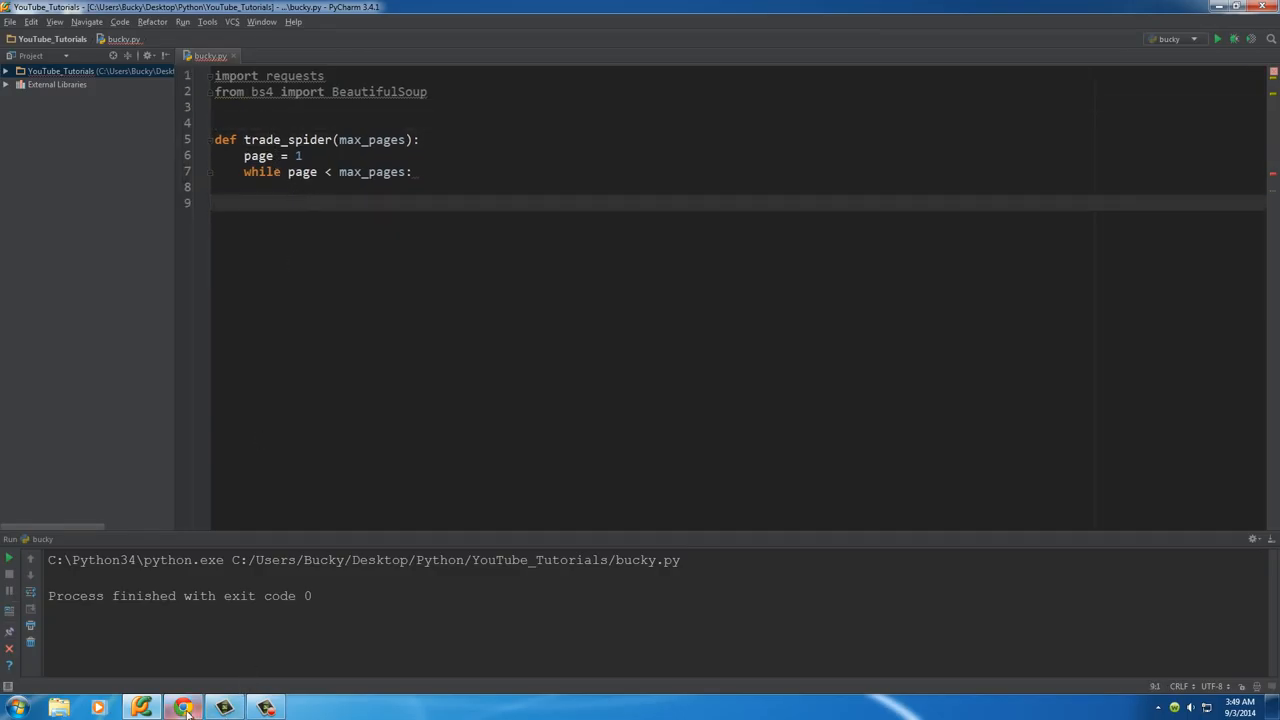
# Copy the page 2 results URL from Chrome's address bar, then return to bucky.py.
pyautogui.click(183, 706)
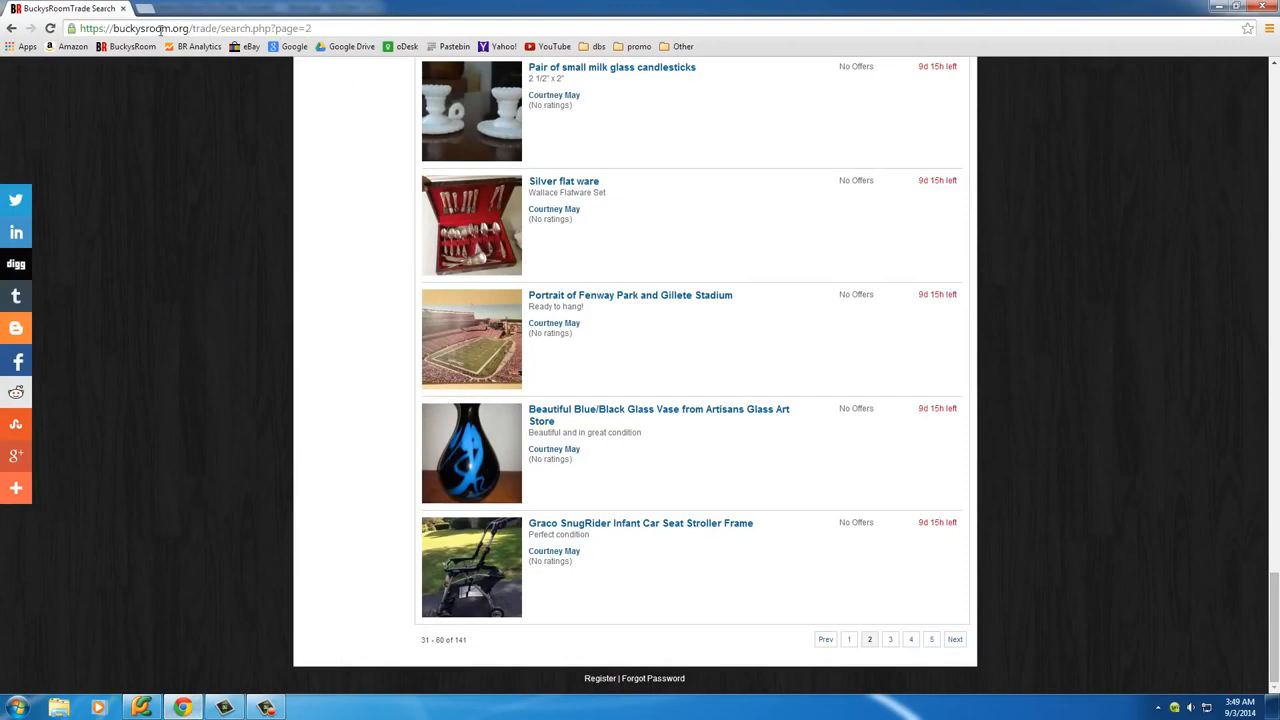
pyautogui.rightClick(160, 28)
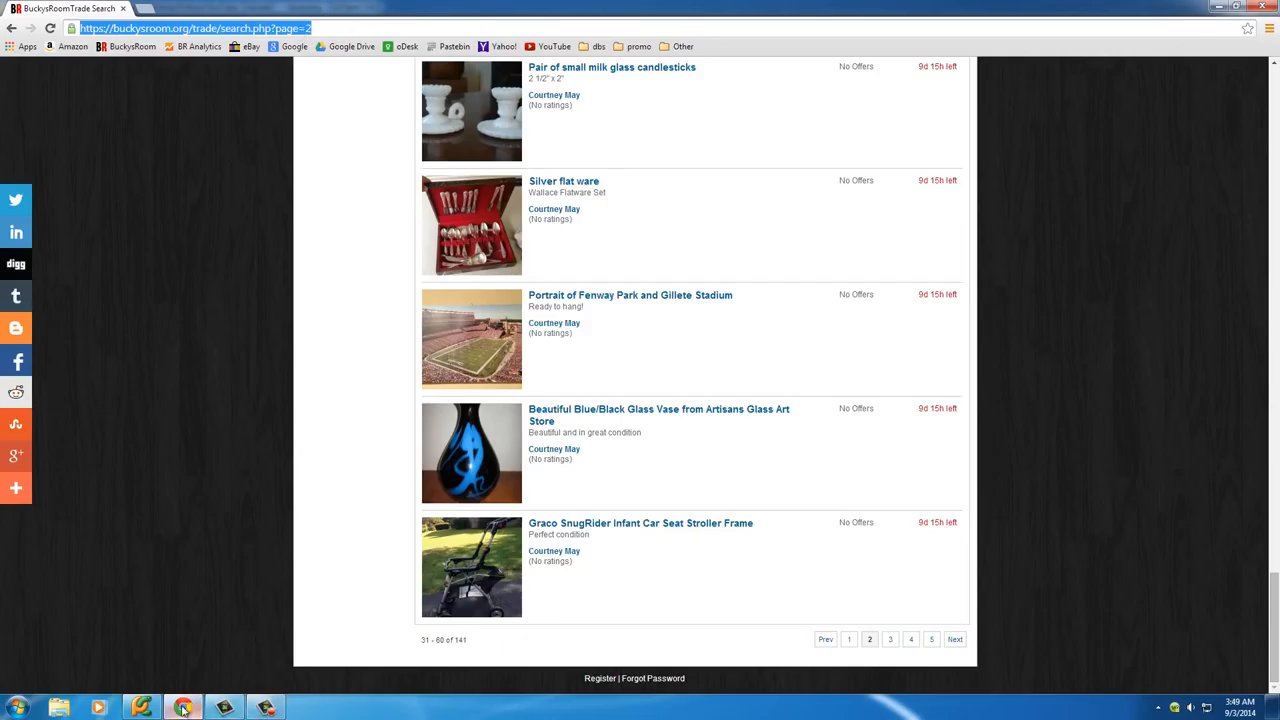
pyautogui.click(141, 706)
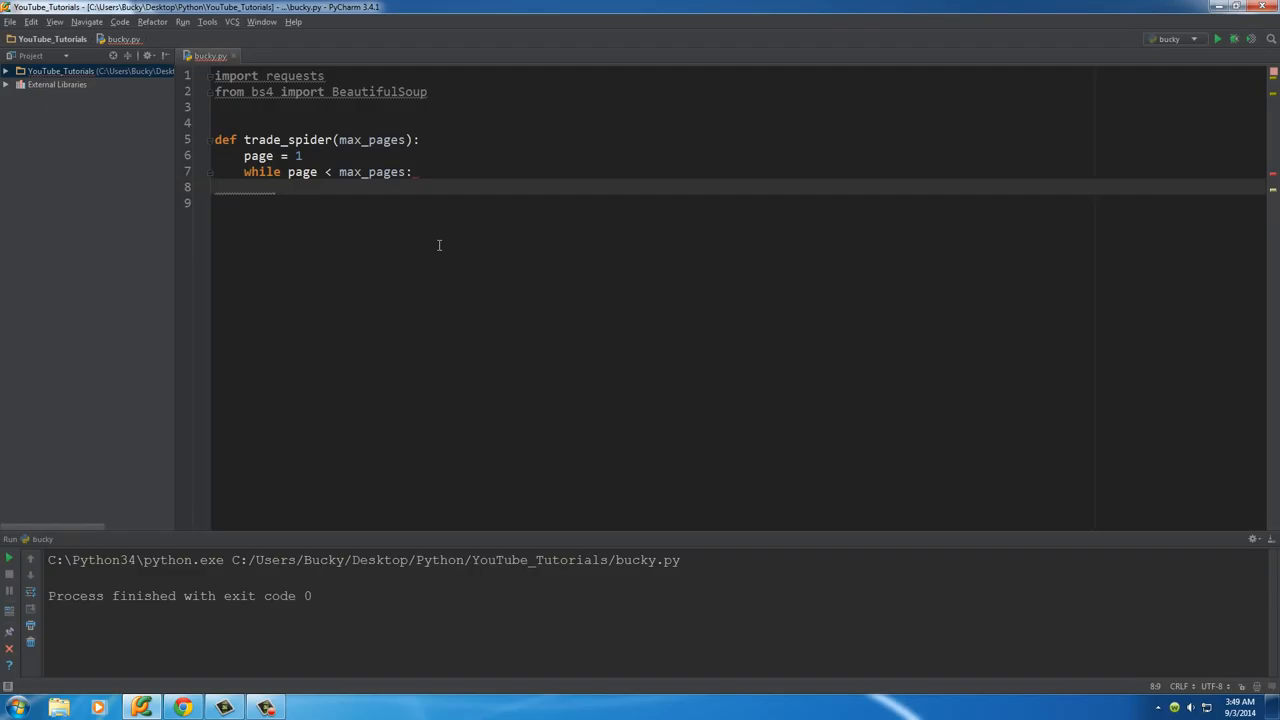
pyautogui.write('u')
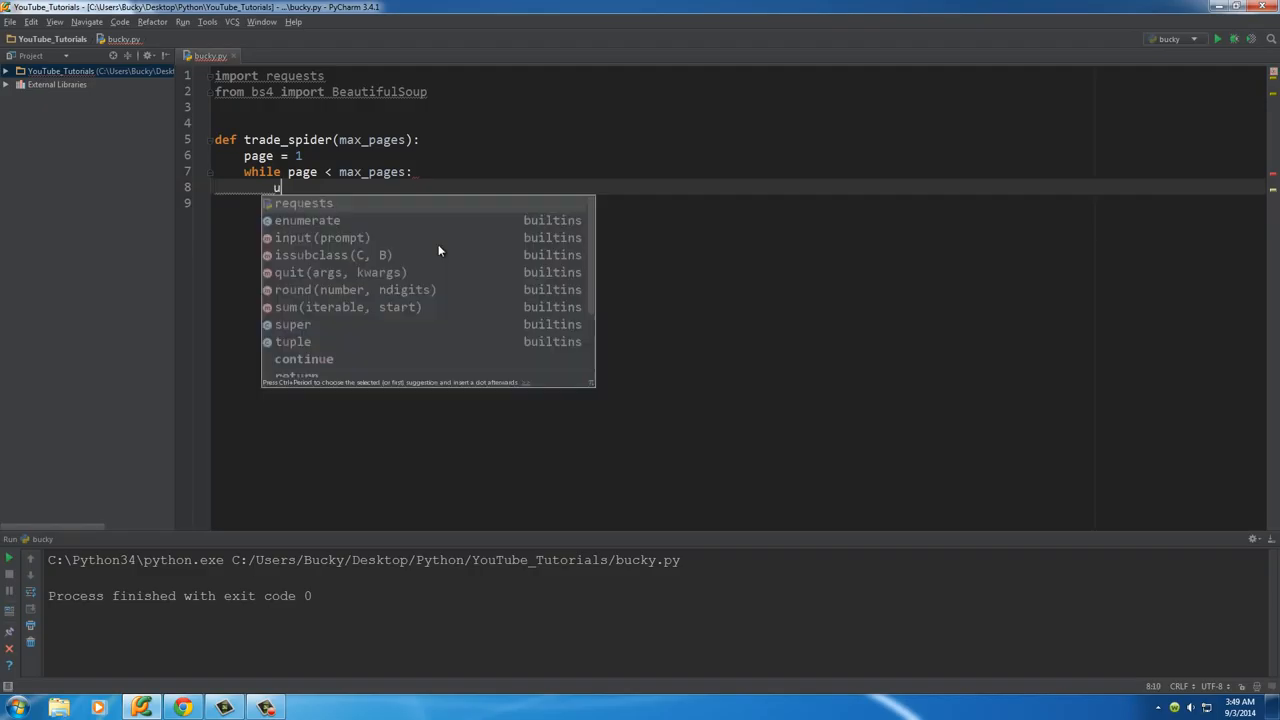
pyautogui.write('rl =')
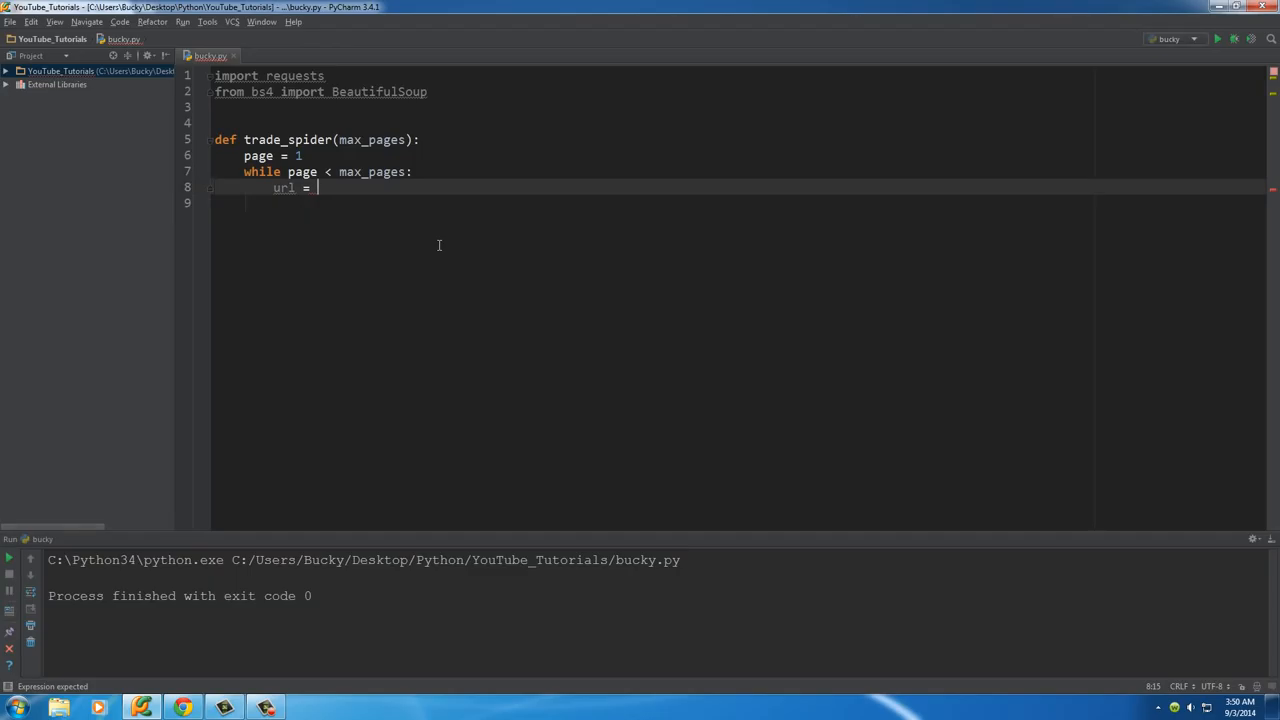
pyautogui.write("'https://buckysroom.org/trade/search.php?page=2")
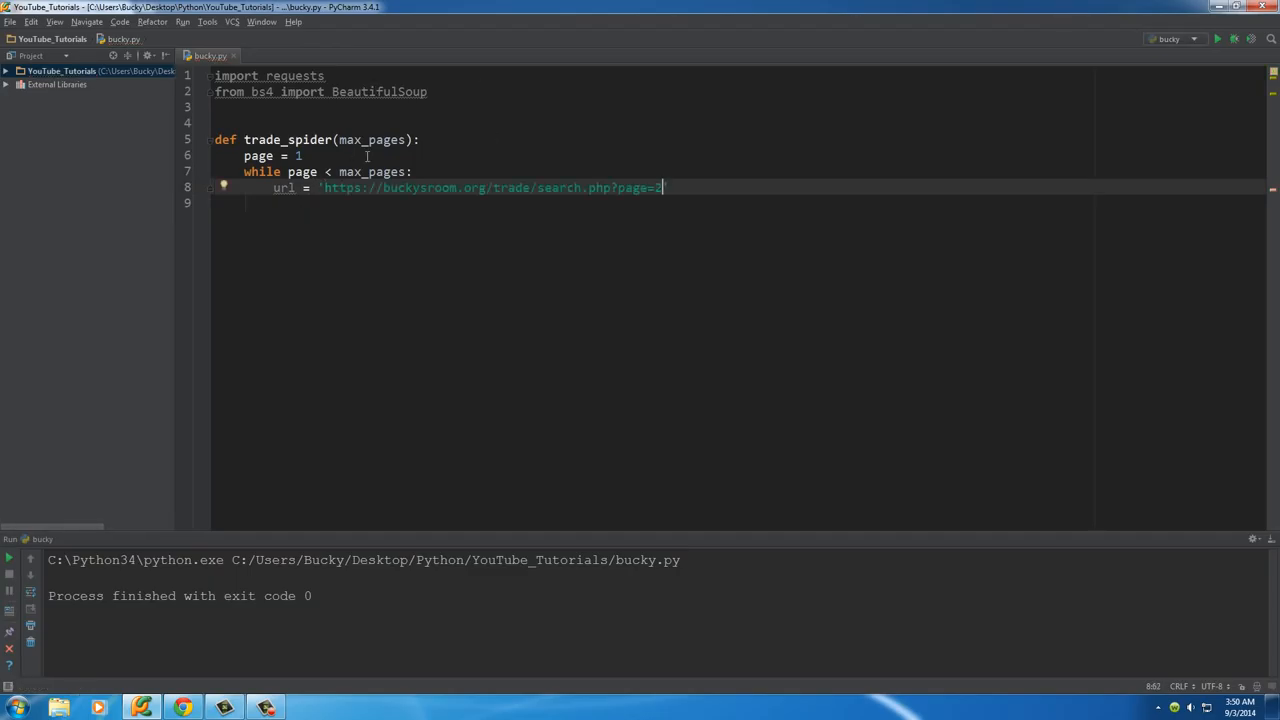
pyautogui.moveTo(326, 187); pyautogui.dragTo(537, 187)
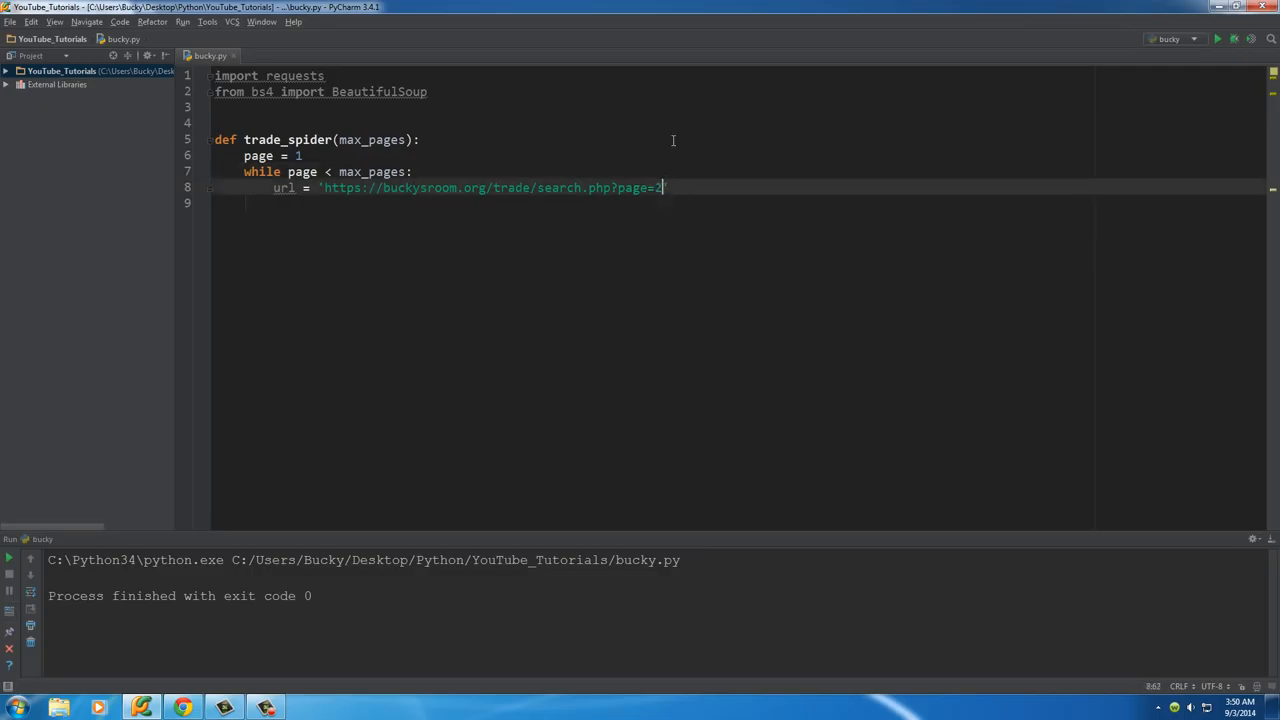
pyautogui.press('BackSpace')
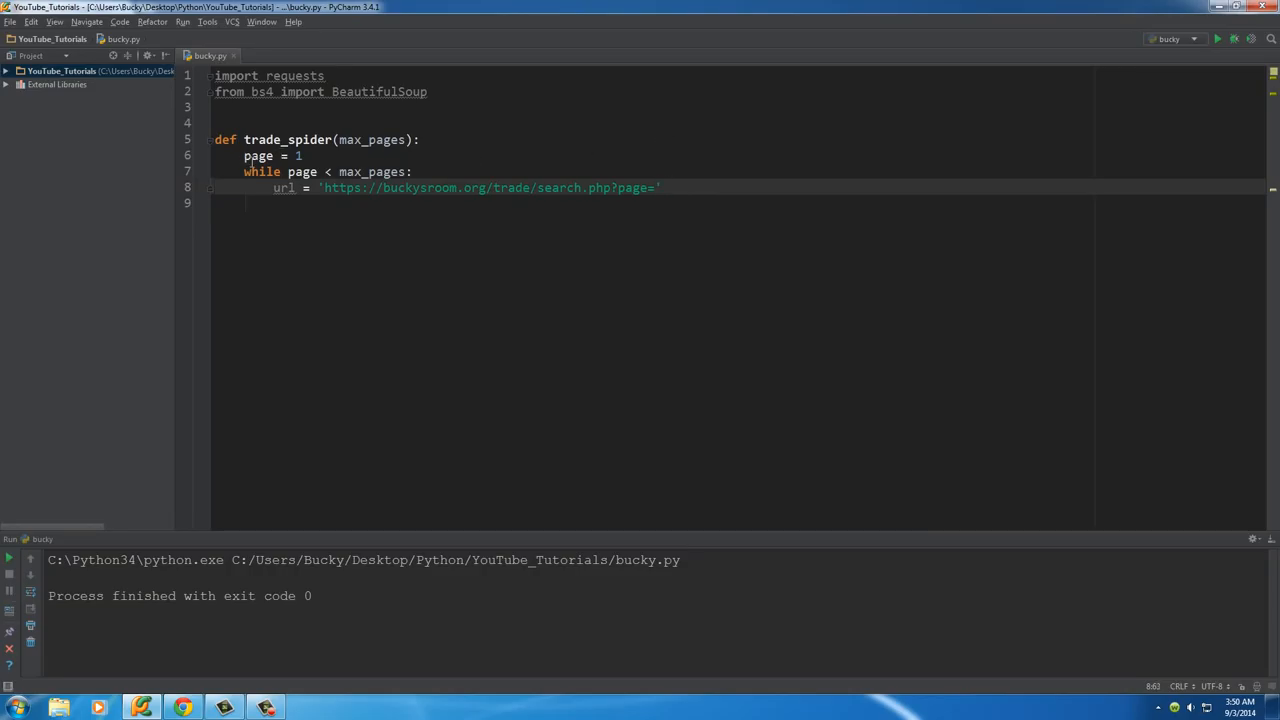
# Append + str(page) to the url assignment.
pyautogui.rightClick(280, 160)
pyautogui.write(' + str(page)')
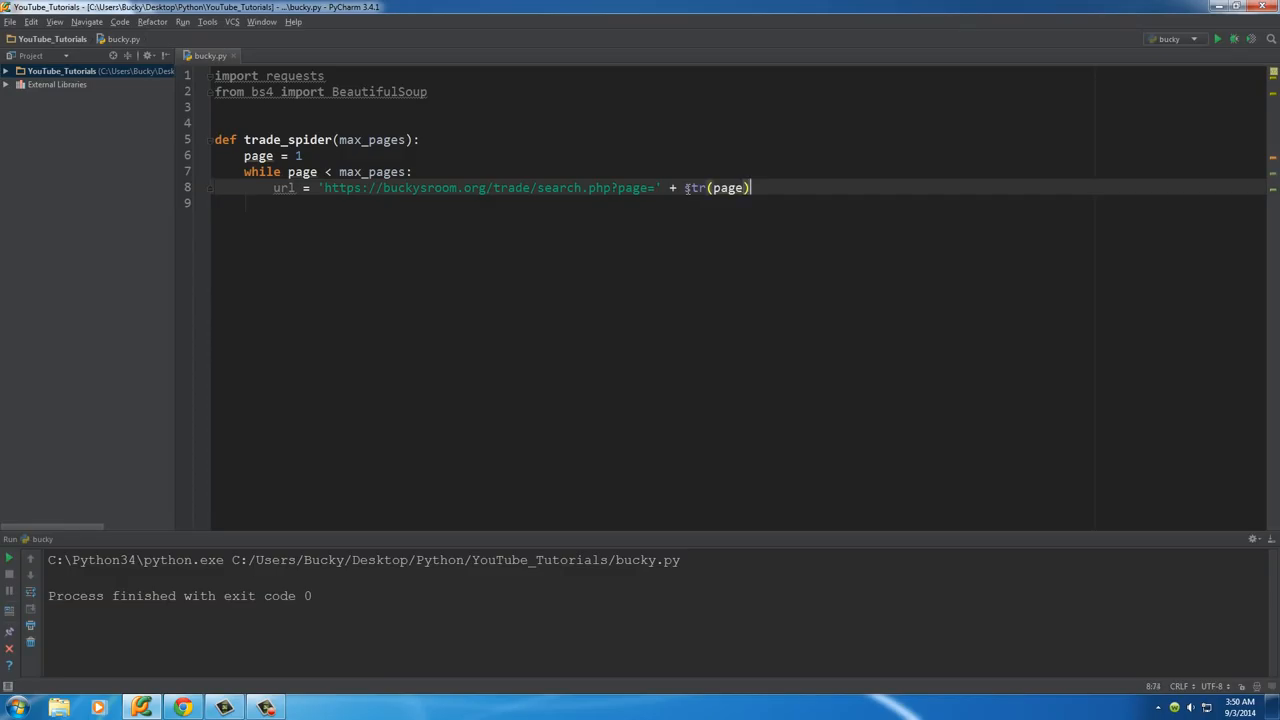
pyautogui.click(275, 155)
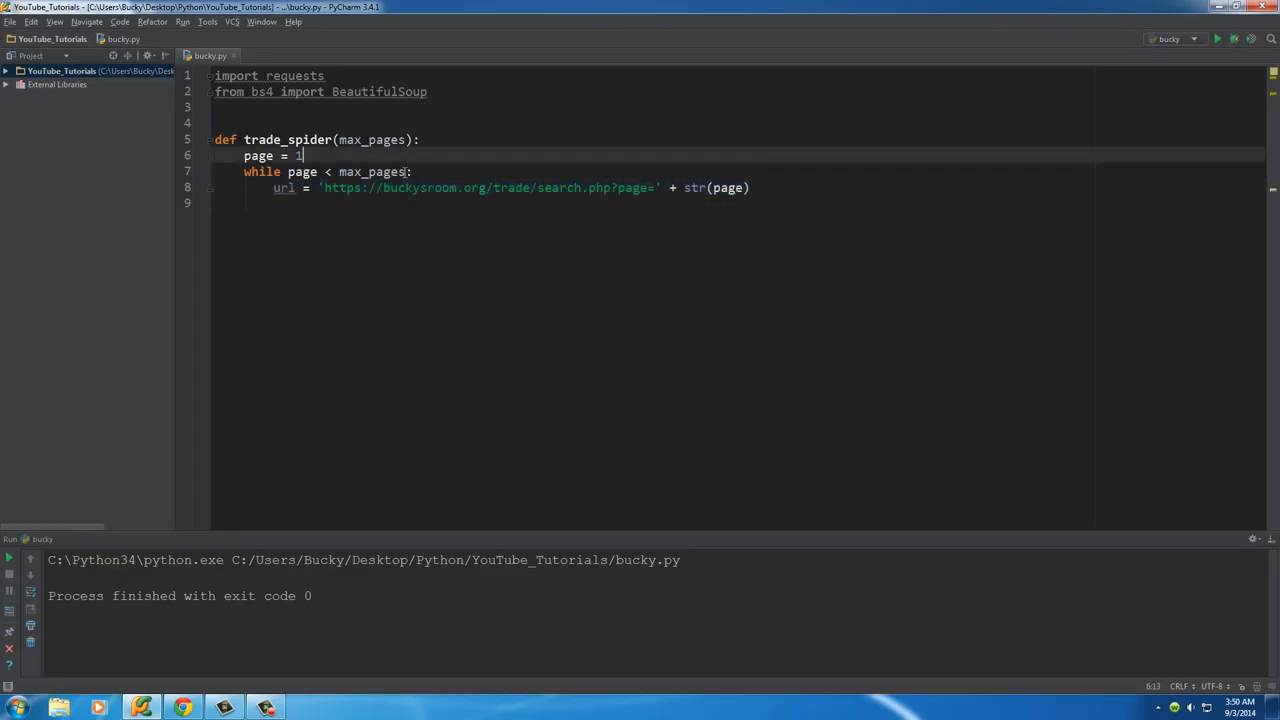
pyautogui.doubleClick(372, 171)
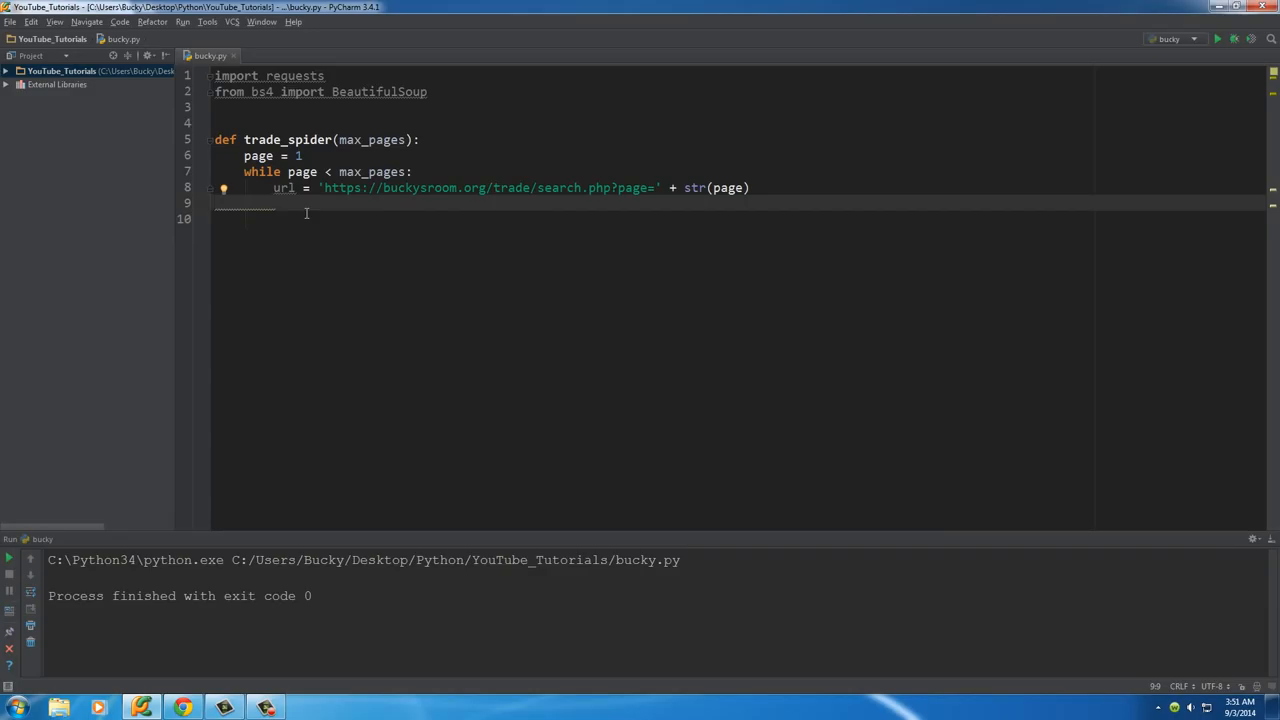
# On the next line, store requests.get(url) in source_code.
pyautogui.write('sour')
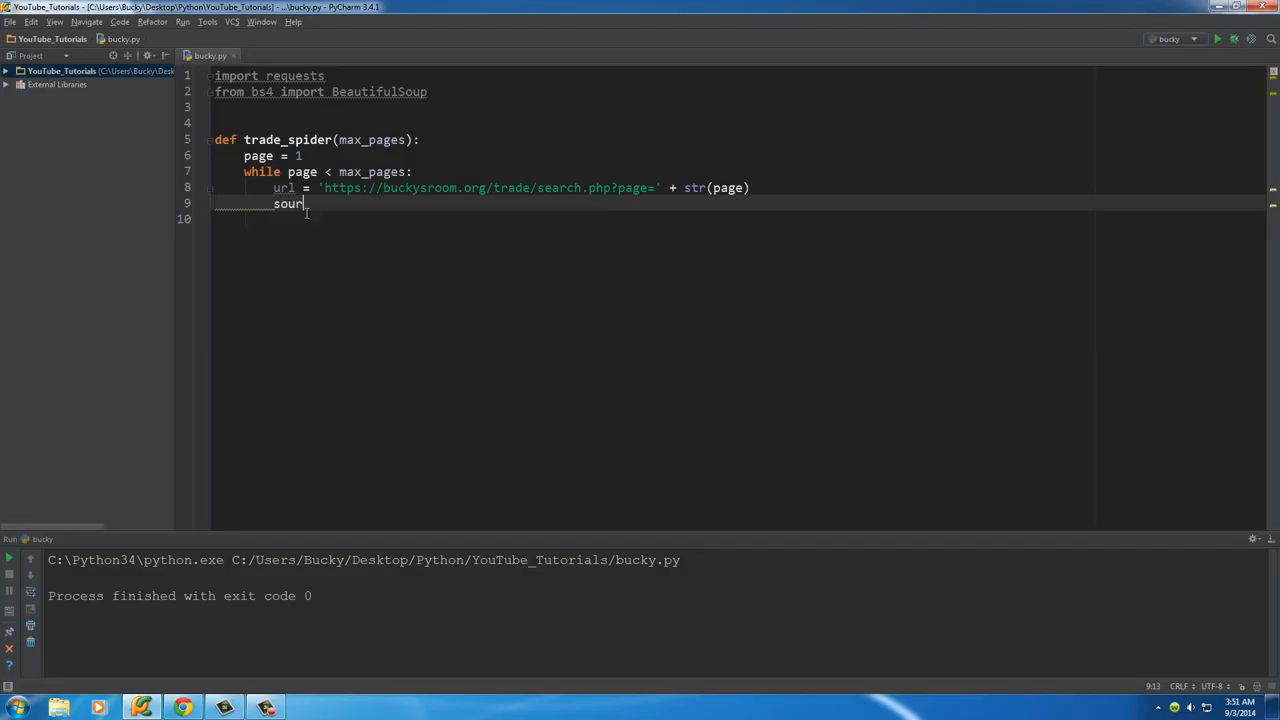
pyautogui.write('ce_code')
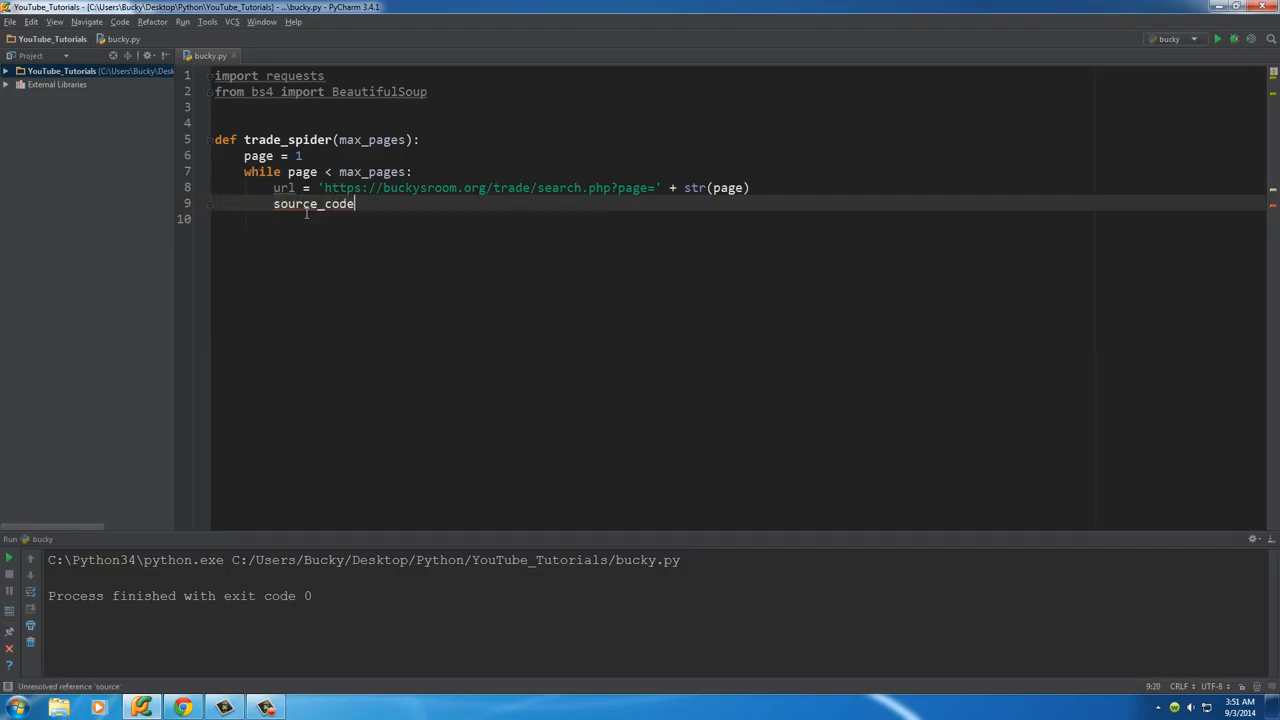
pyautogui.write('=')
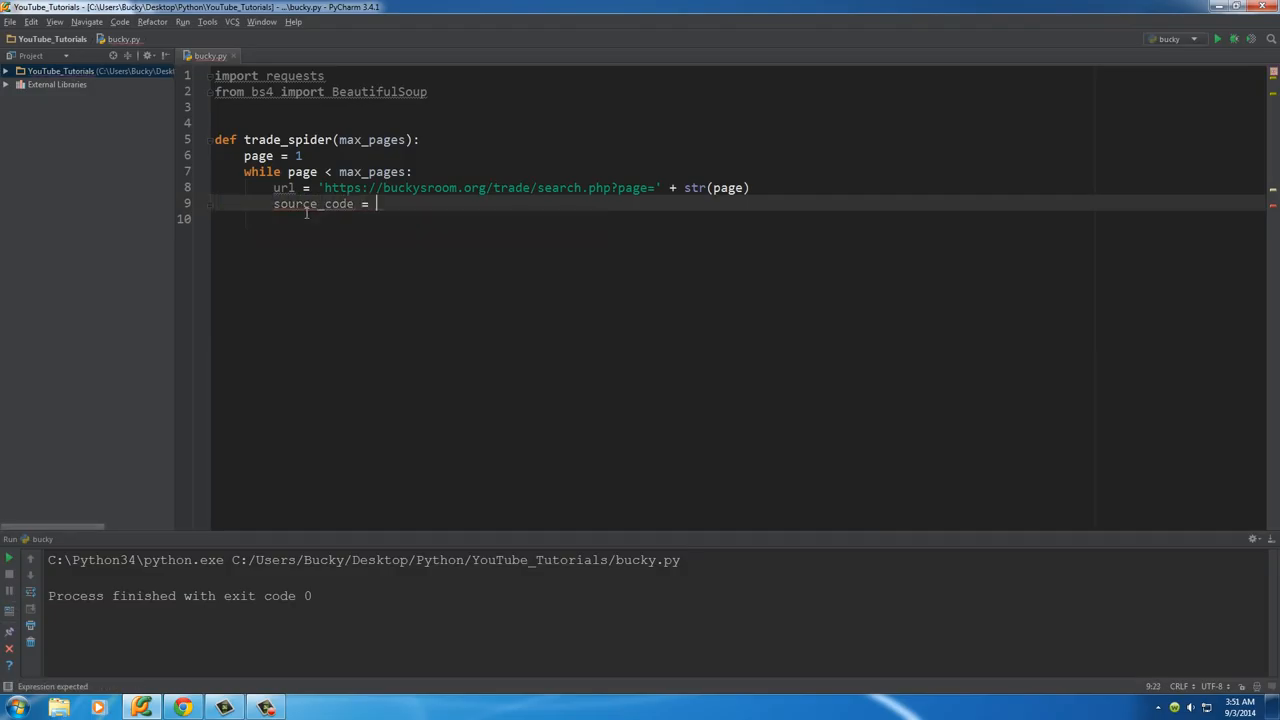
pyautogui.write('requests')
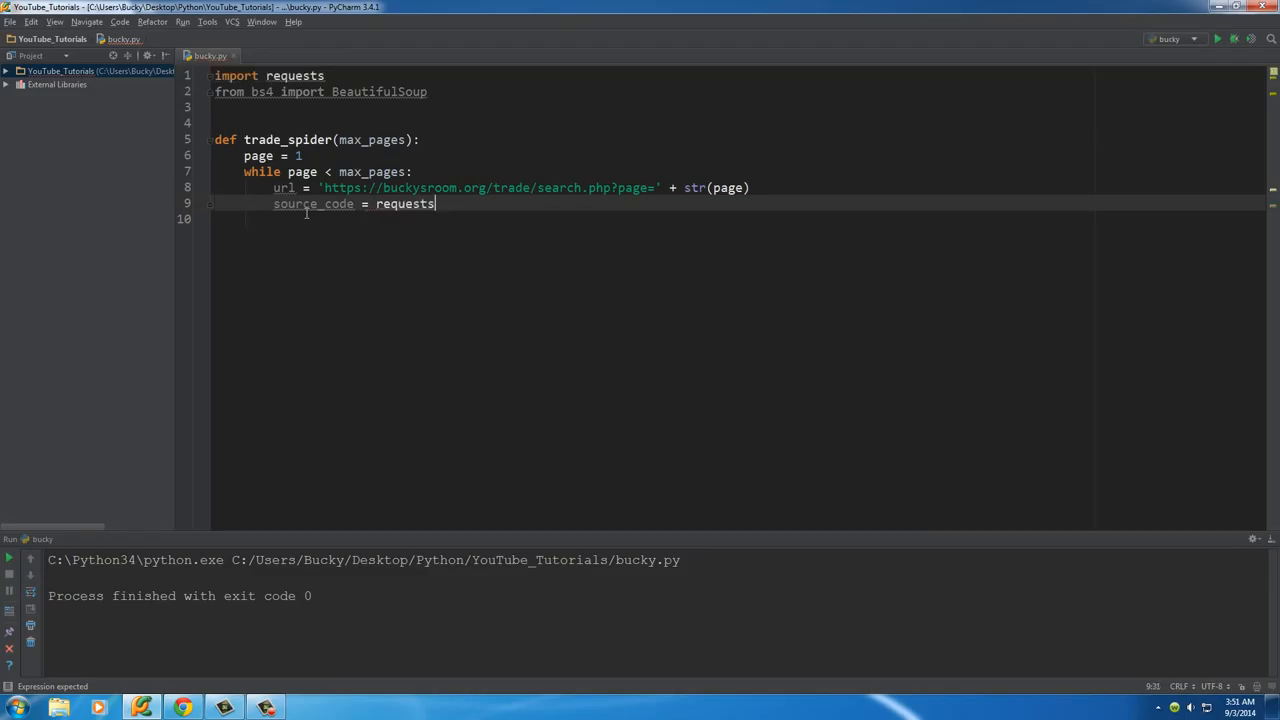
pyautogui.write('.get()')
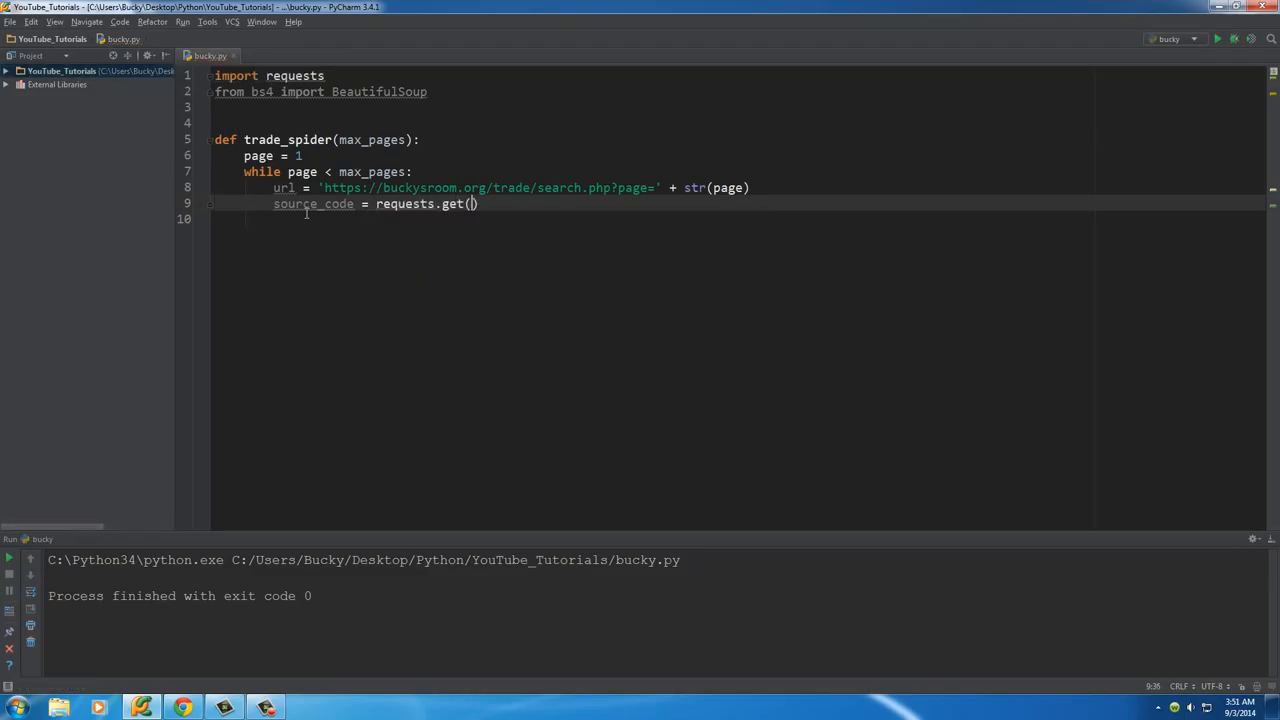
pyautogui.doubleClick(284, 188)
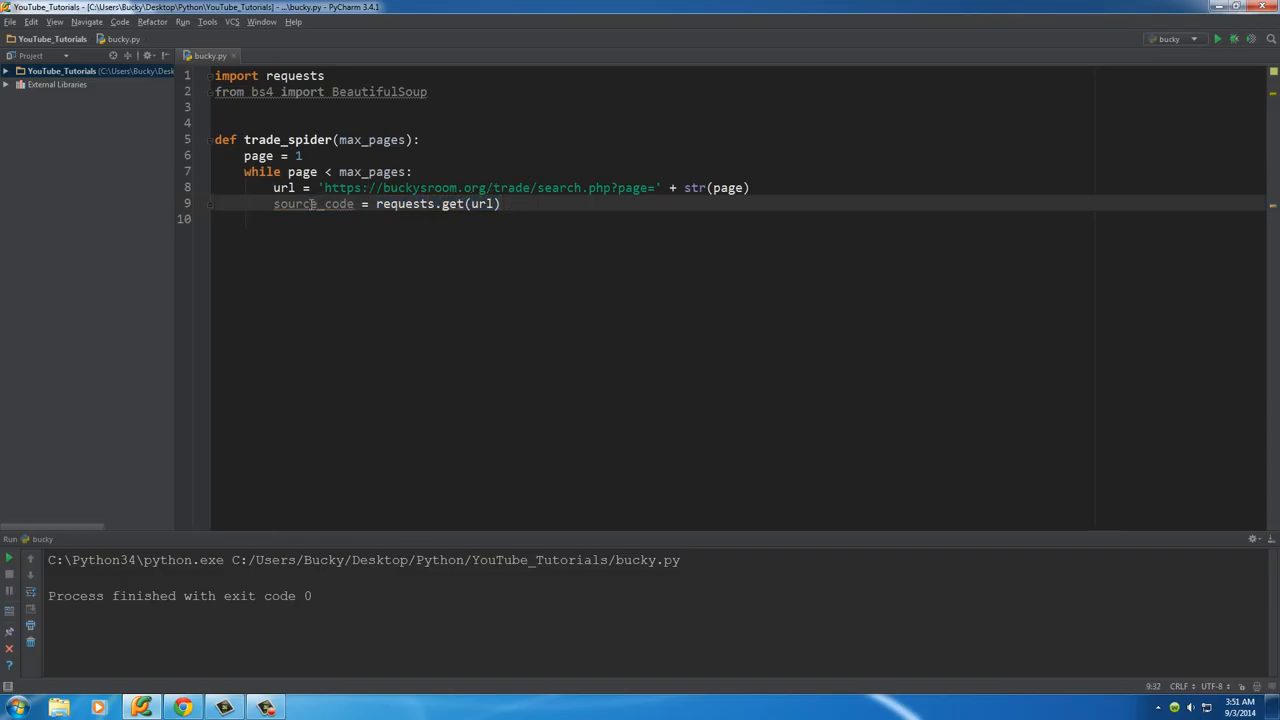
pyautogui.doubleClick(313, 203)
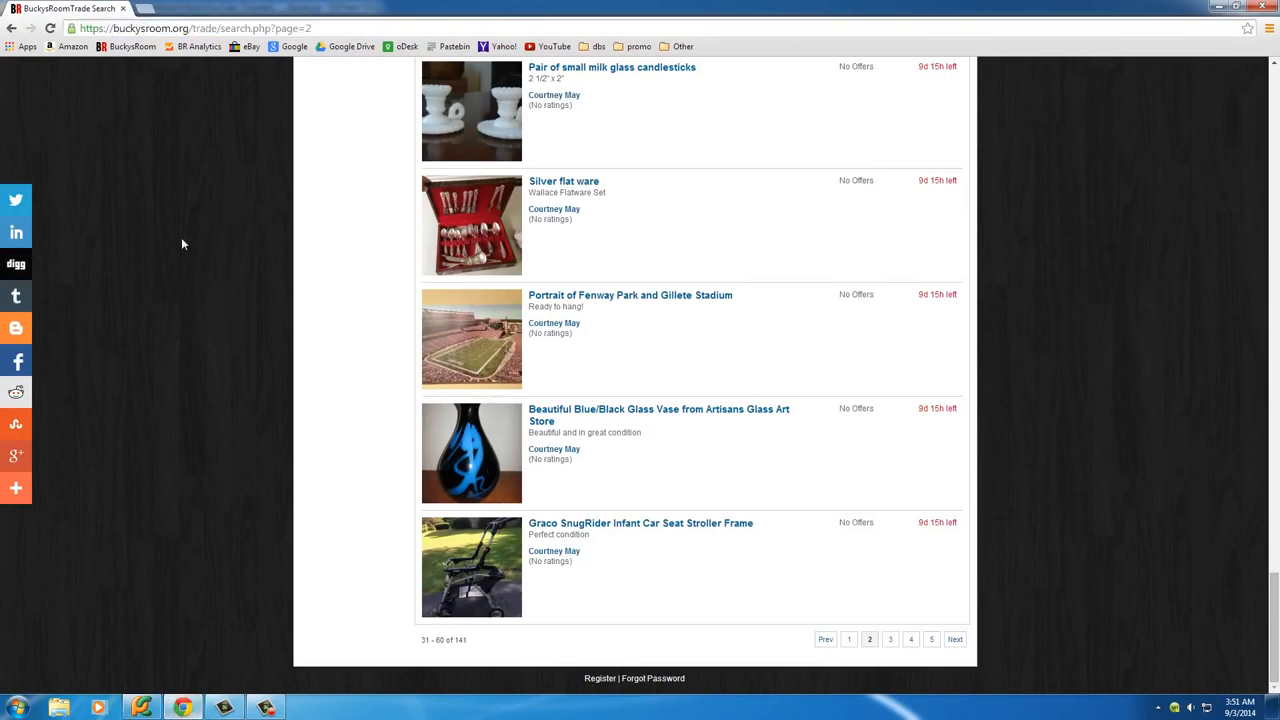
# View page 2's HTML source in Chrome, then return to the results and bucky.py.
pyautogui.press('F12')
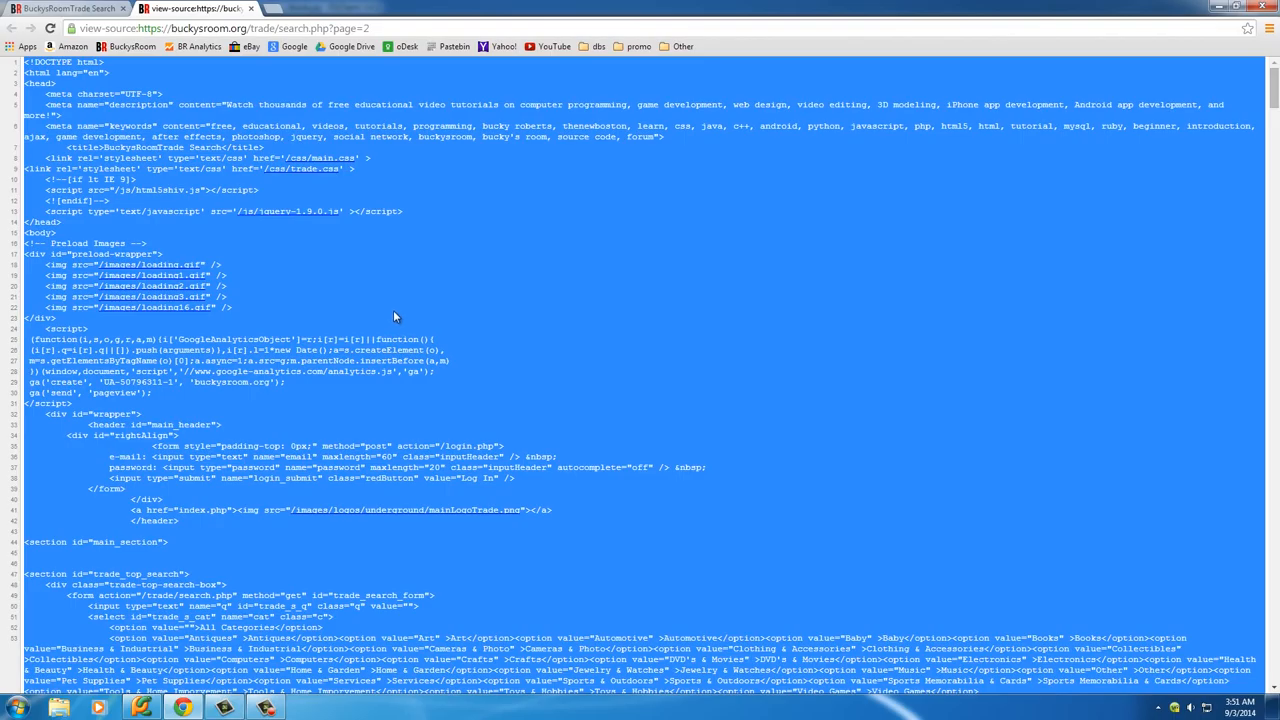
pyautogui.click(60, 10)
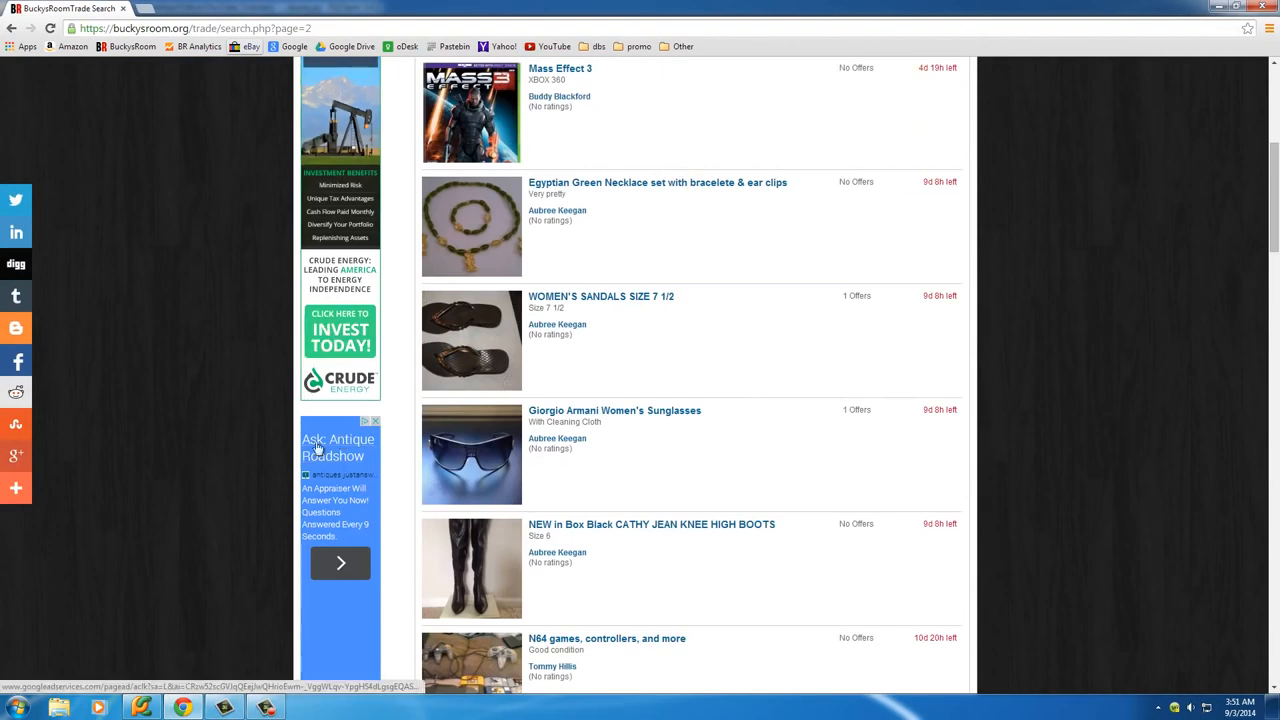
pyautogui.click(141, 706)
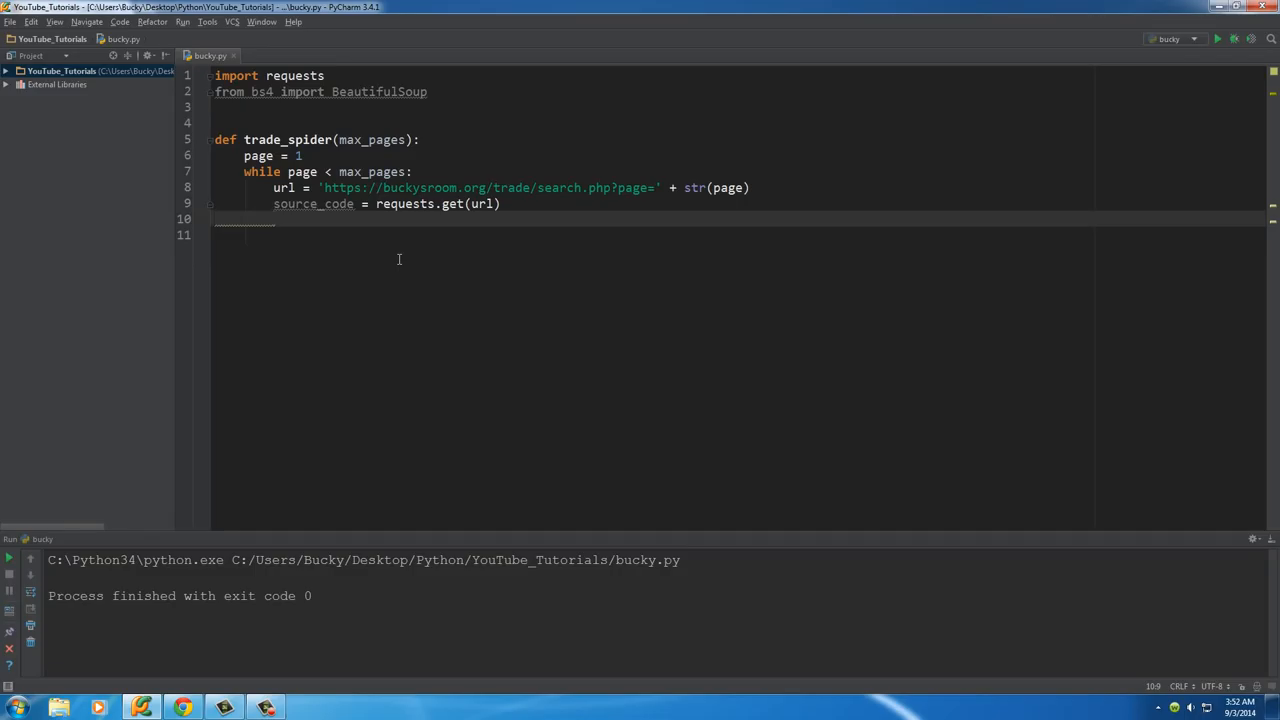
# Type 'plain_text =' on line 10, below the source_code request.
pyautogui.write('plain')
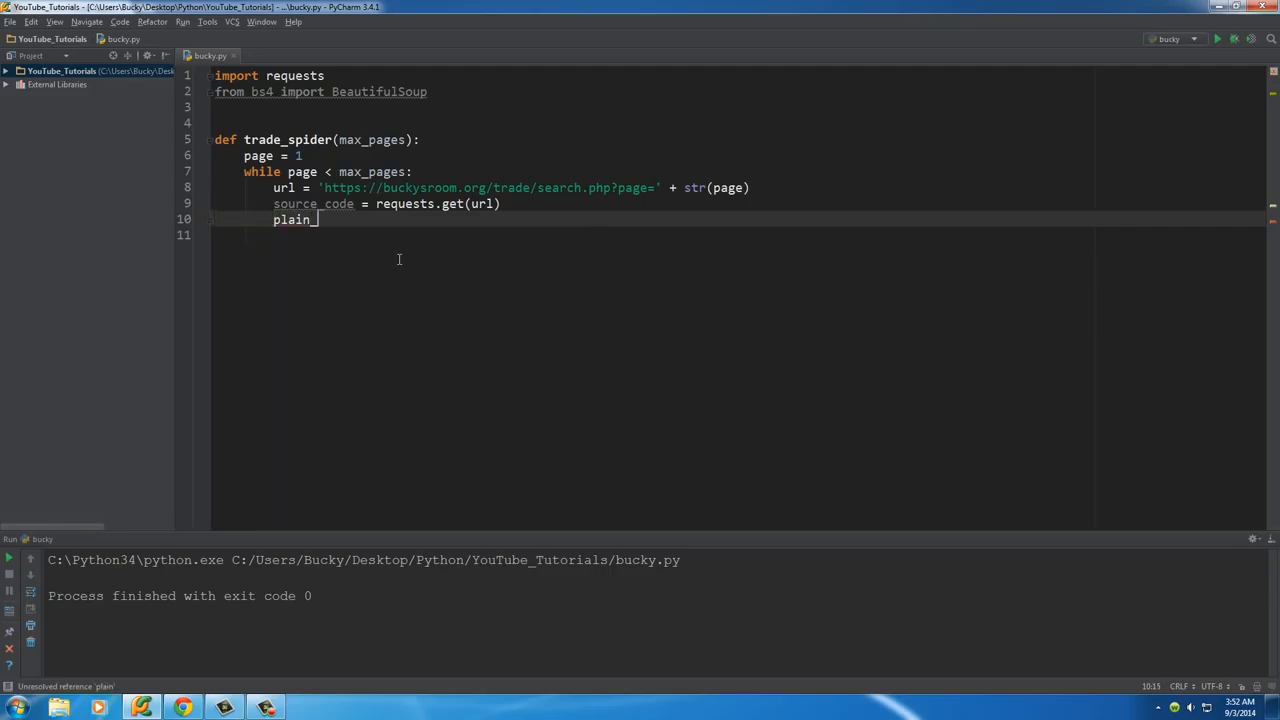
pyautogui.write('_text =')
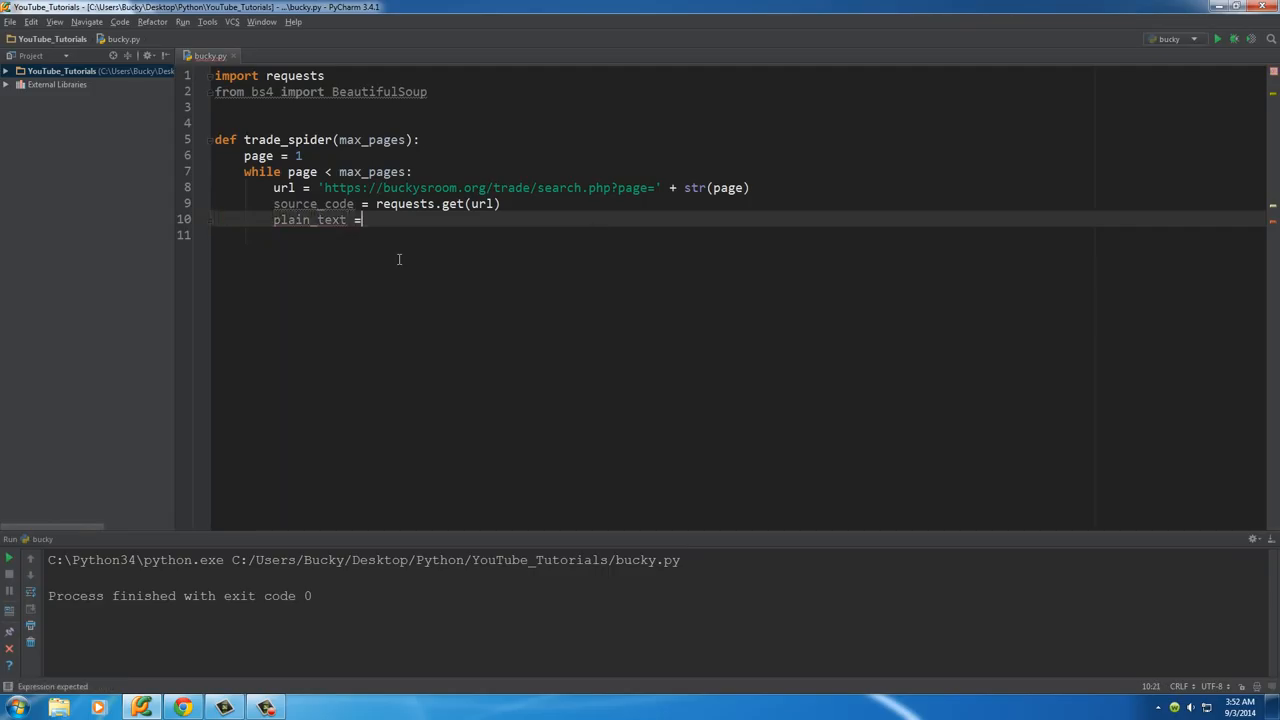